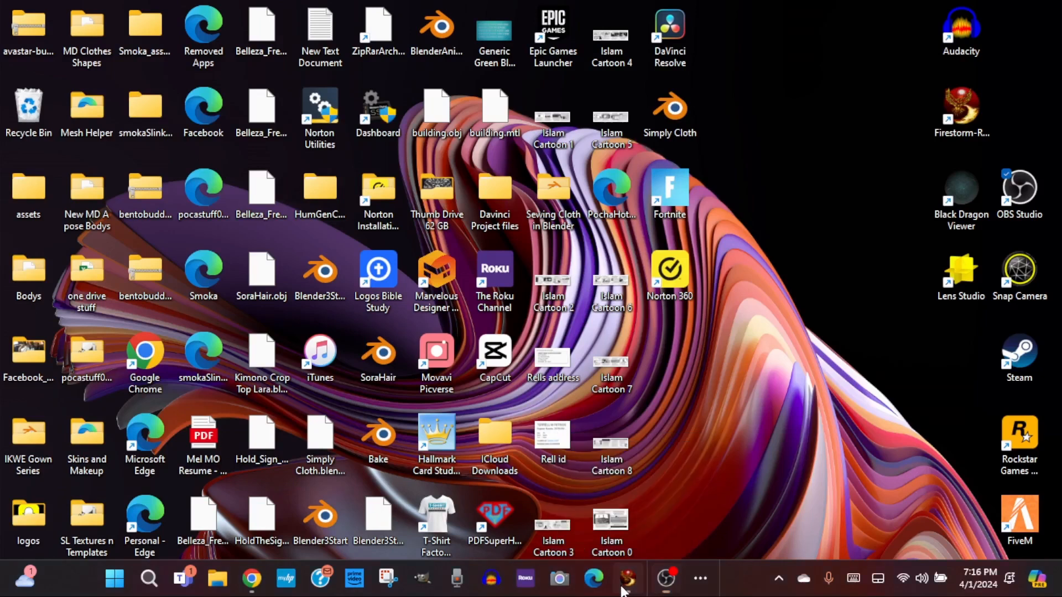
- Bring the Firestorm viewer to the front and put away the chat conversation
click(628, 578)
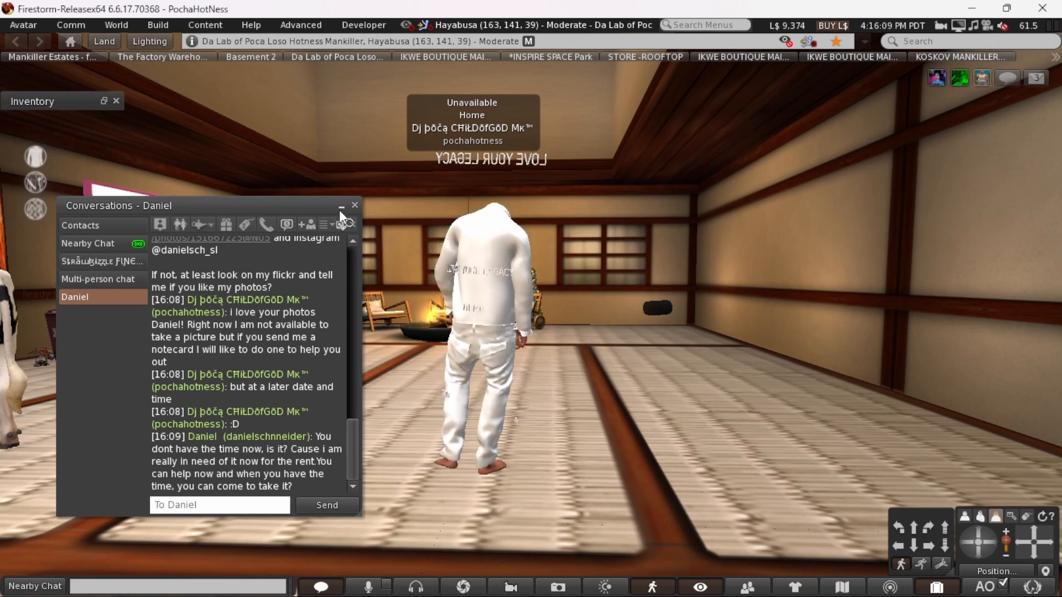
click(354, 205)
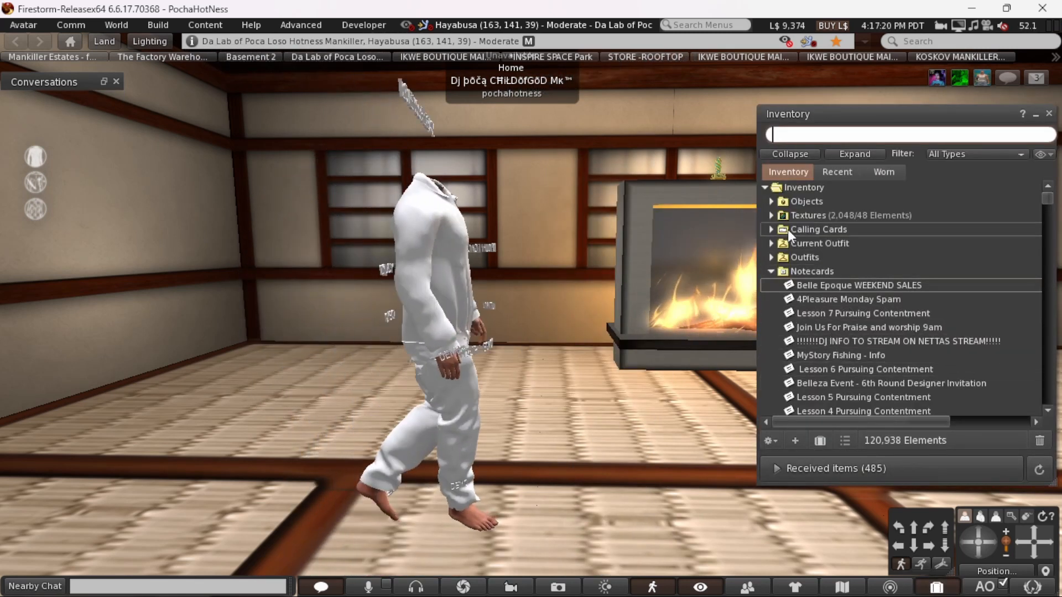
- Expand the inventory Textures folder and browse the RuffleTopAO and RuffleTopAO2 textures
click(771, 216)
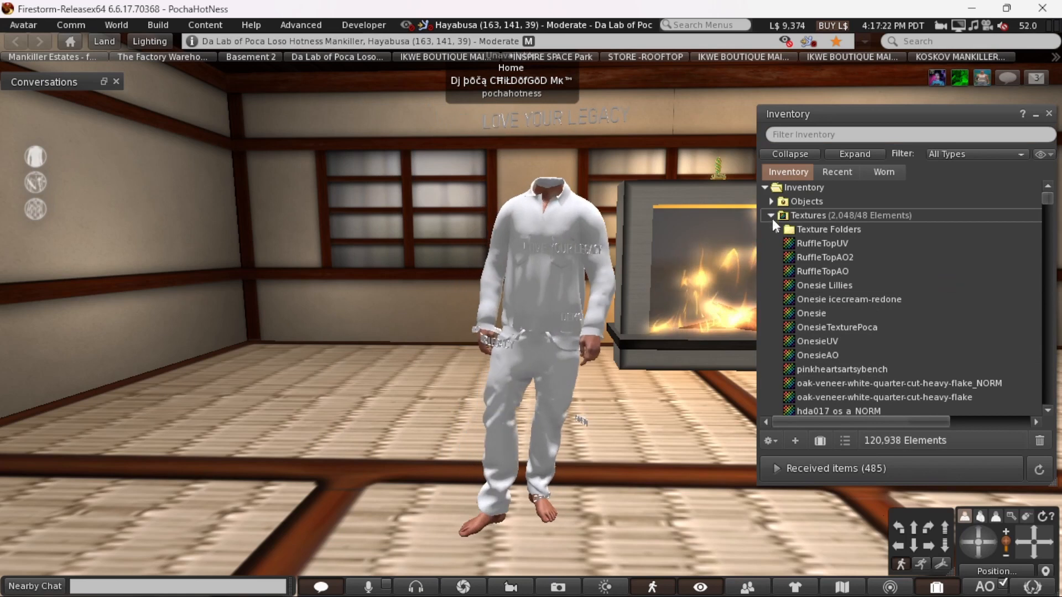
click(824, 257)
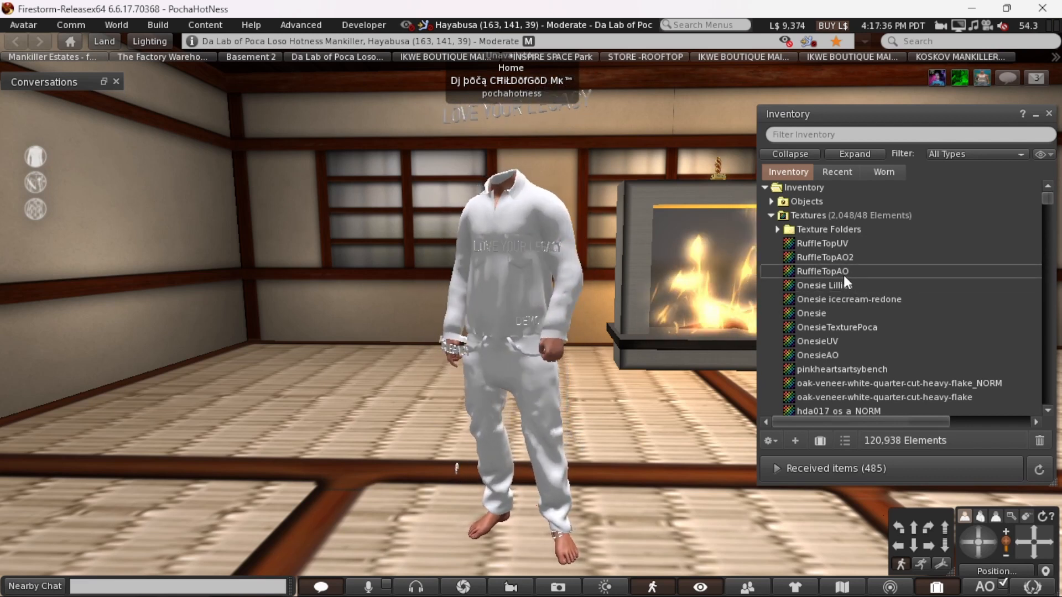
click(825, 258)
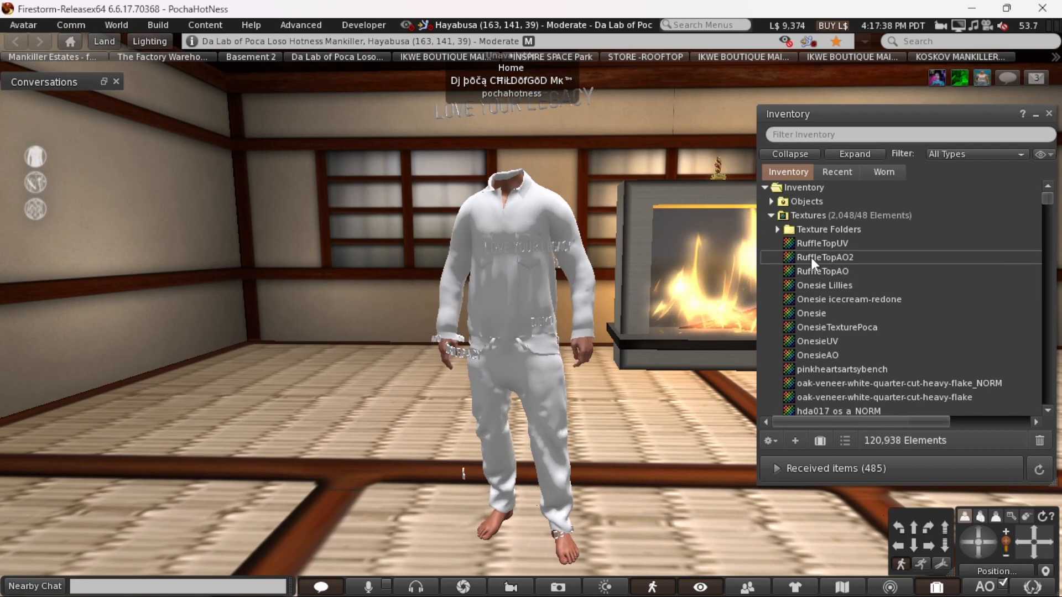
click(821, 244)
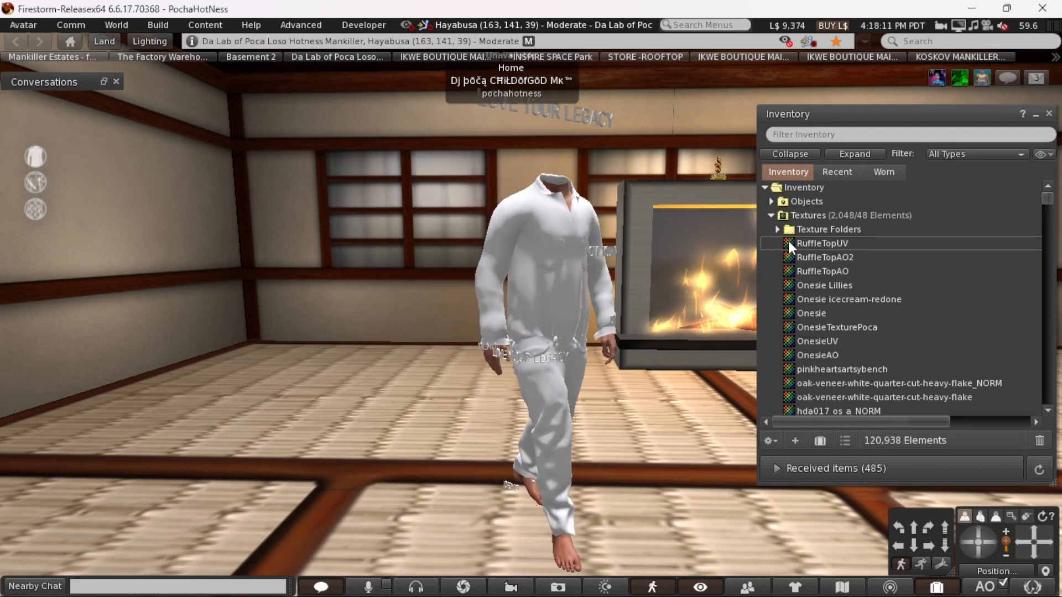
- Save RuffleTopUV as a PNG into SL Textures n Templates, replacing the existing file
double_click(822, 243)
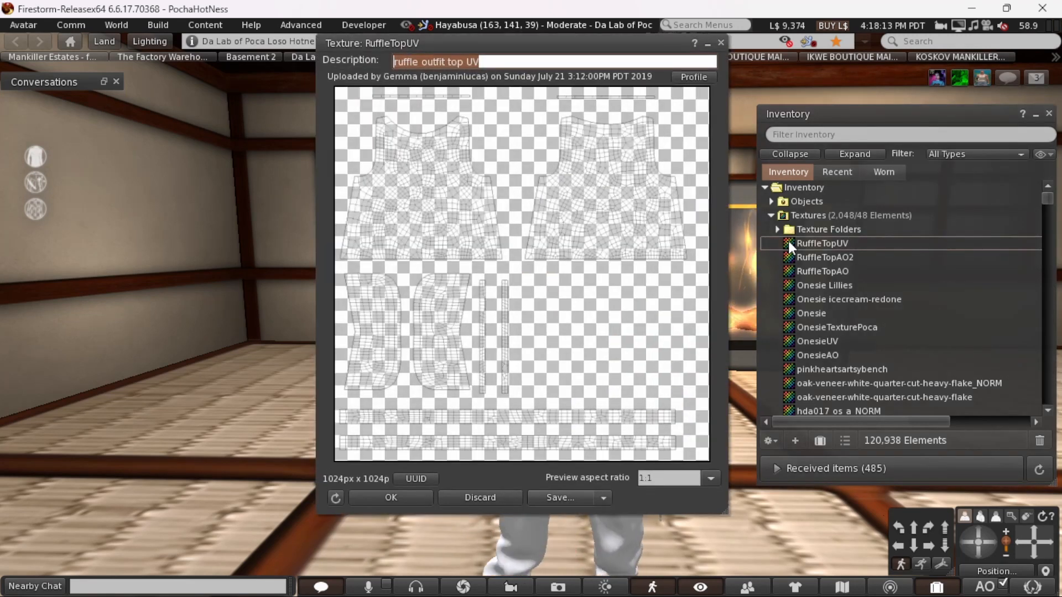
right_click(822, 244)
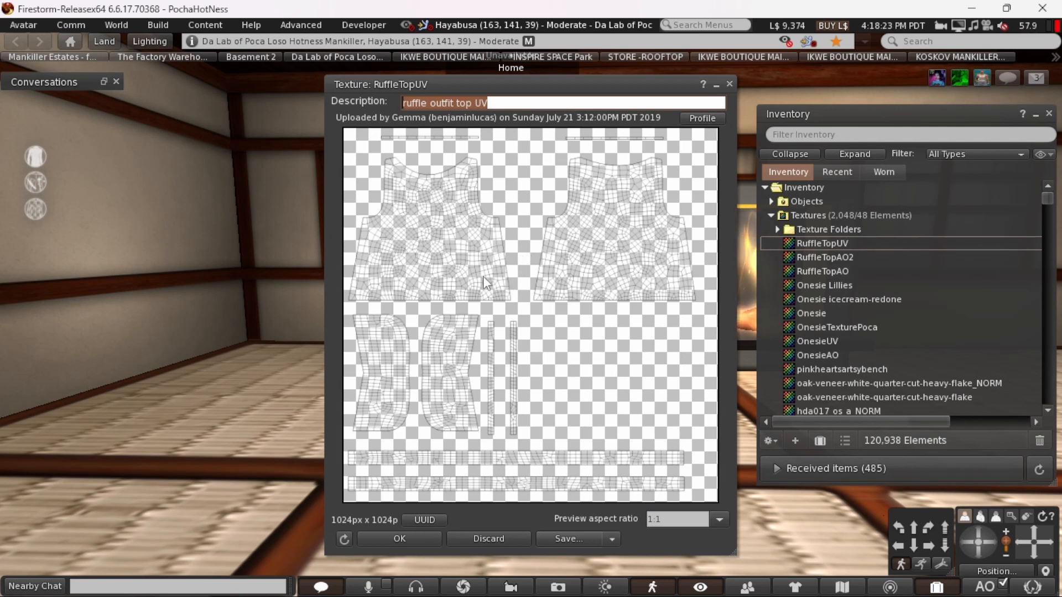
mouse_move(397, 208)
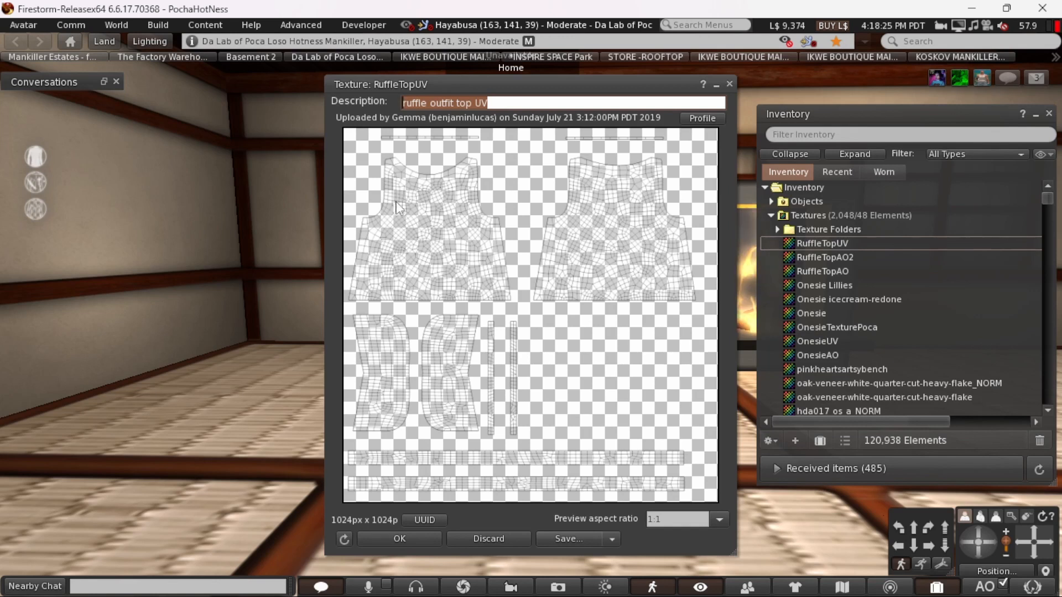
click(611, 538)
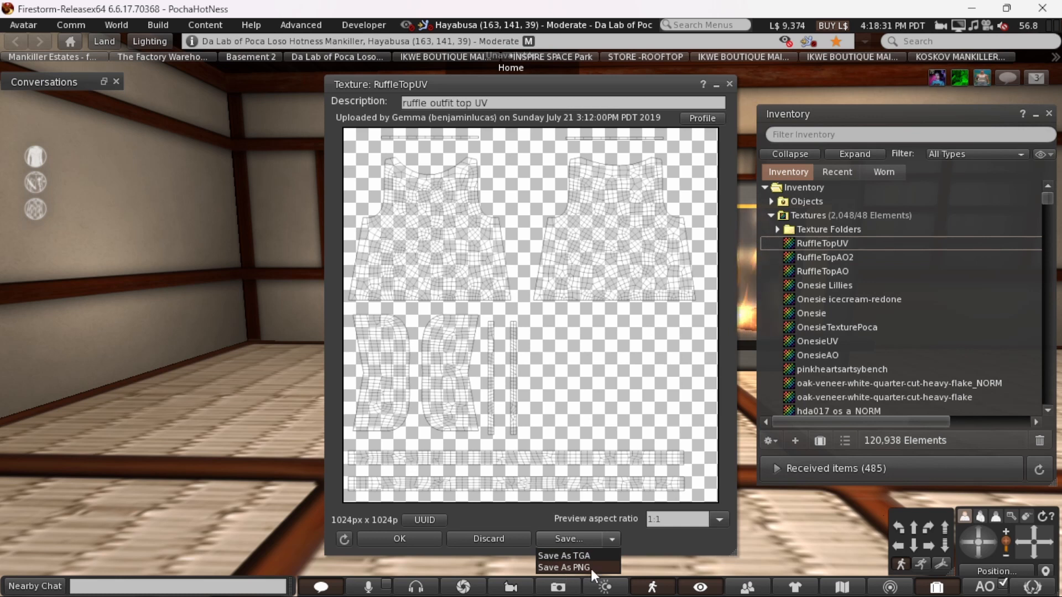
click(562, 567)
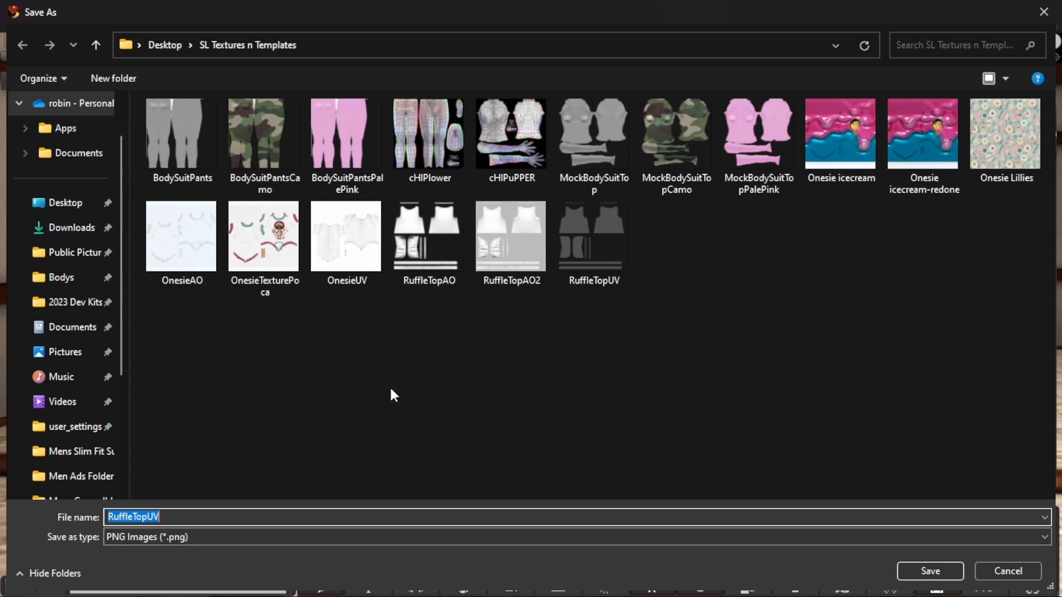
mouse_move(858, 547)
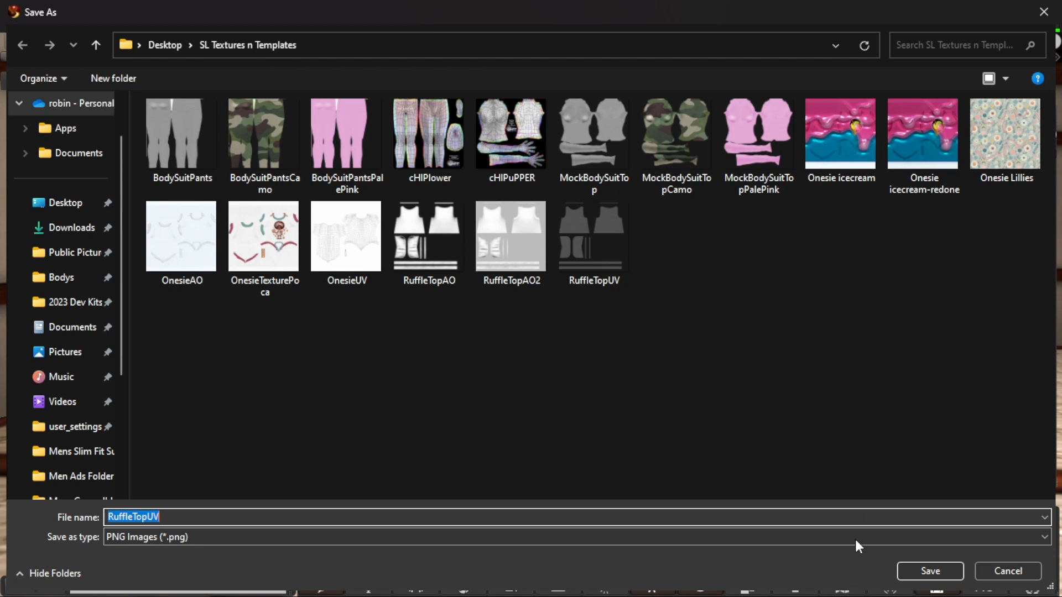
click(928, 571)
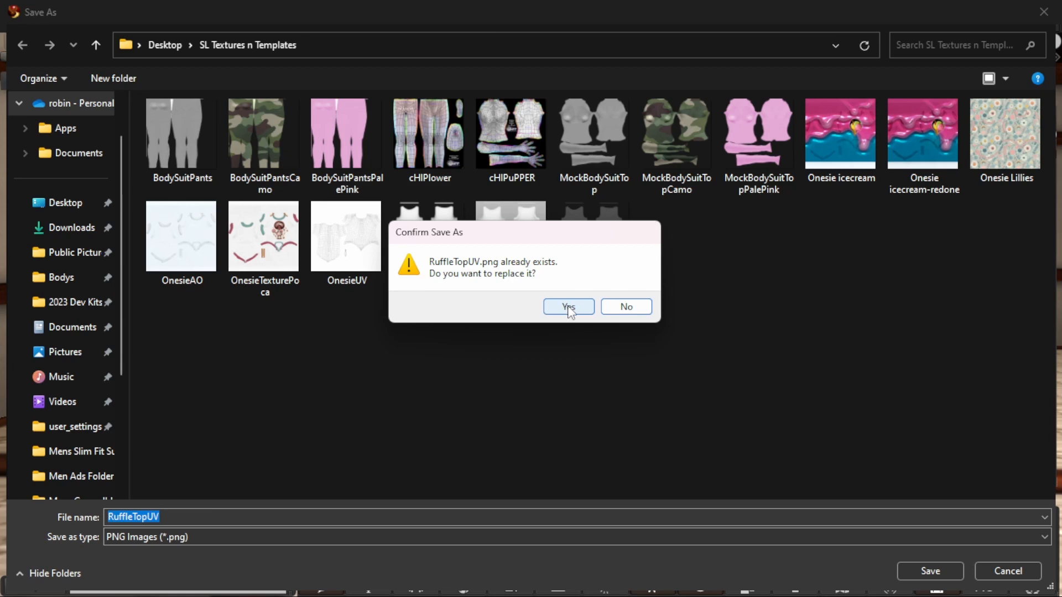
click(568, 307)
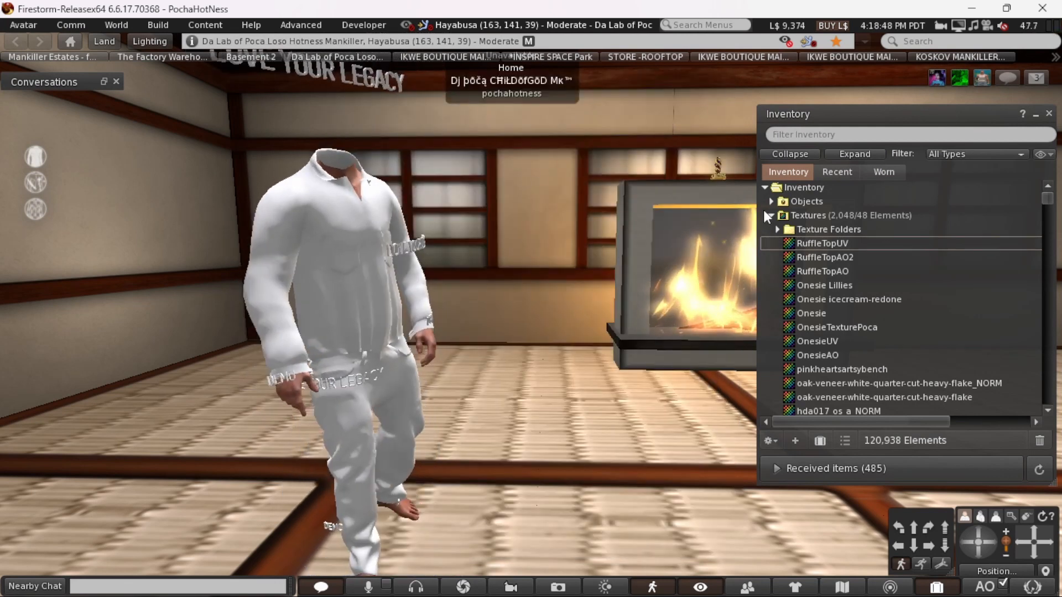
- Save RuffleTopAO2 as a PNG into SL Textures n Templates, replacing the existing file
double_click(825, 256)
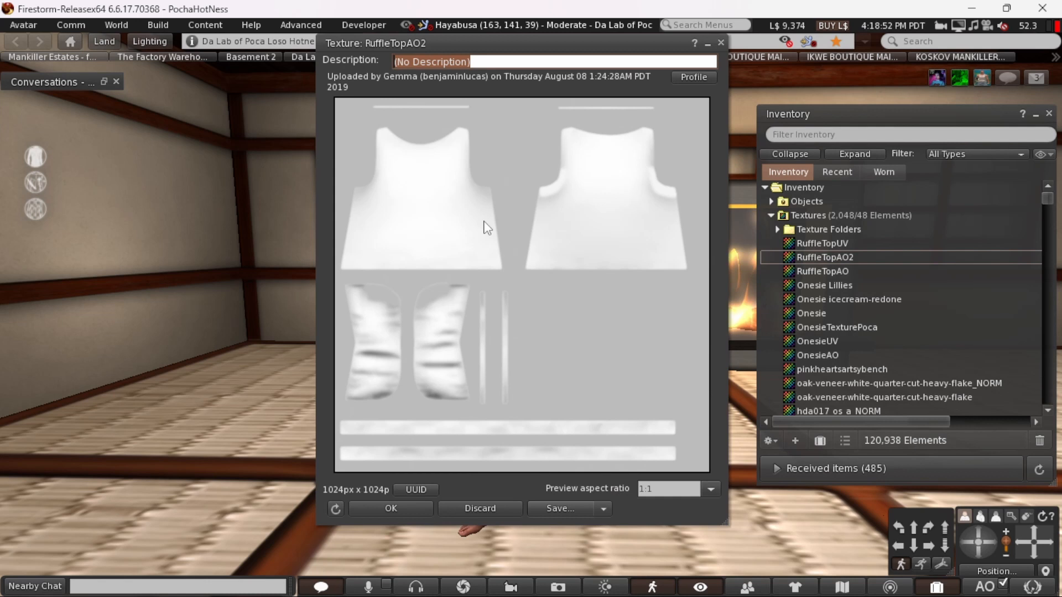
mouse_move(501, 305)
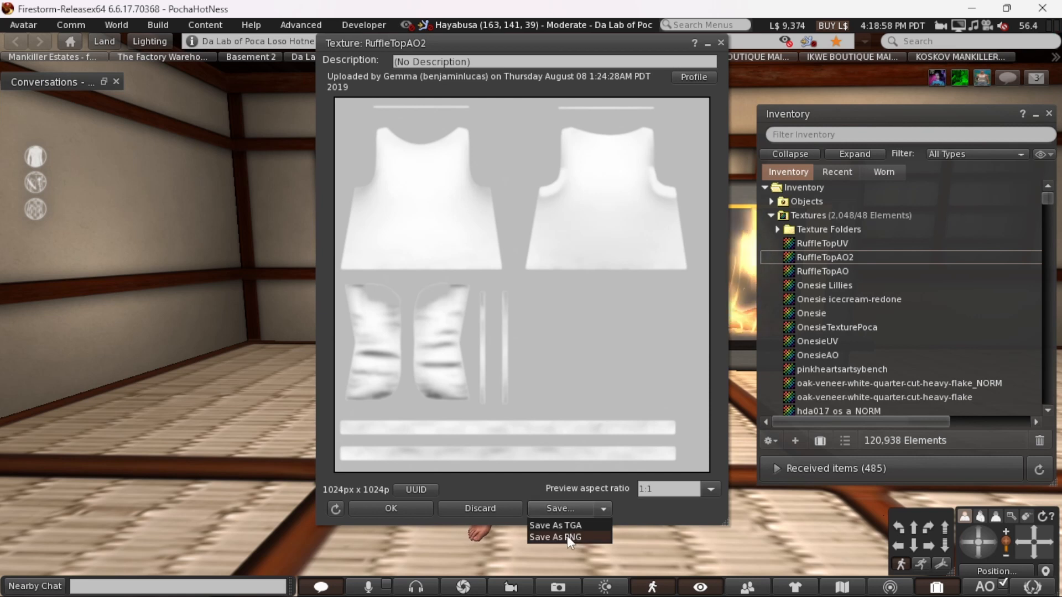
click(554, 537)
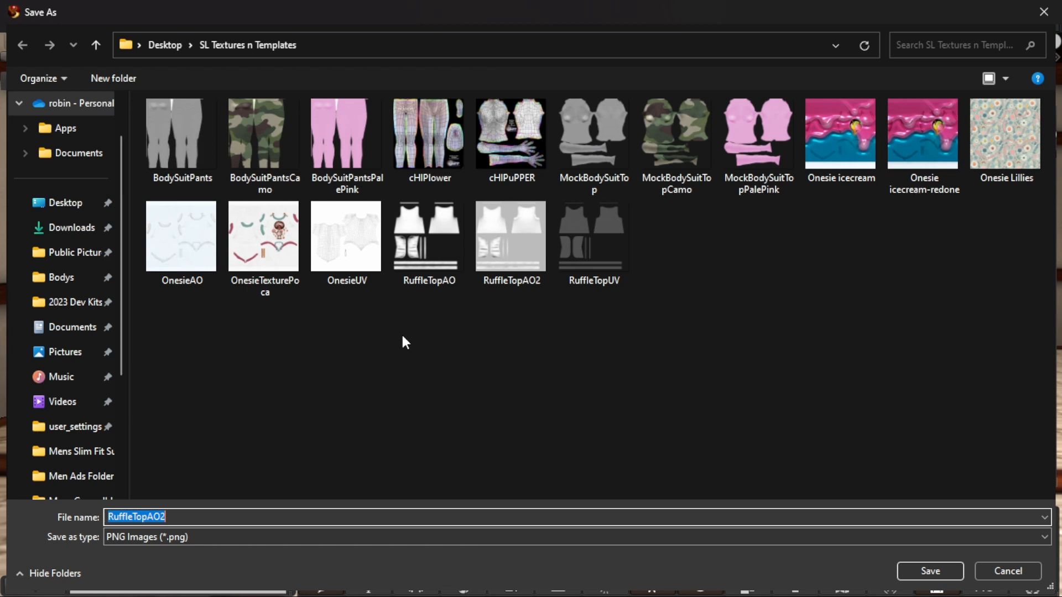
mouse_move(364, 392)
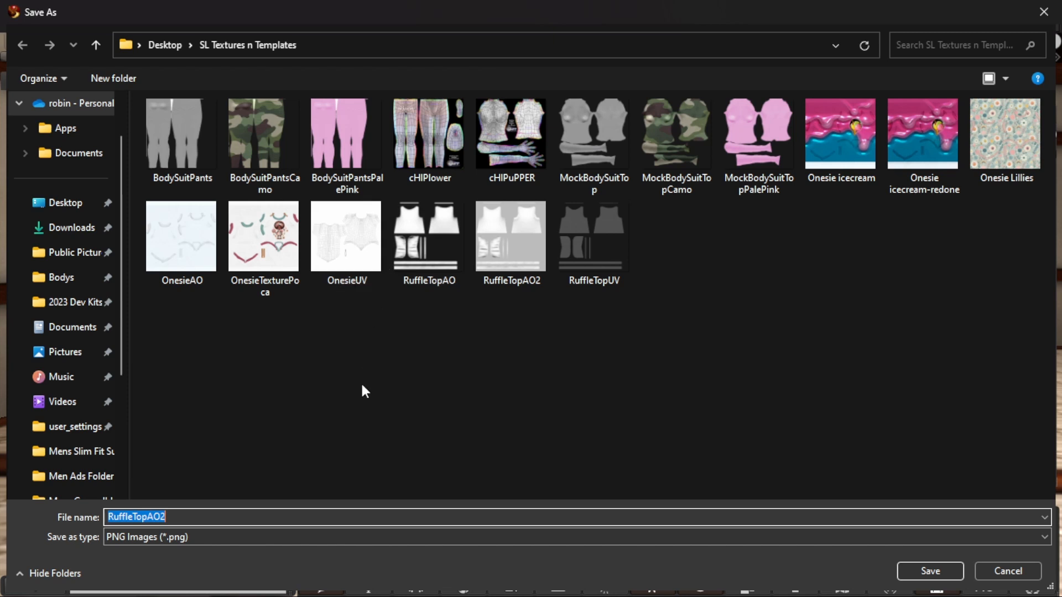
mouse_move(412, 380)
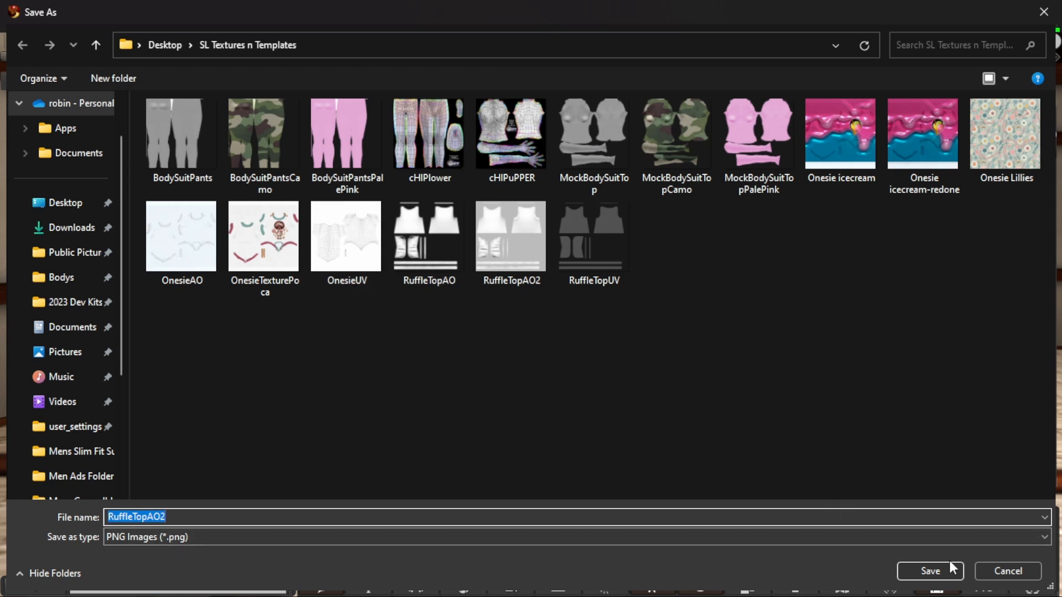
click(929, 570)
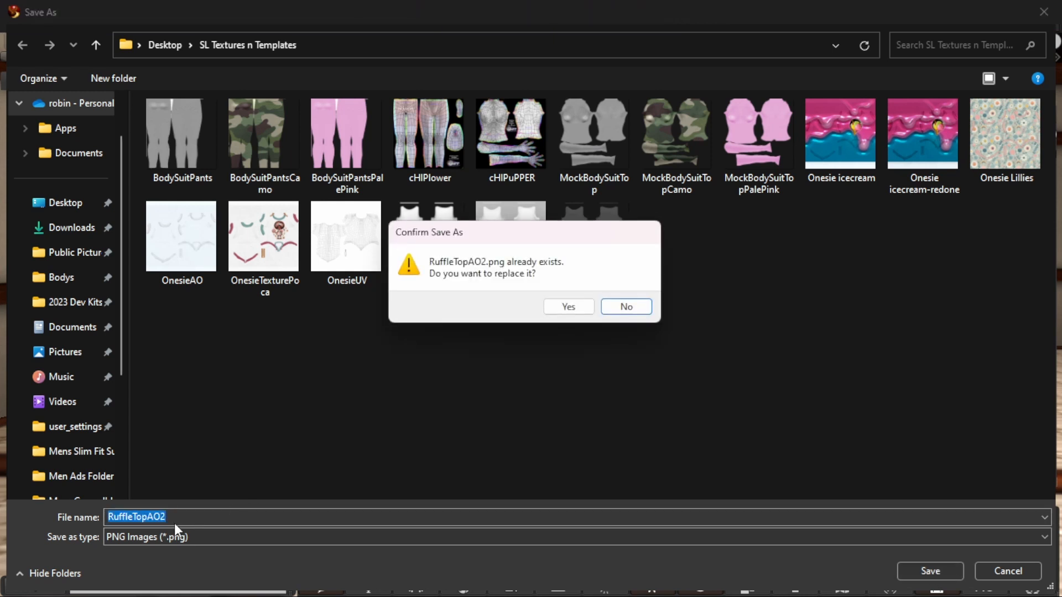
mouse_move(567, 307)
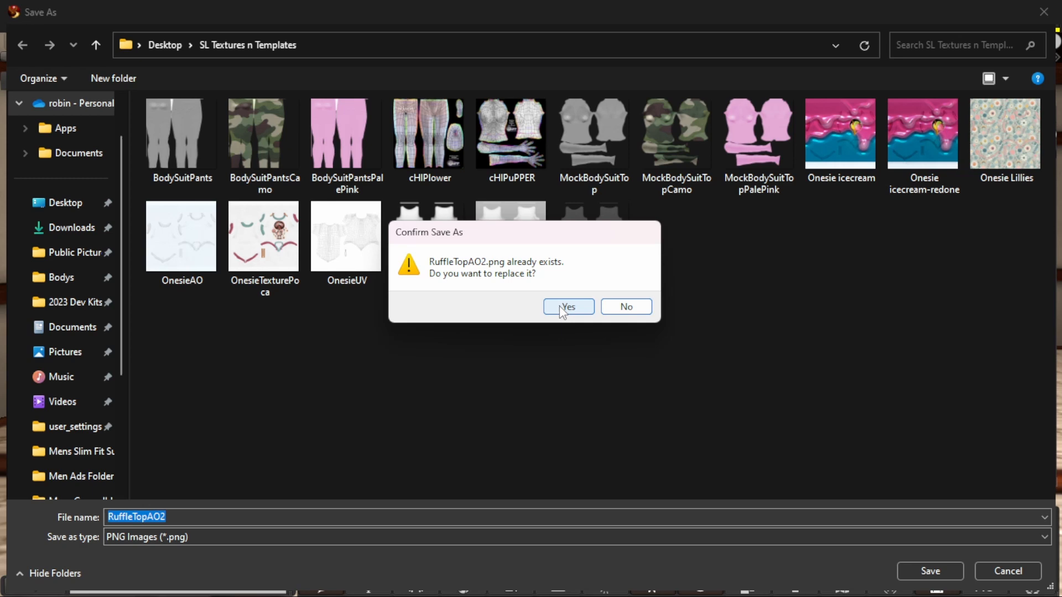
click(568, 306)
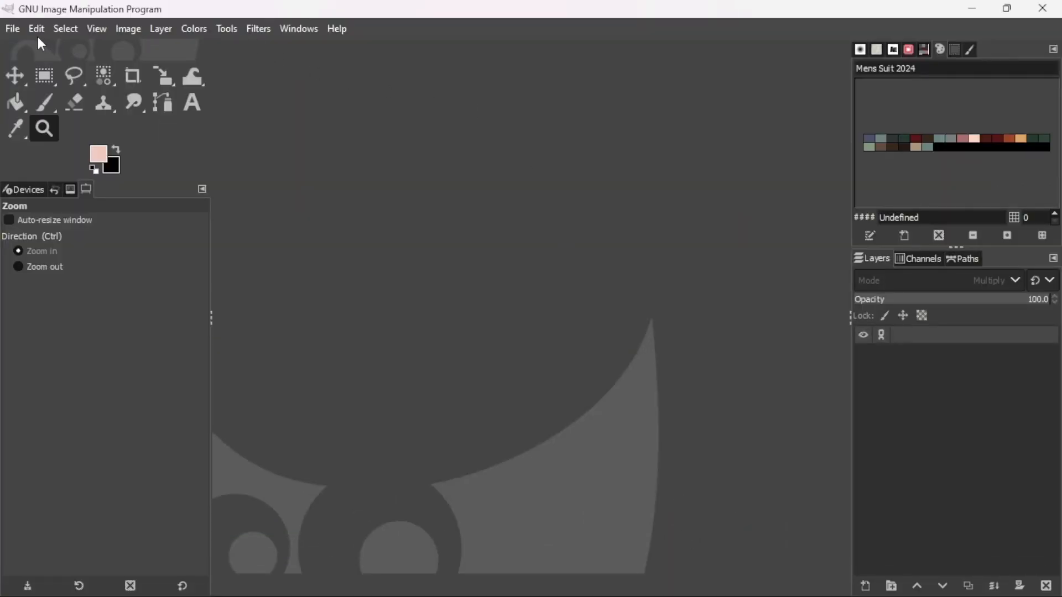
mouse_move(12, 32)
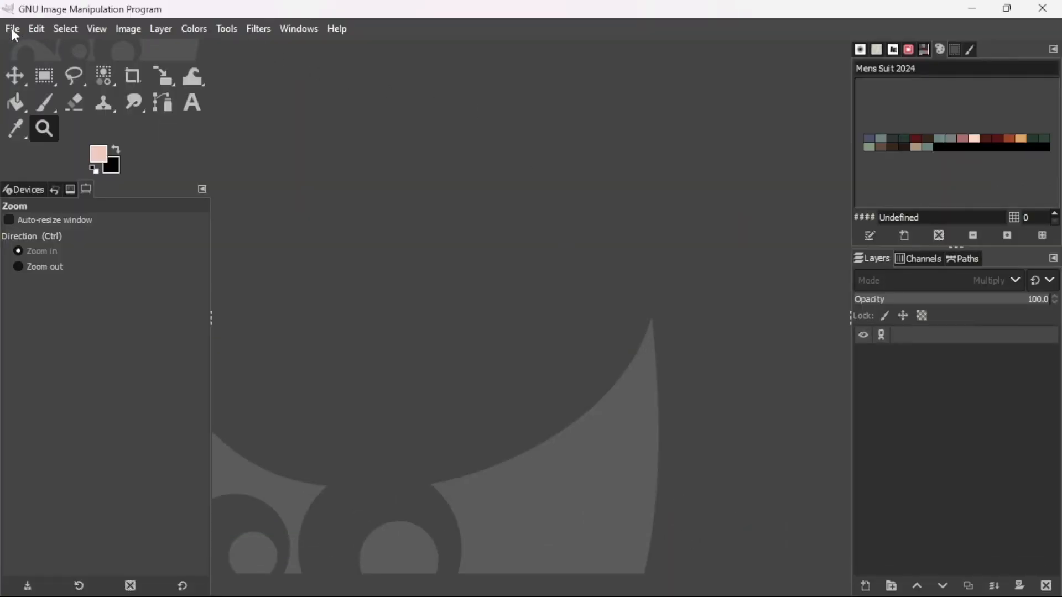
- Show GIMP's File menu to start opening images
click(11, 29)
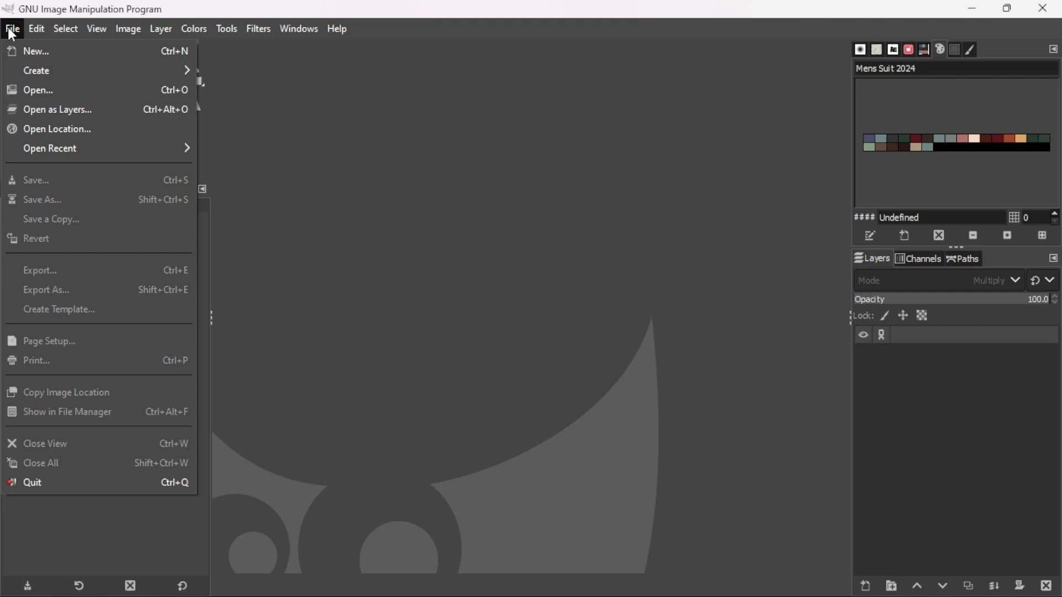
mouse_move(58, 109)
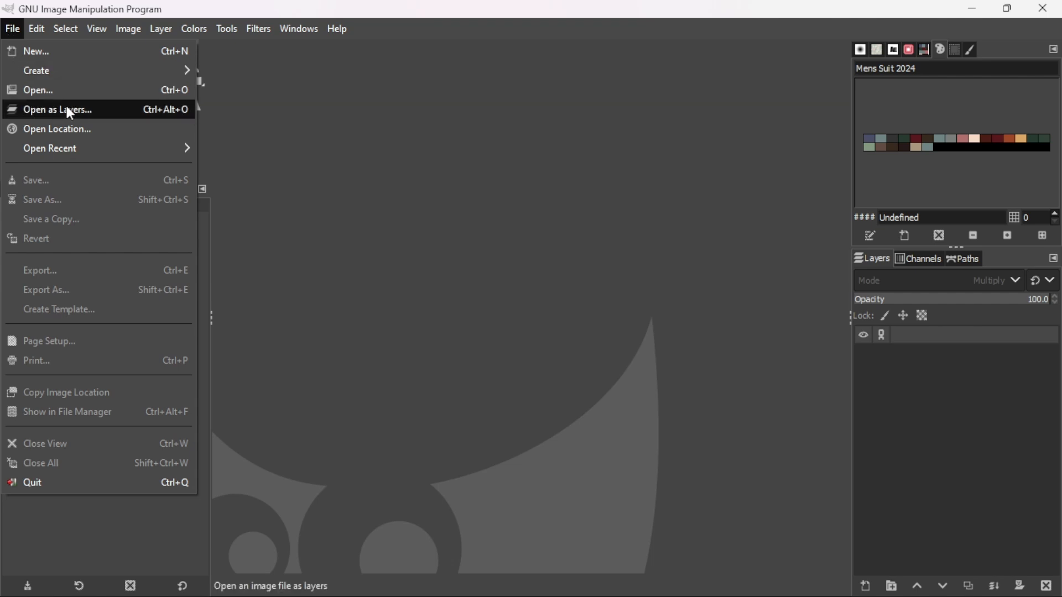
- Open RuffleTopAO2, RuffleTopUV and RuffleTopAO from Desktop > SL Textures n Templates as layers of one image
click(58, 109)
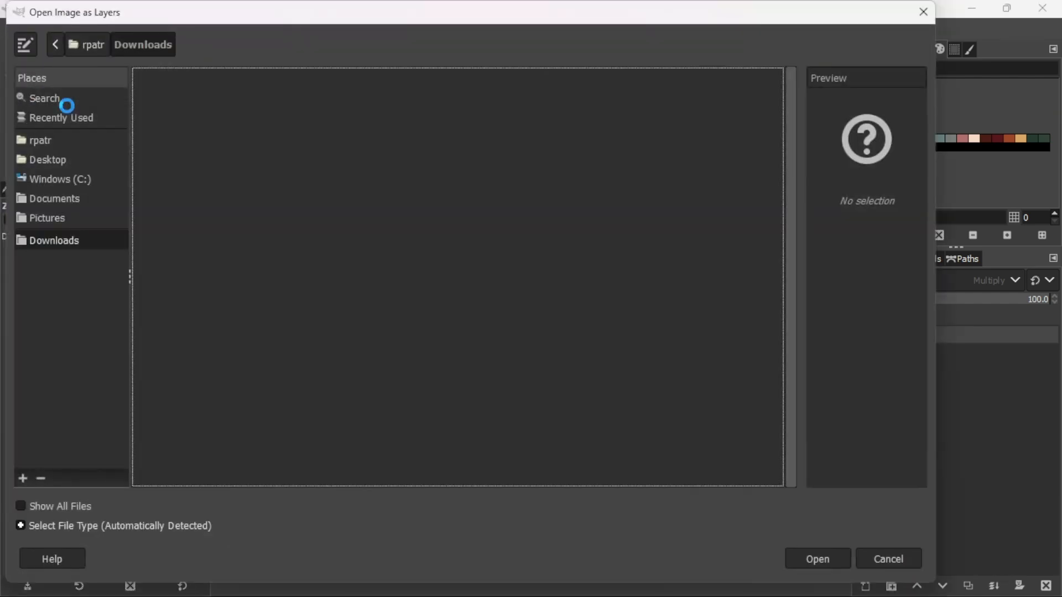
click(186, 287)
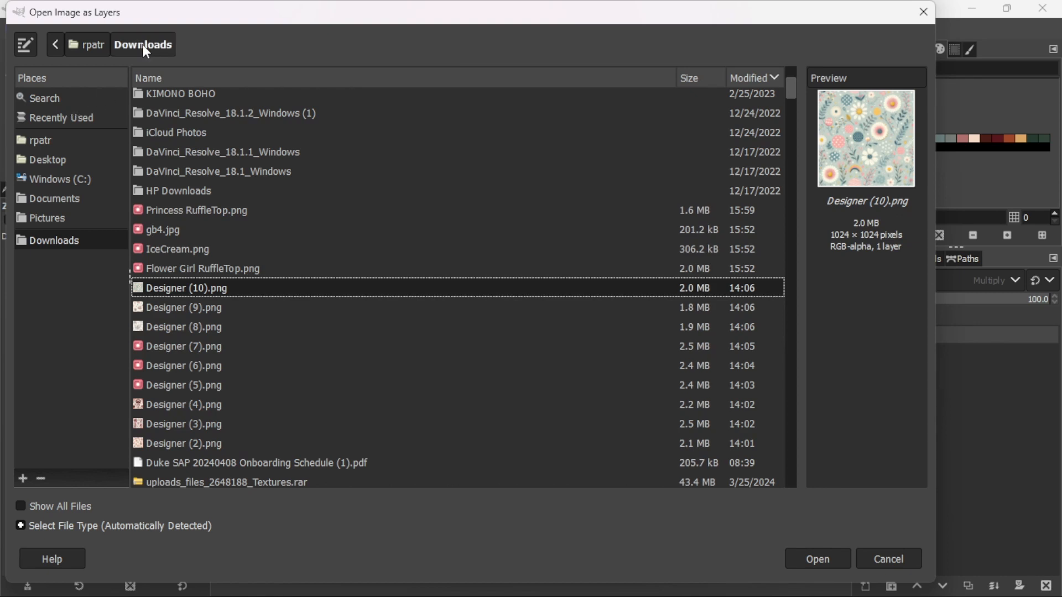
mouse_move(132, 53)
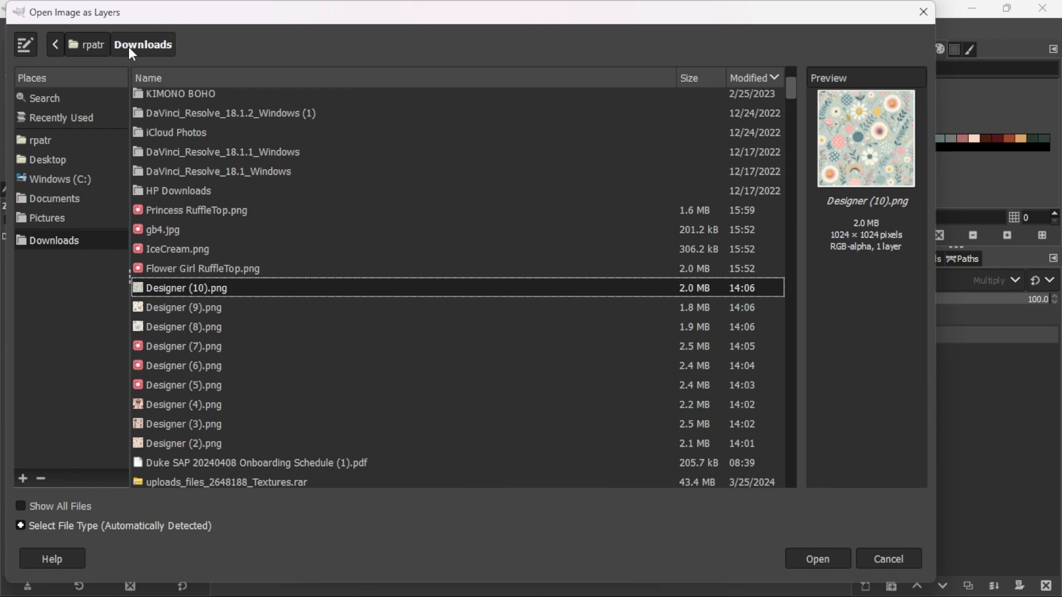
mouse_move(48, 159)
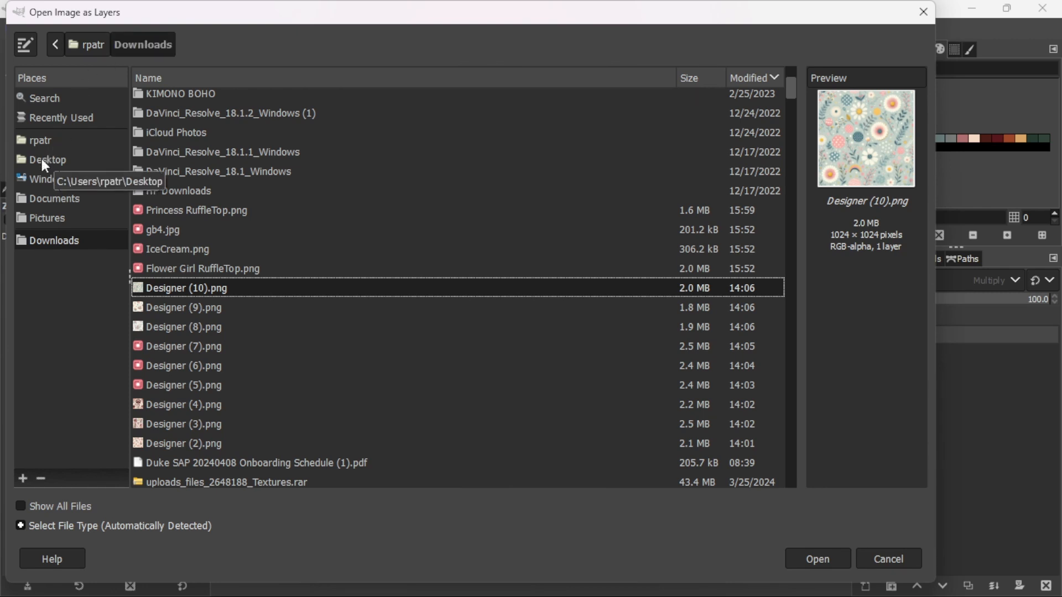
click(48, 159)
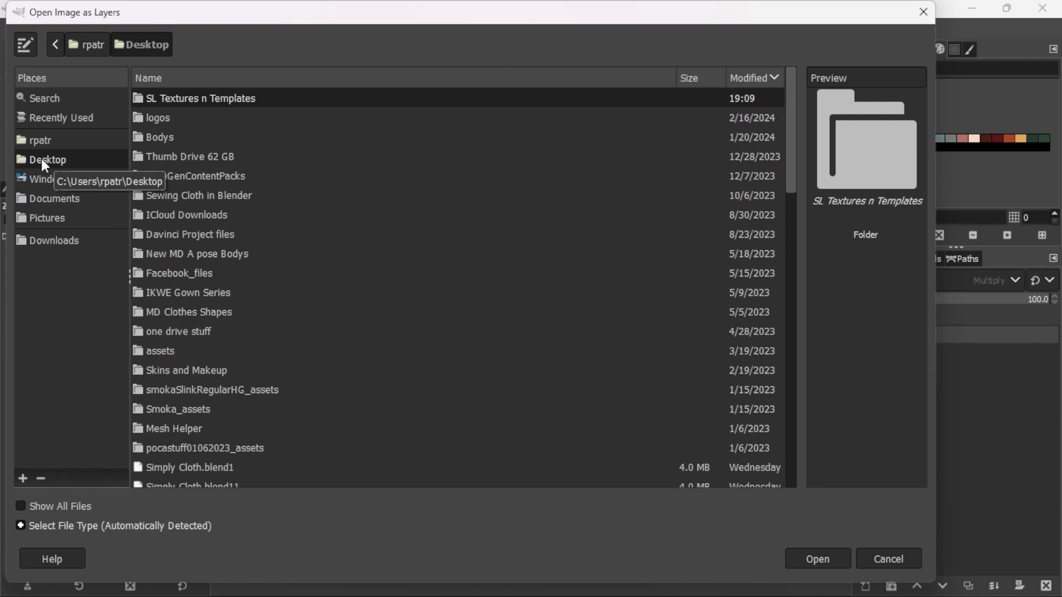
mouse_move(51, 166)
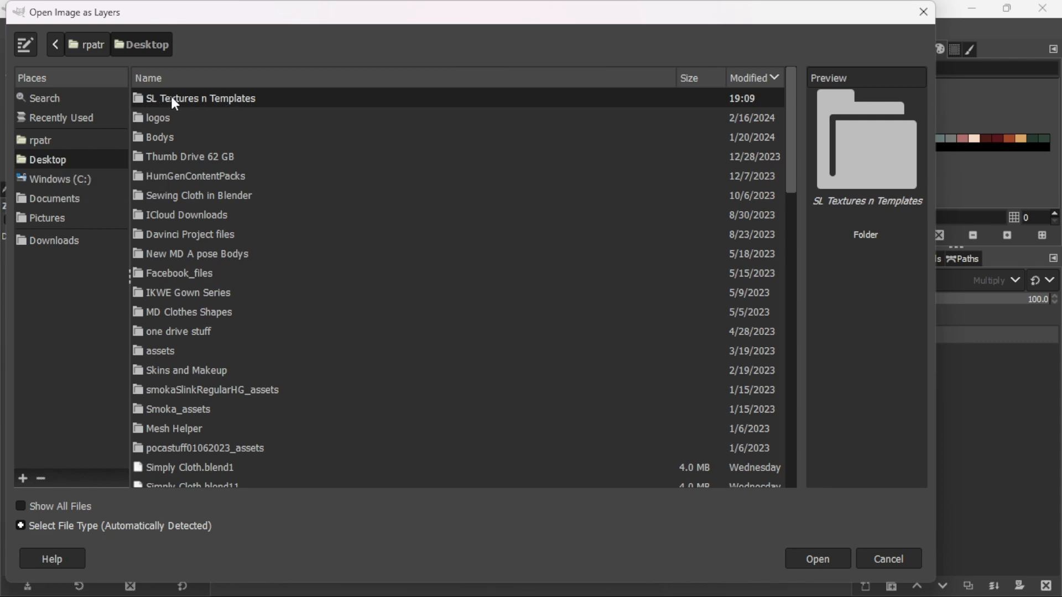
mouse_move(200, 103)
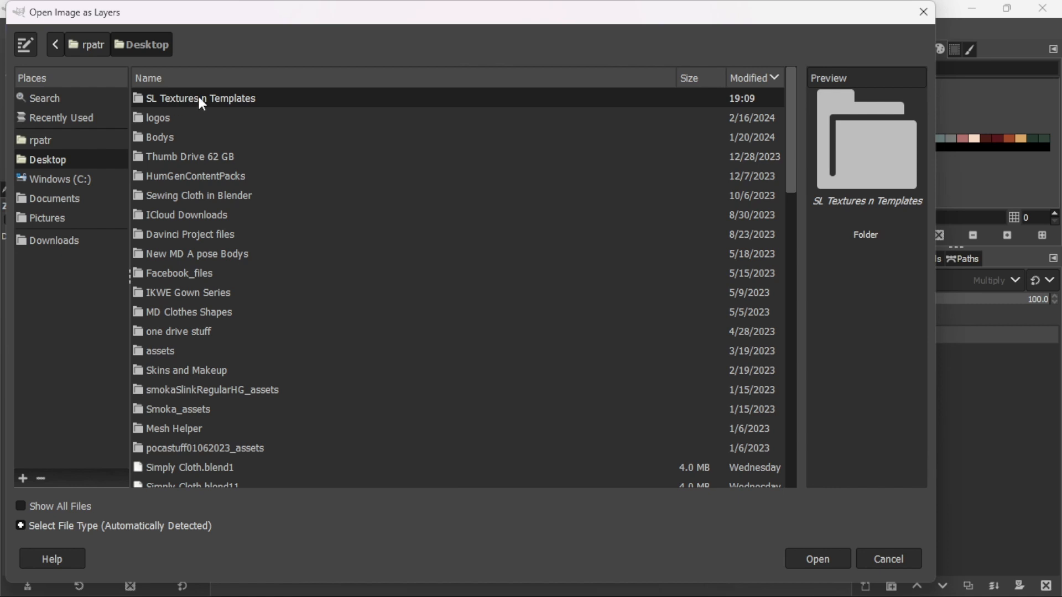
double_click(204, 99)
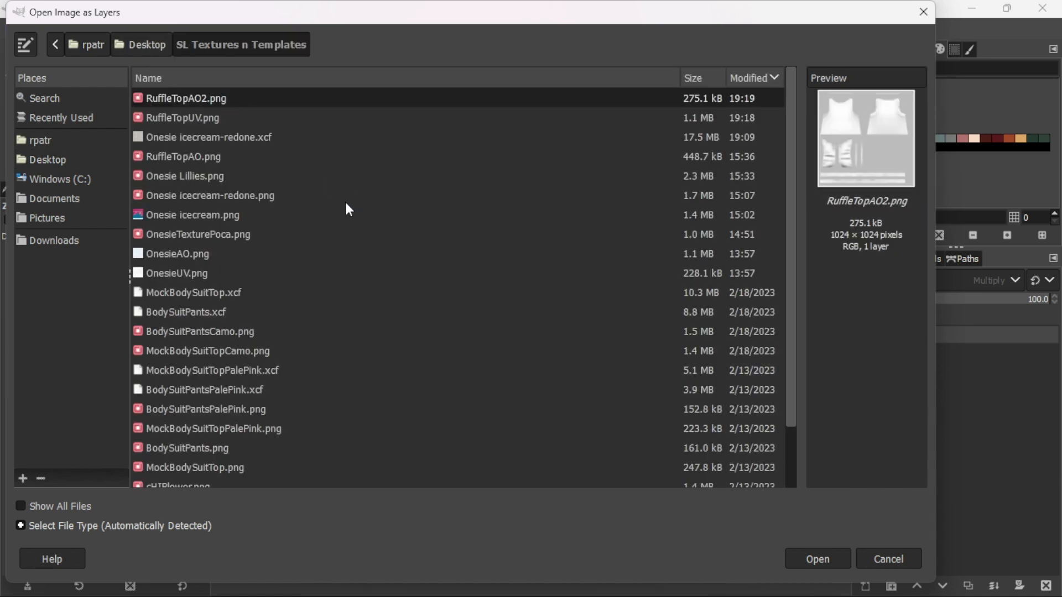
mouse_move(163, 108)
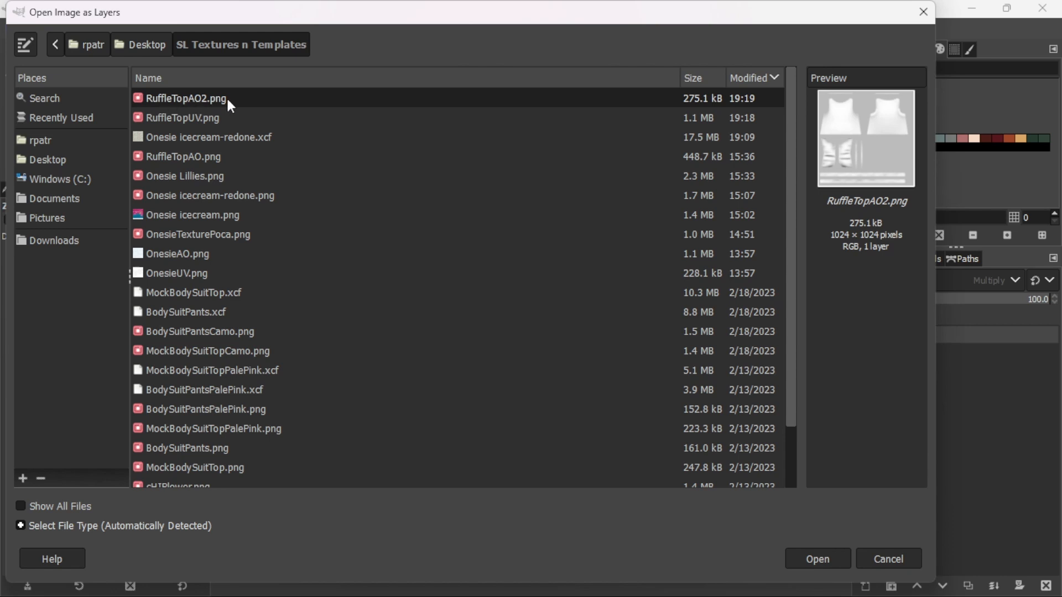
mouse_move(164, 130)
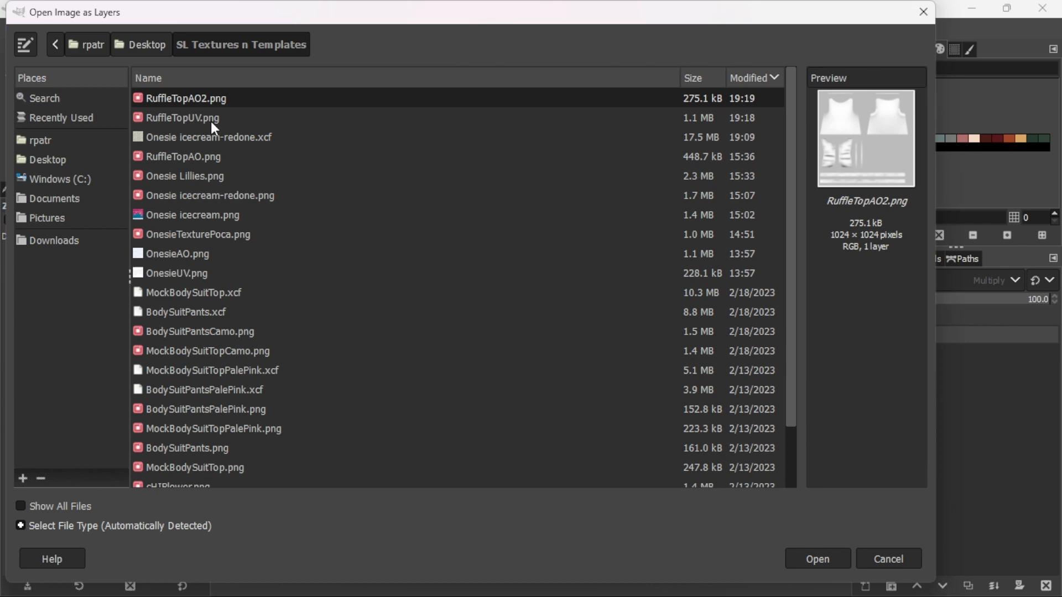
mouse_move(201, 164)
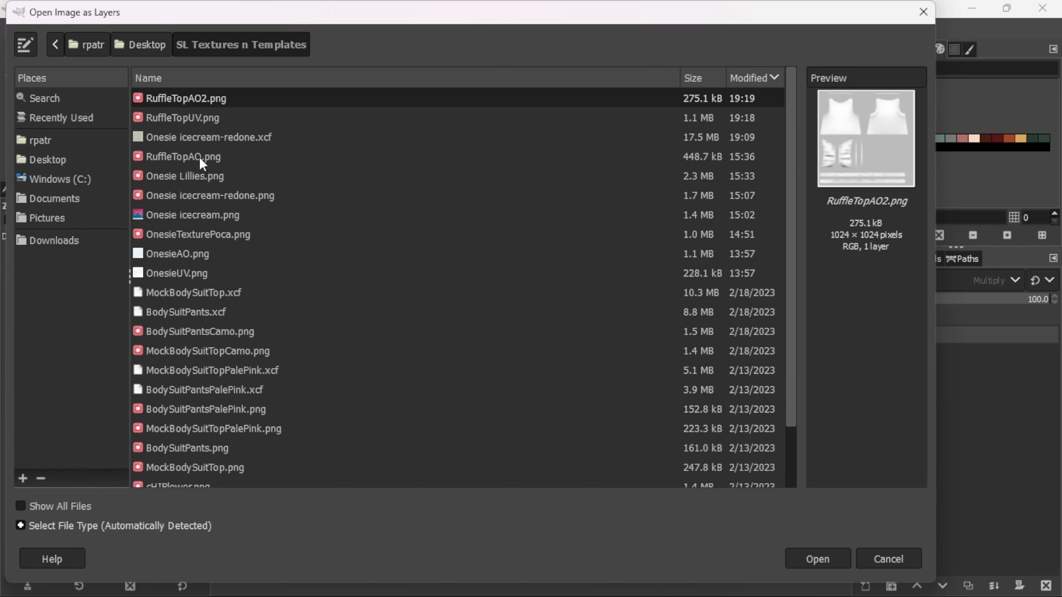
mouse_move(204, 102)
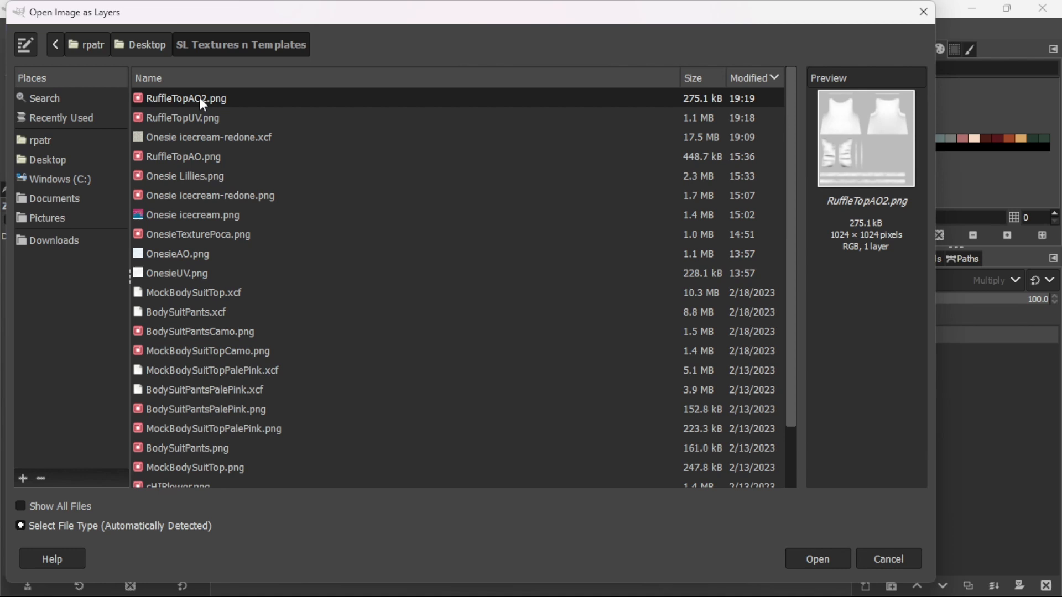
mouse_move(198, 121)
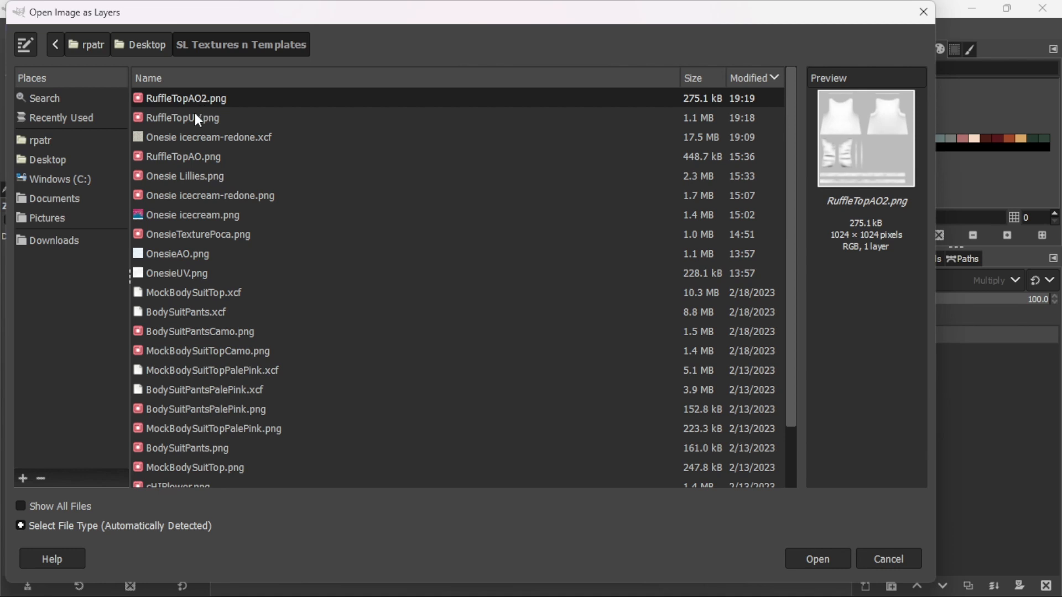
click(182, 117)
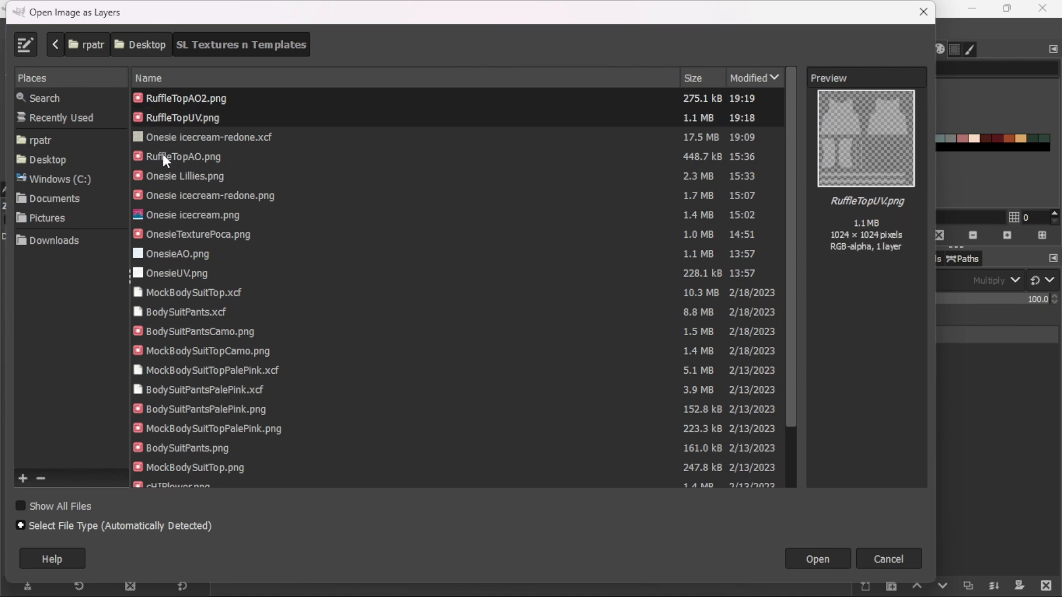
click(181, 156)
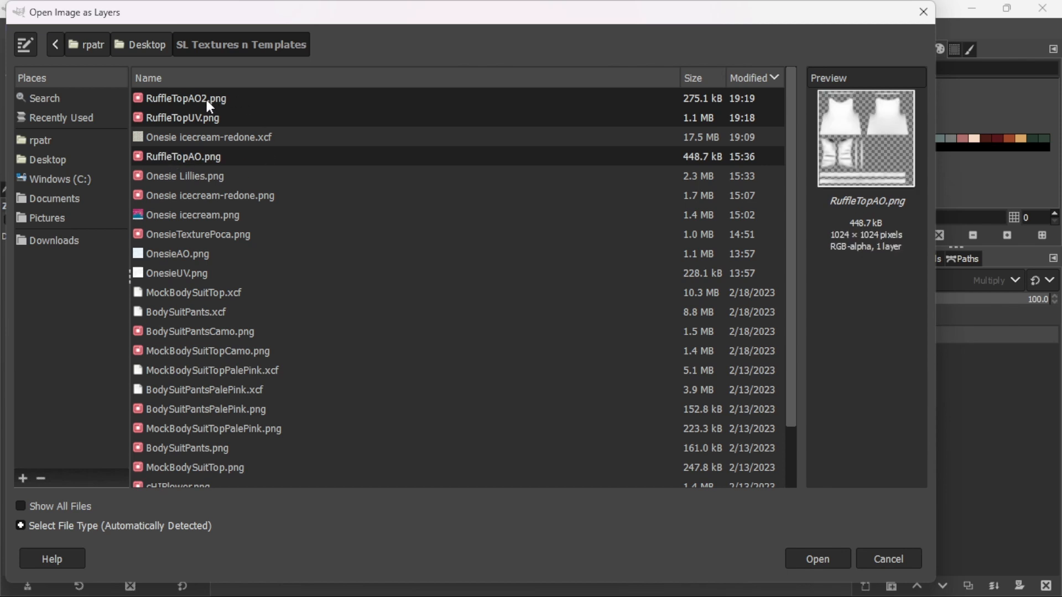
mouse_move(604, 481)
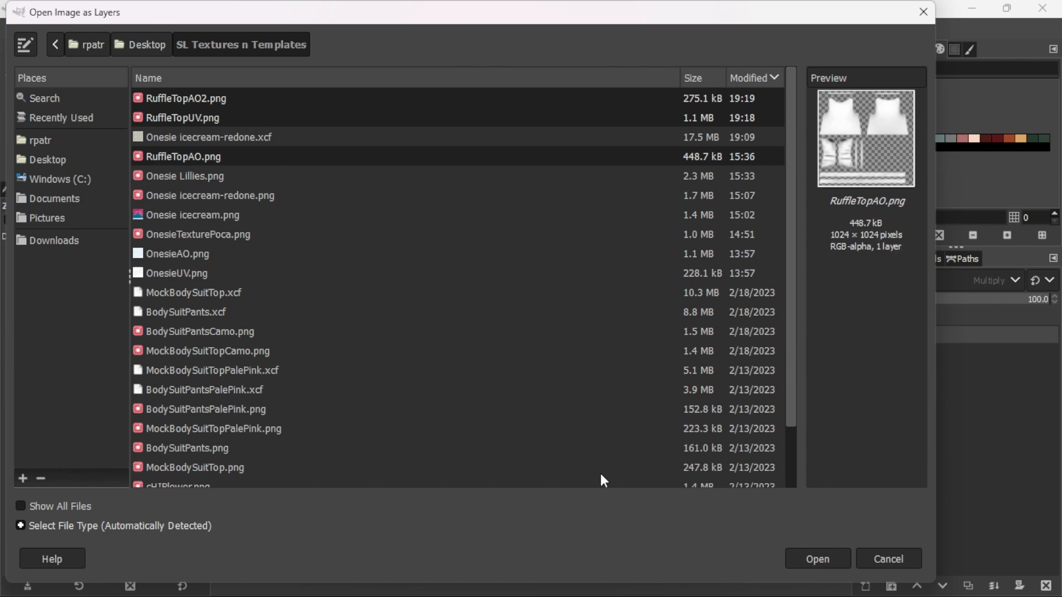
click(816, 558)
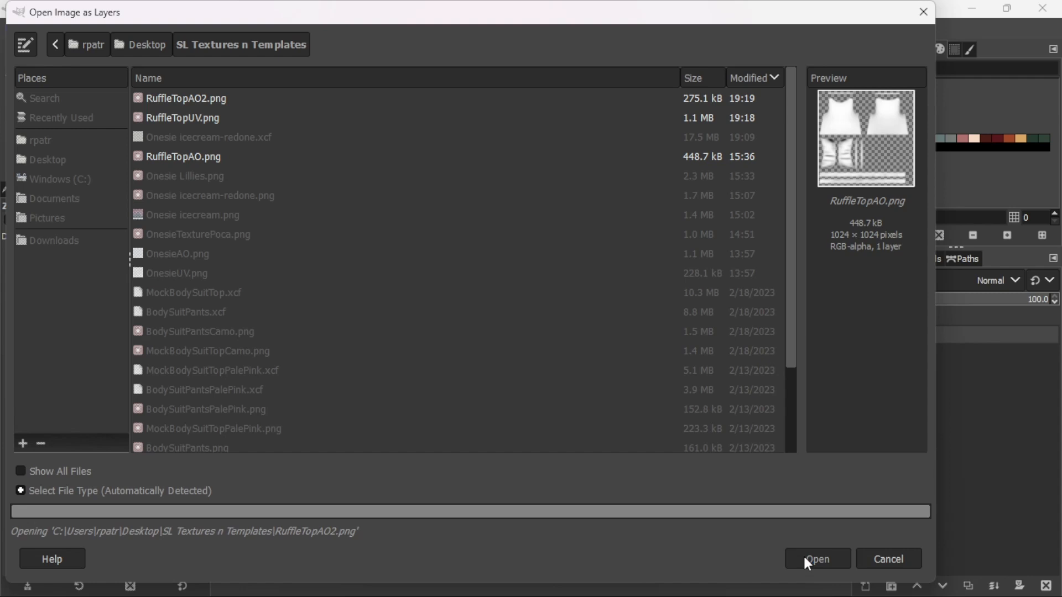
click(816, 559)
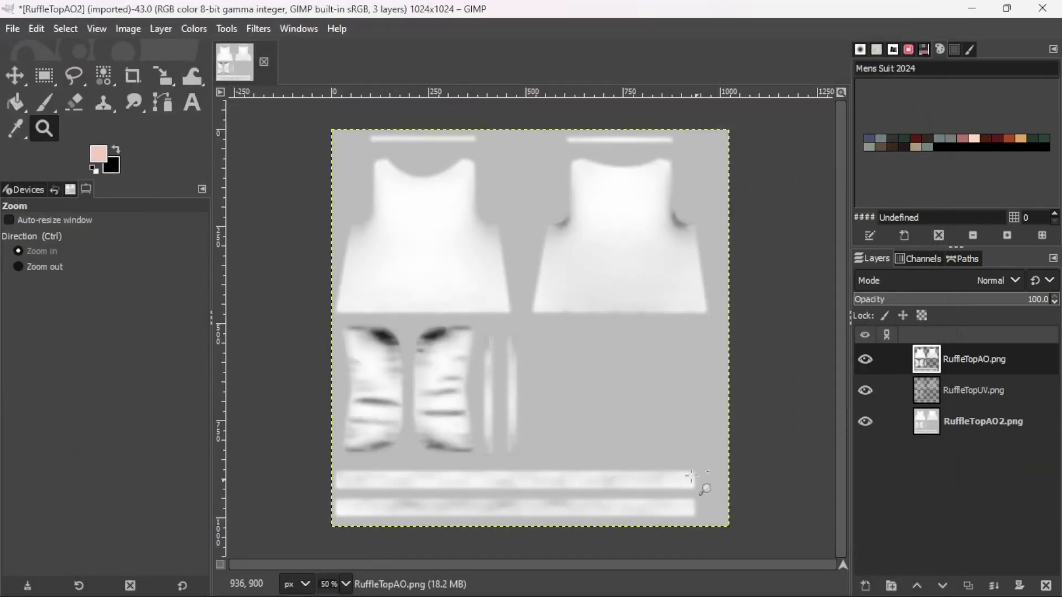
mouse_move(613, 188)
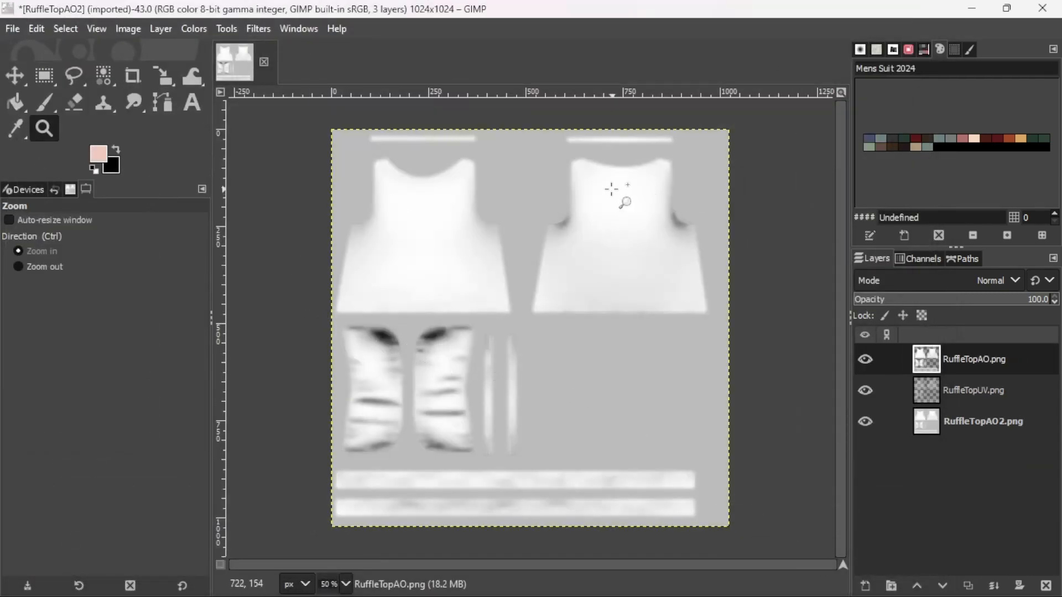
- Raise the RuffleTopUV layer to the top of the layer stack
click(885, 390)
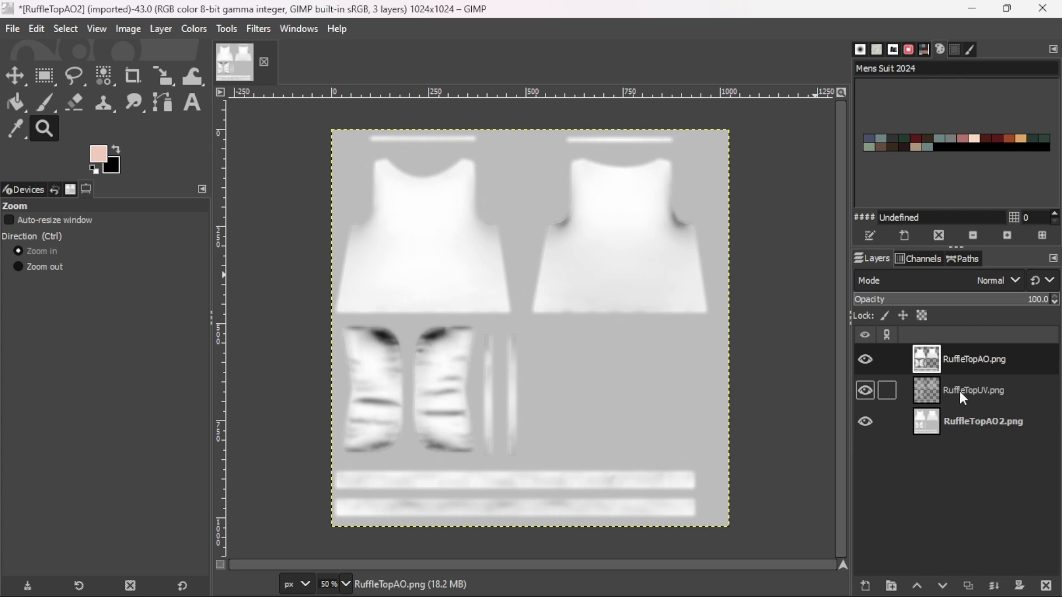
click(973, 390)
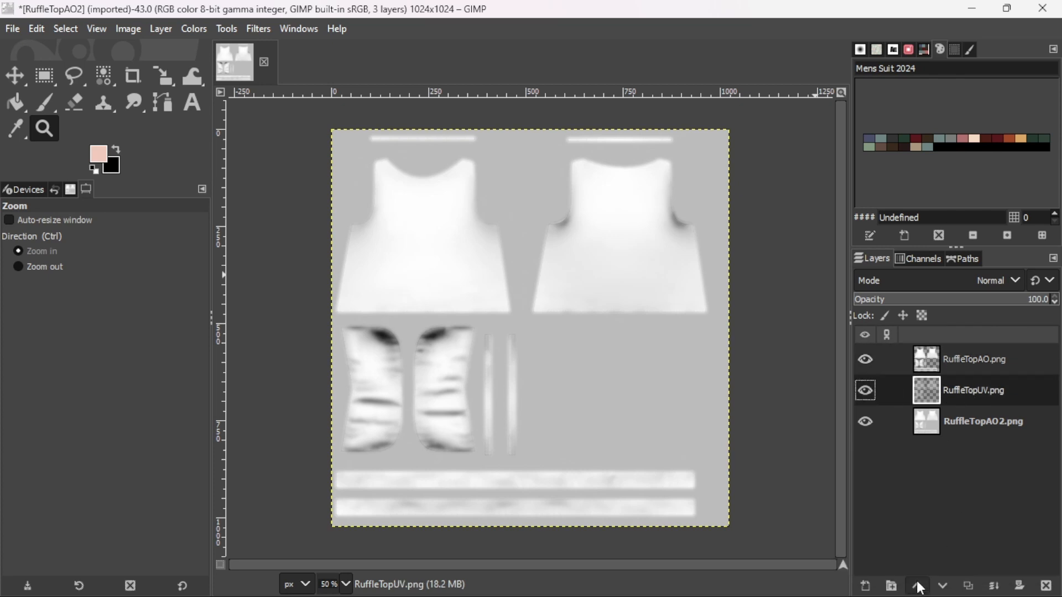
click(917, 587)
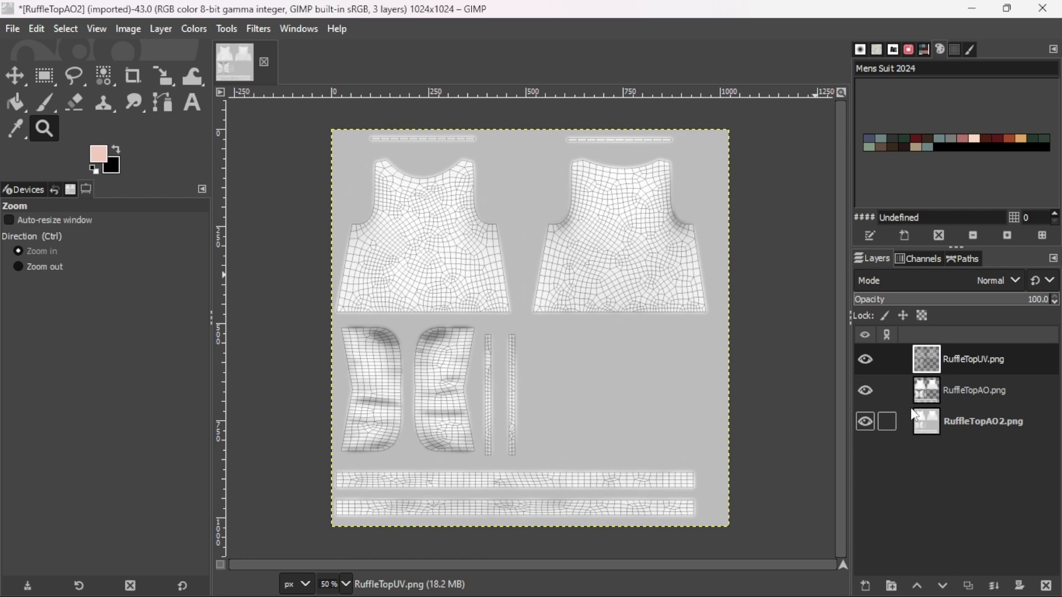
- Hide the RuffleTopUV and RuffleTopAO layers and make RuffleTopAO2 the active layer
click(864, 358)
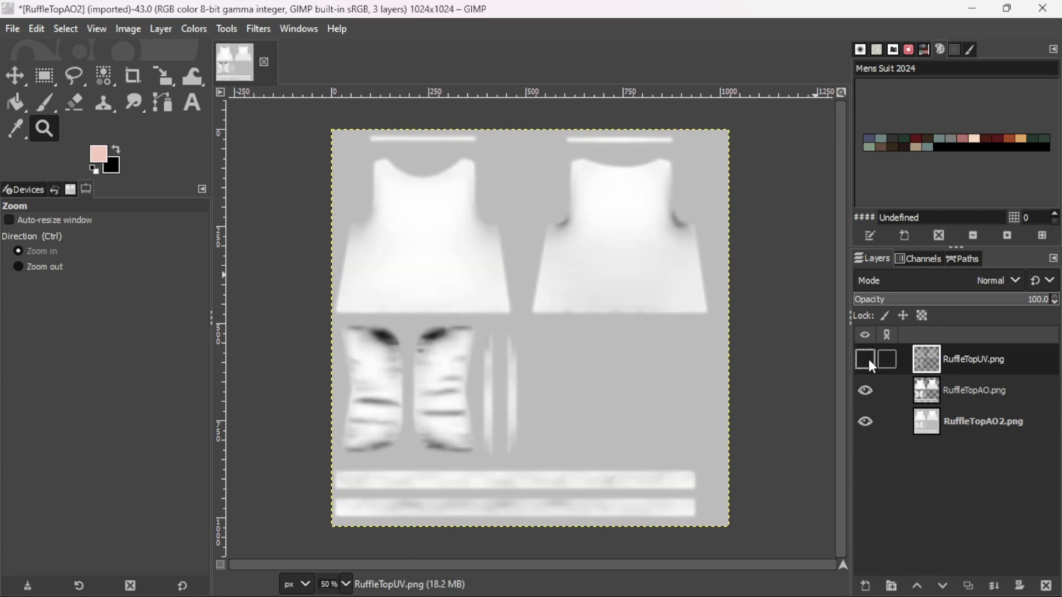
click(865, 358)
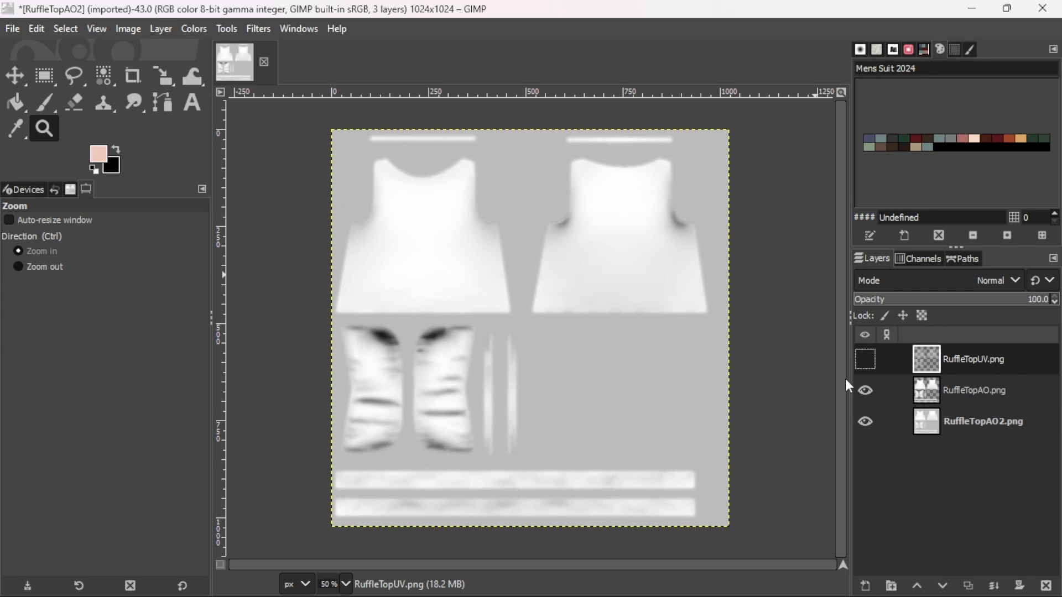
click(864, 390)
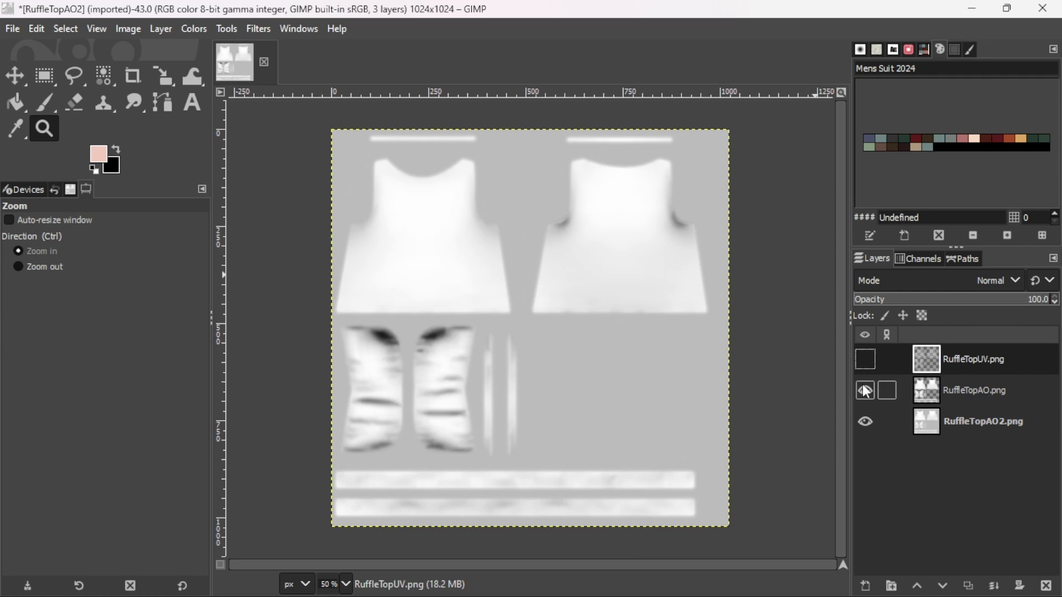
click(864, 390)
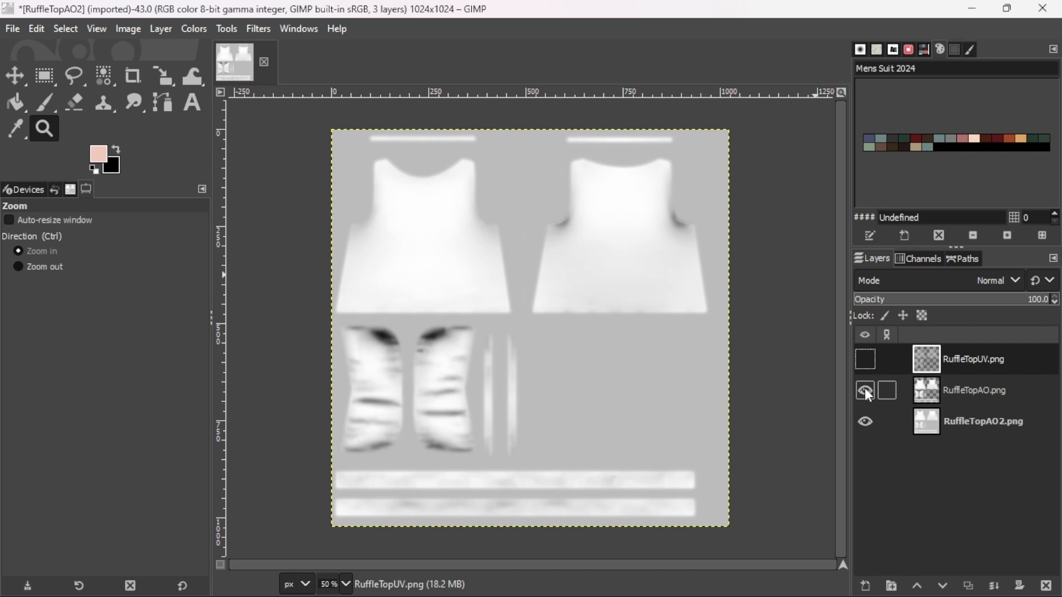
click(864, 391)
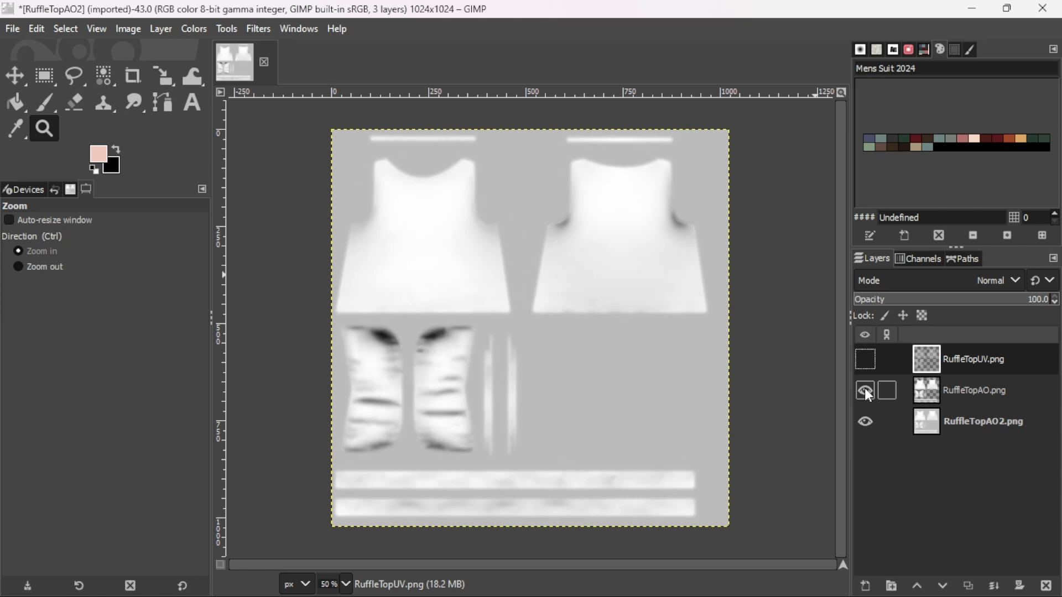
click(973, 390)
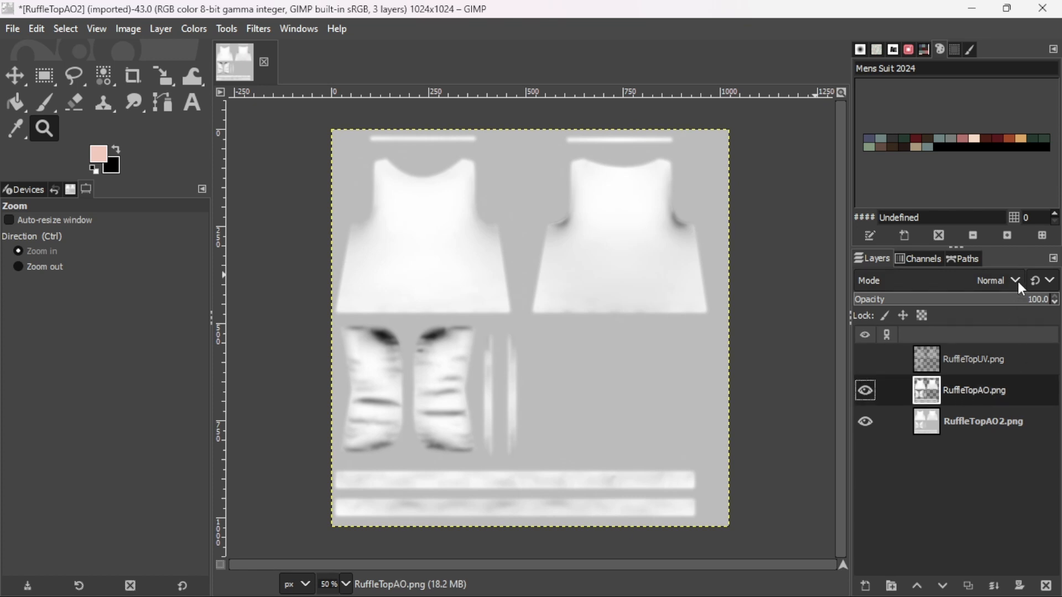
click(996, 280)
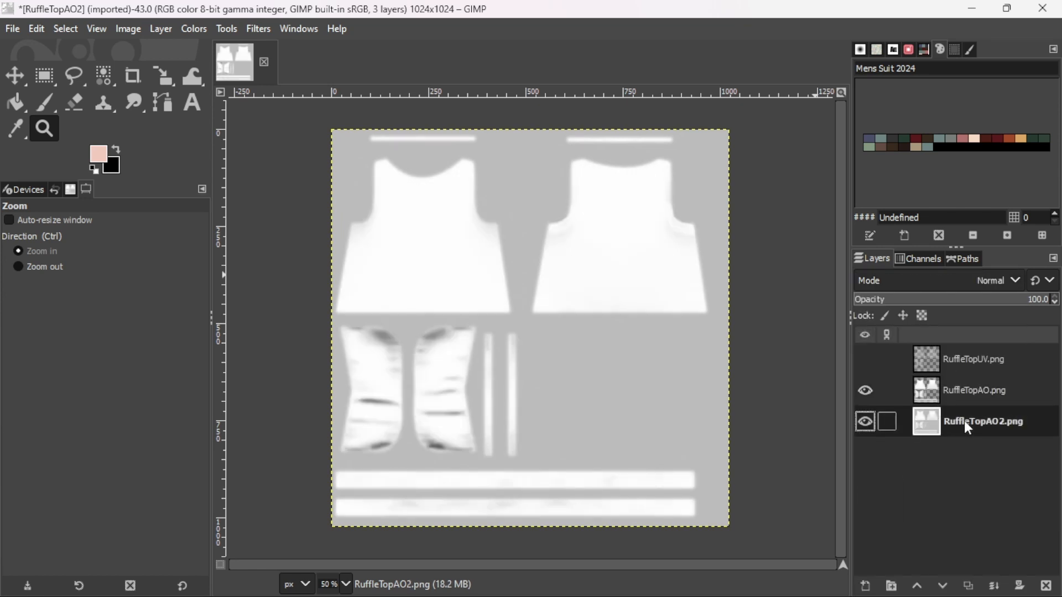
click(864, 420)
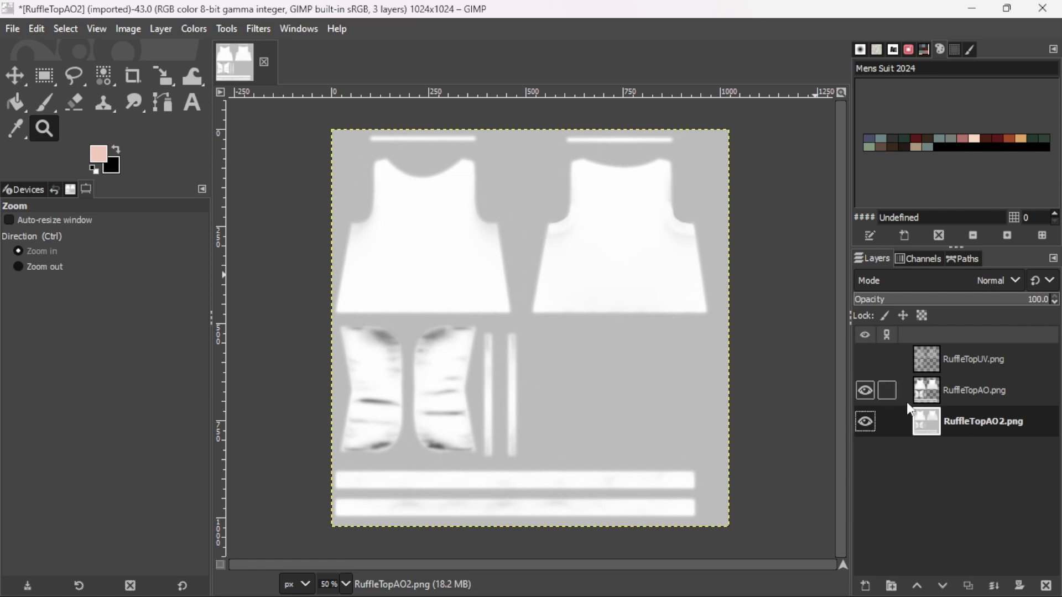
click(864, 390)
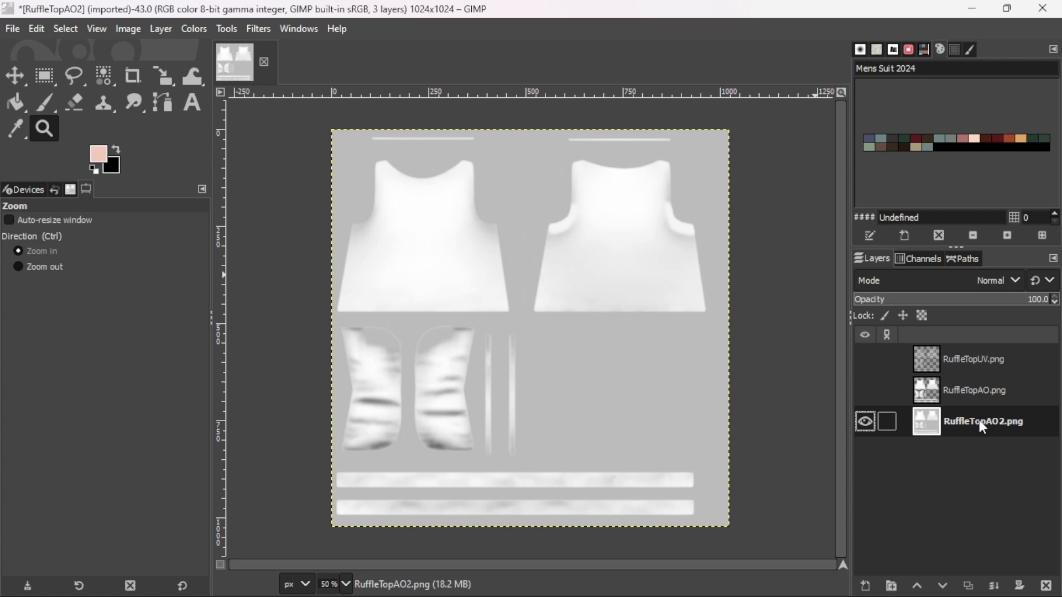
mouse_move(1001, 430)
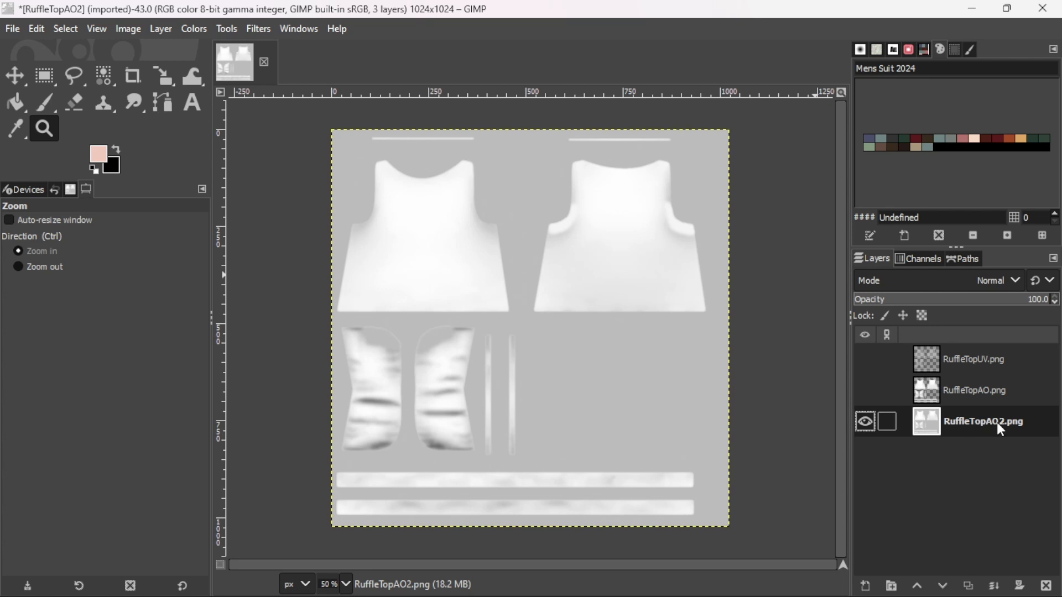
- Duplicate the RuffleTopAO2 layer, work on the copy and hide the original
right_click(982, 421)
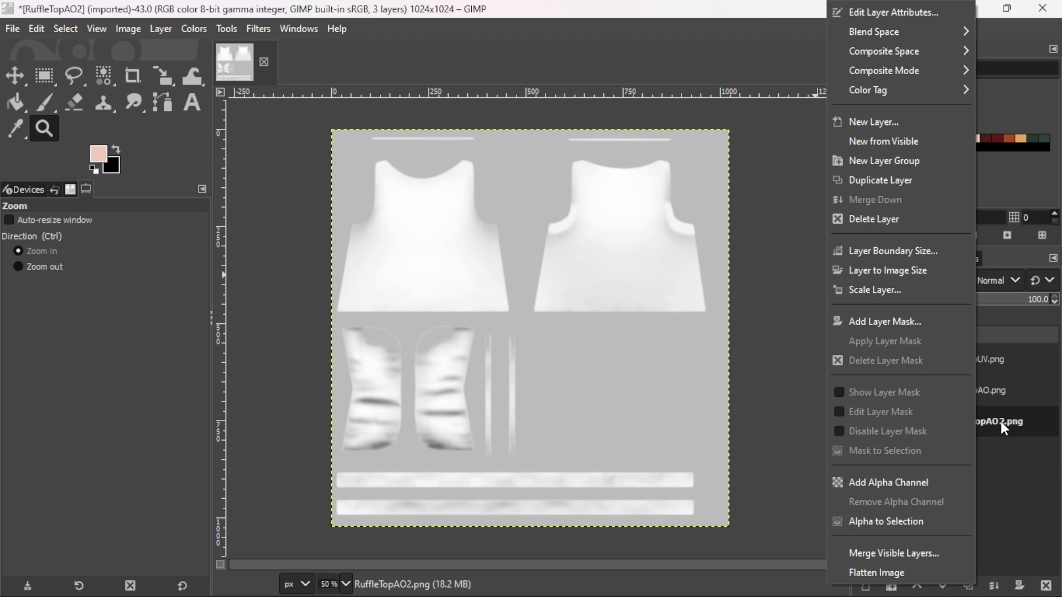
mouse_move(879, 181)
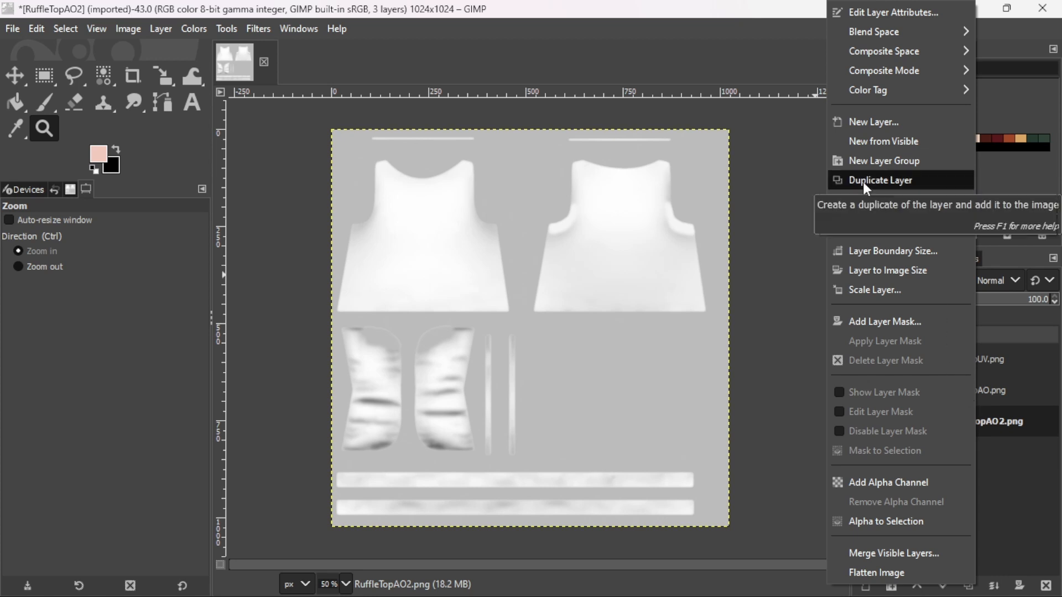
click(879, 179)
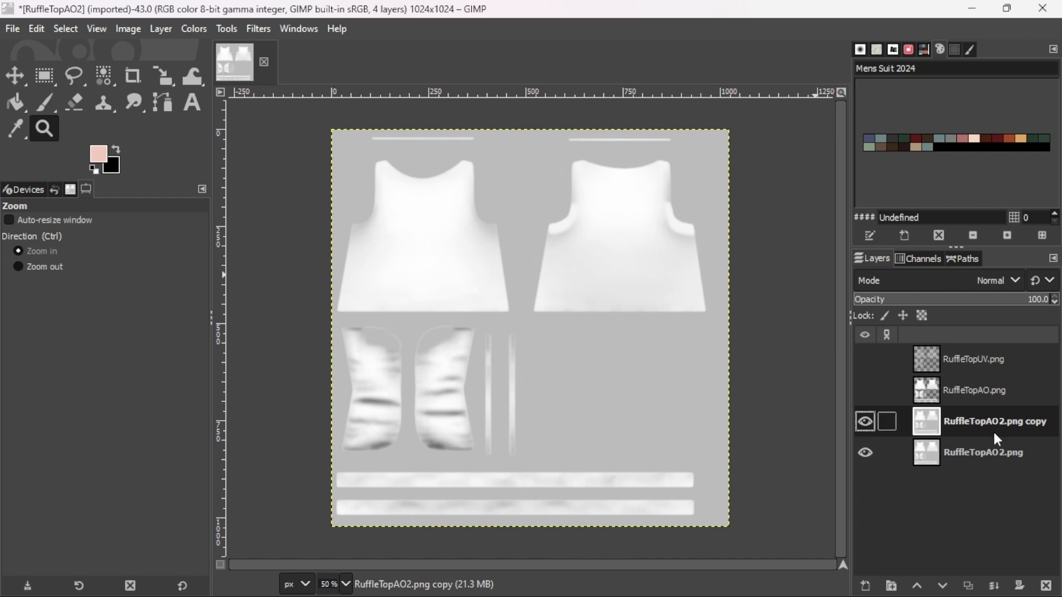
click(865, 452)
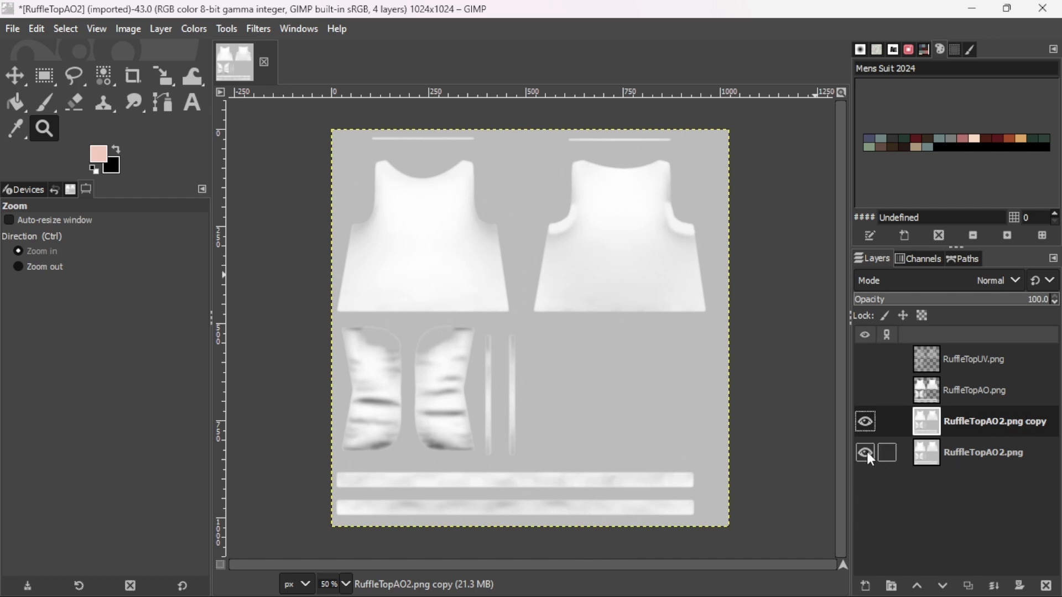
click(864, 452)
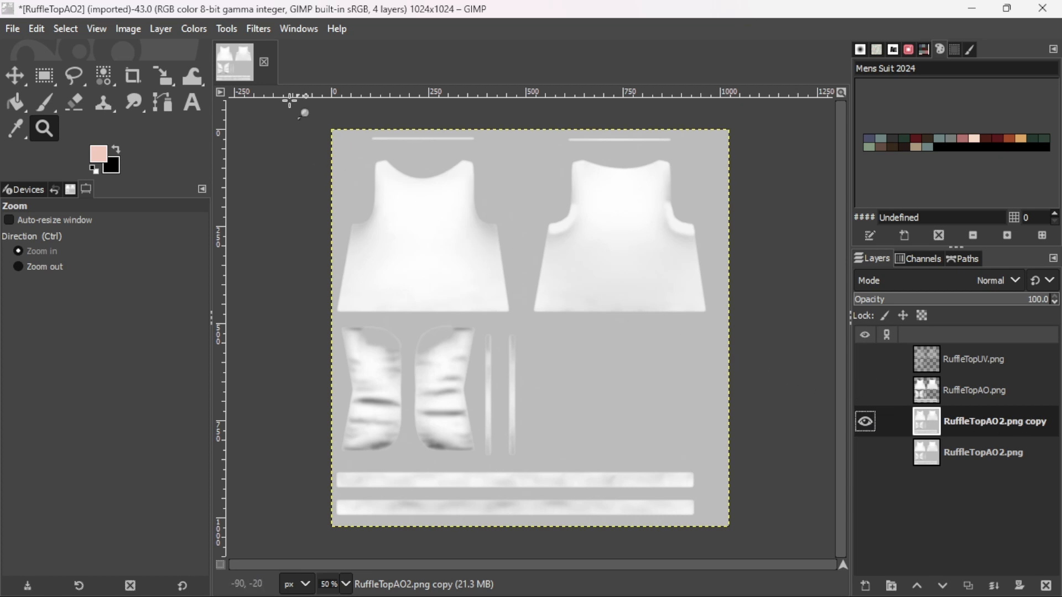
- Apply Unsharp Mask with radius 3, amount 0.5, threshold 0 to the RuffleTopAO2 copy layer
click(258, 29)
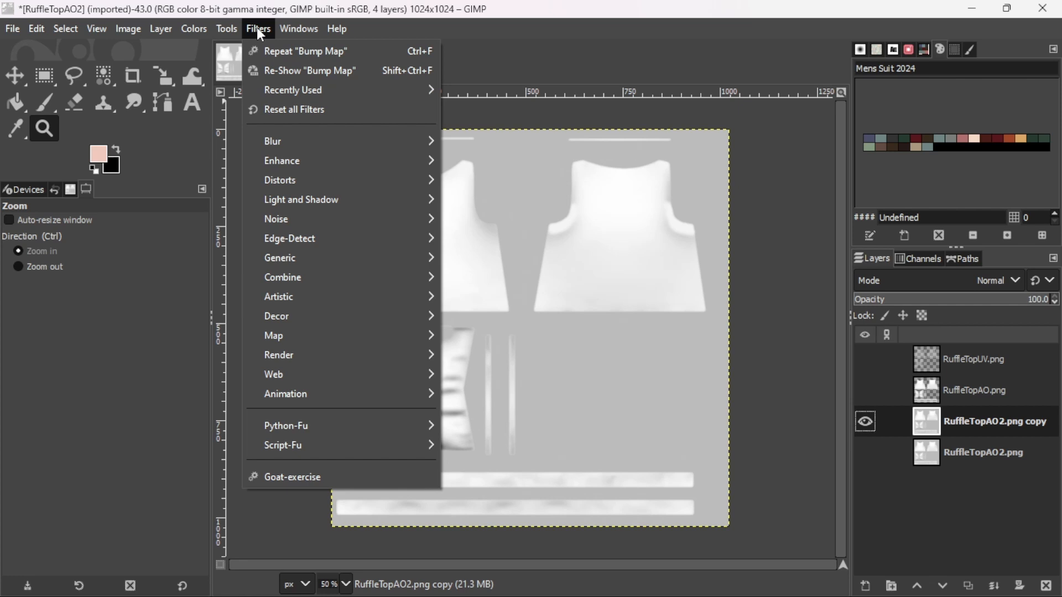
mouse_move(273, 140)
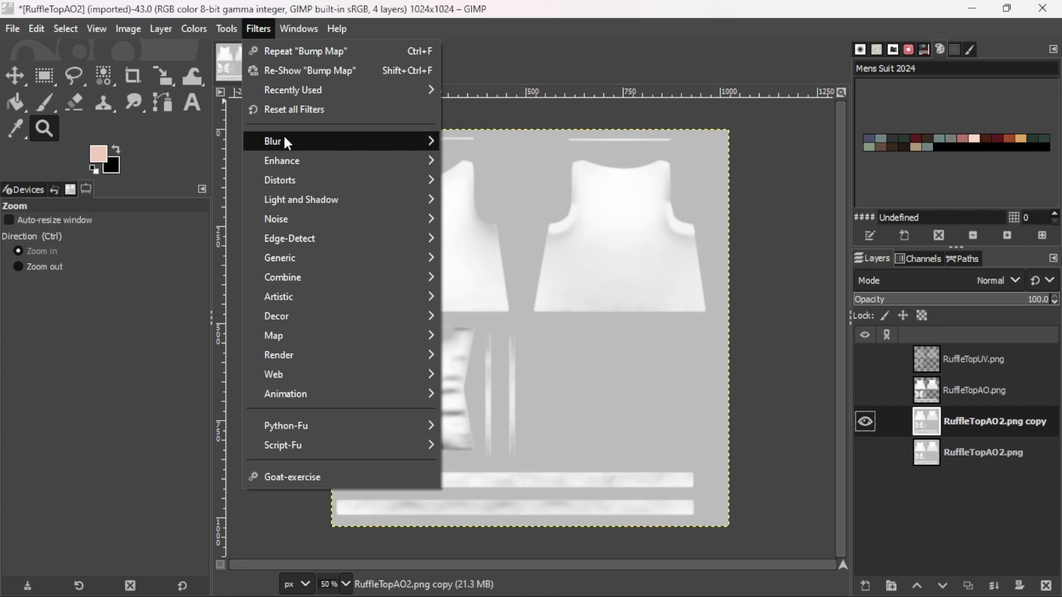
mouse_move(282, 160)
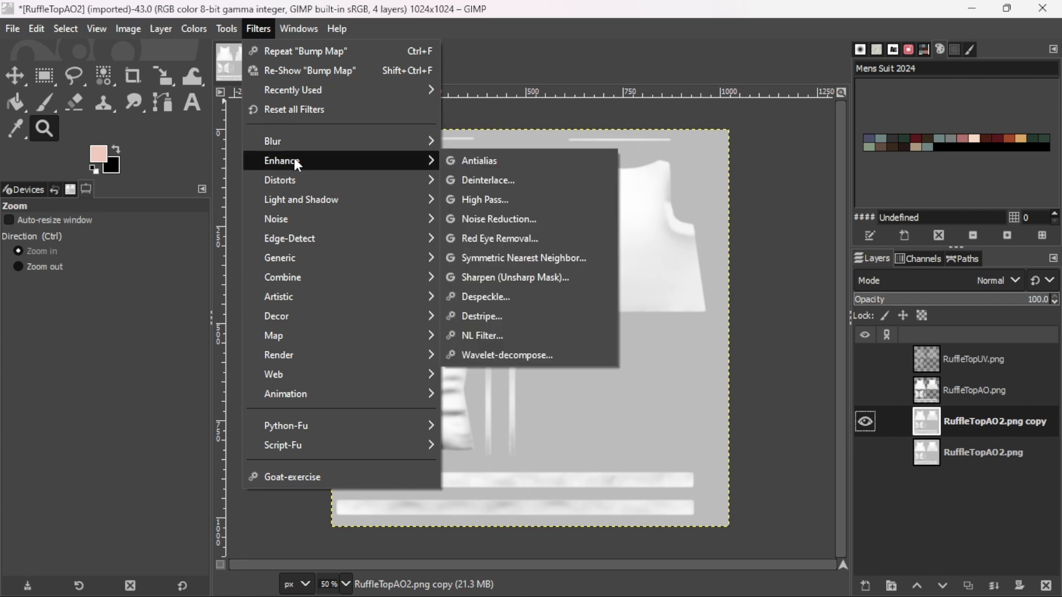
mouse_move(487, 180)
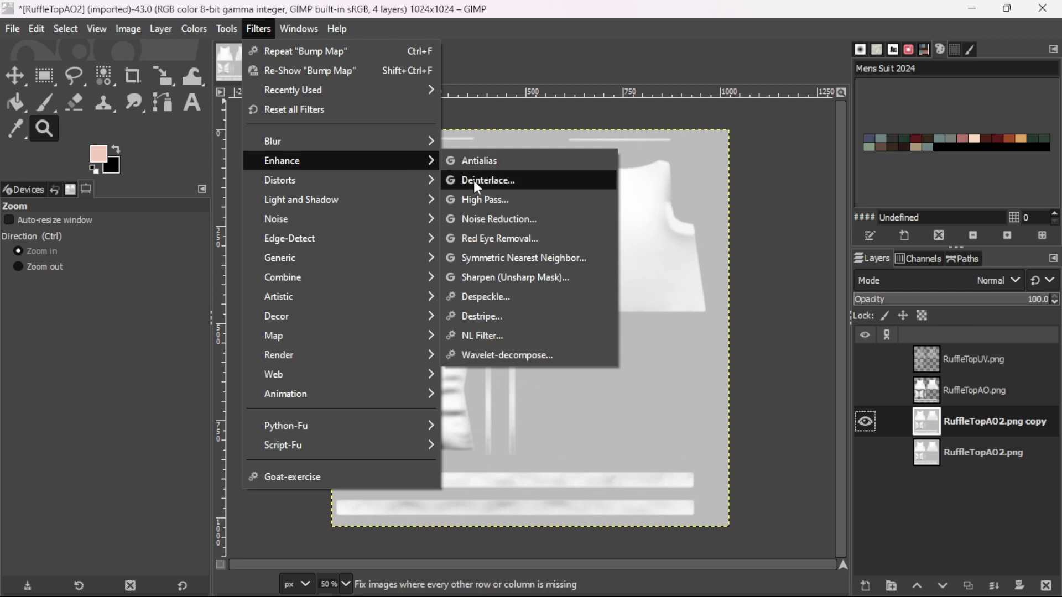
mouse_move(529, 276)
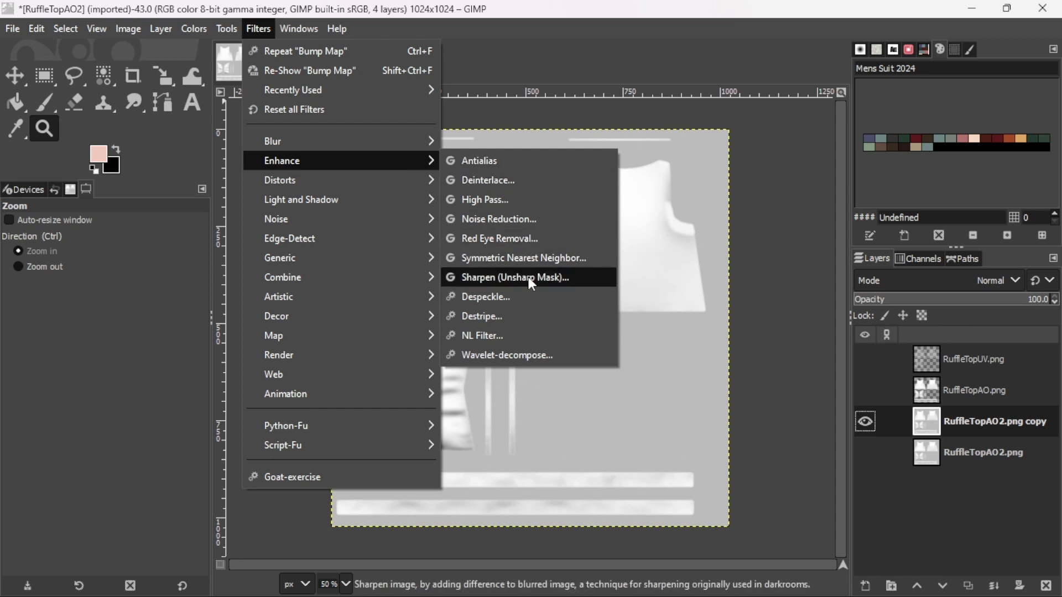
click(517, 276)
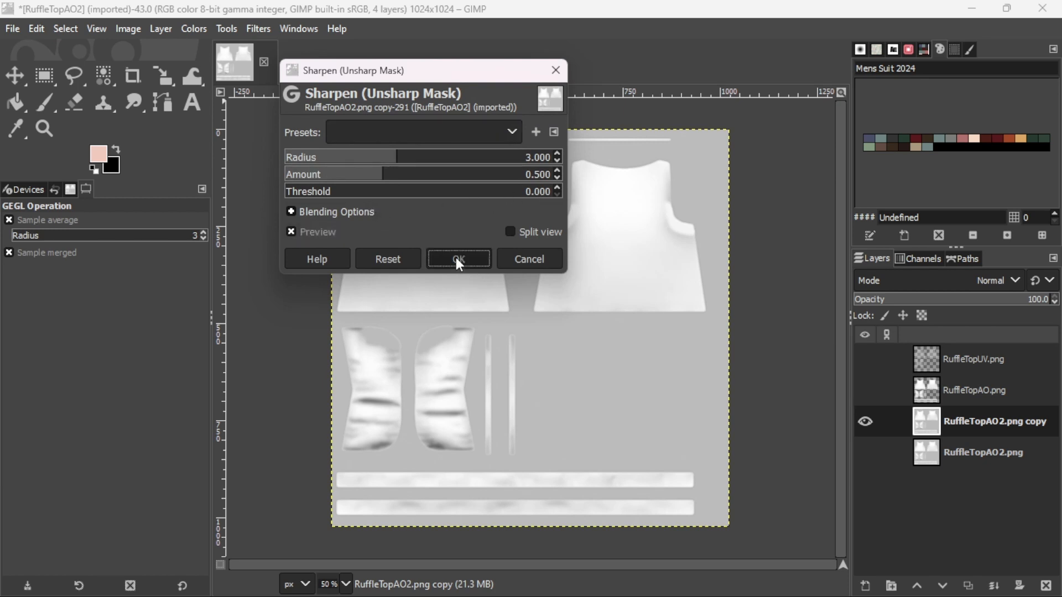
click(458, 258)
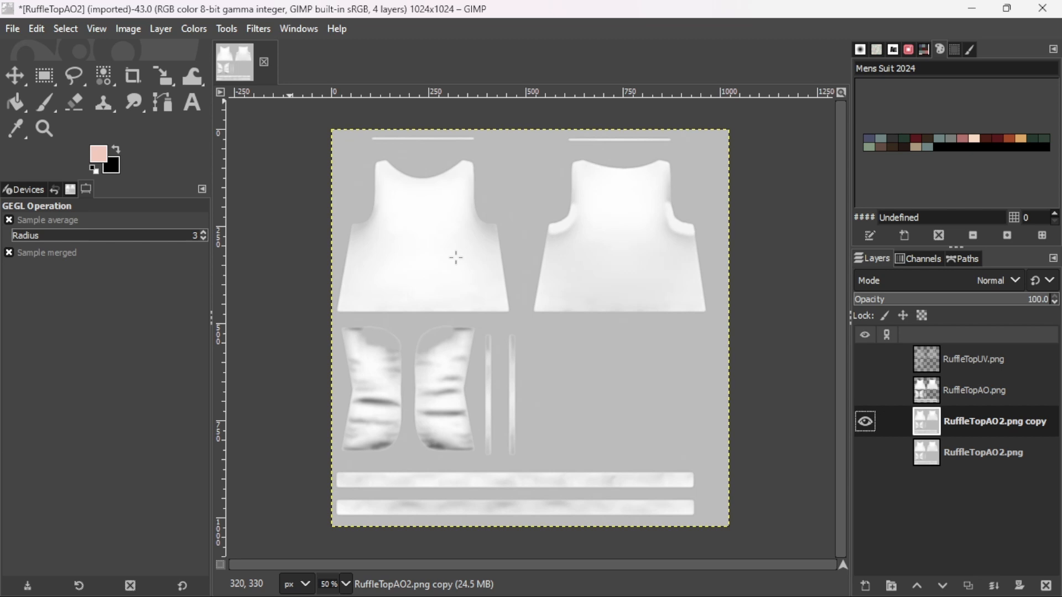
mouse_move(455, 258)
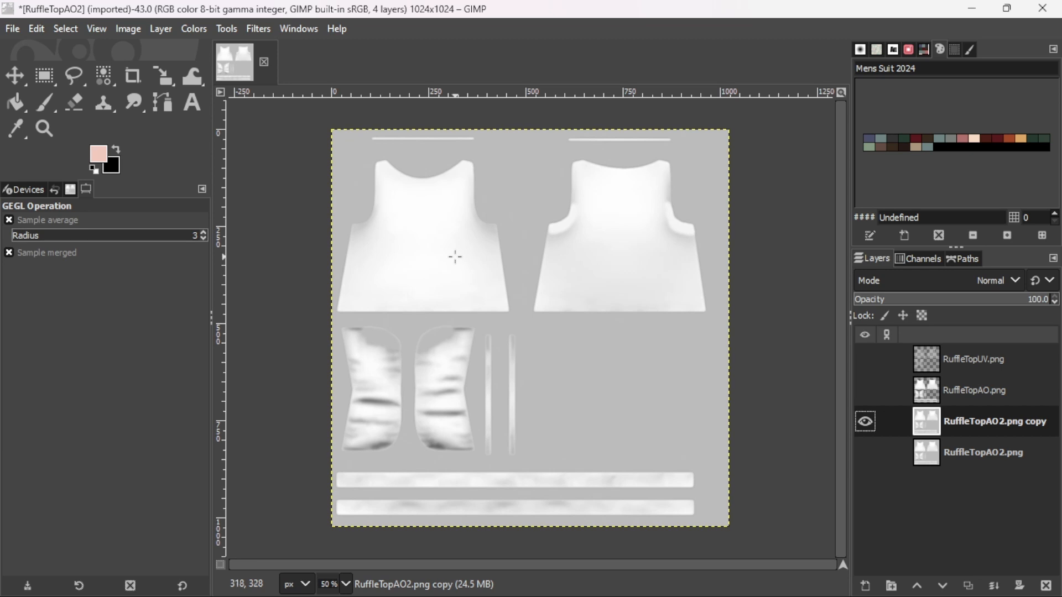
mouse_move(455, 257)
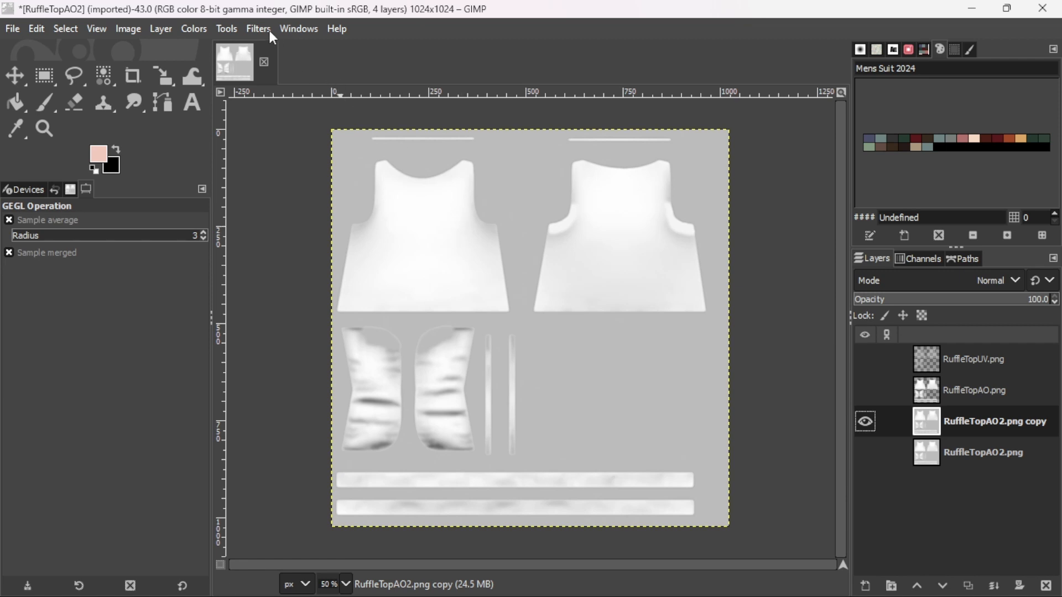
mouse_move(263, 35)
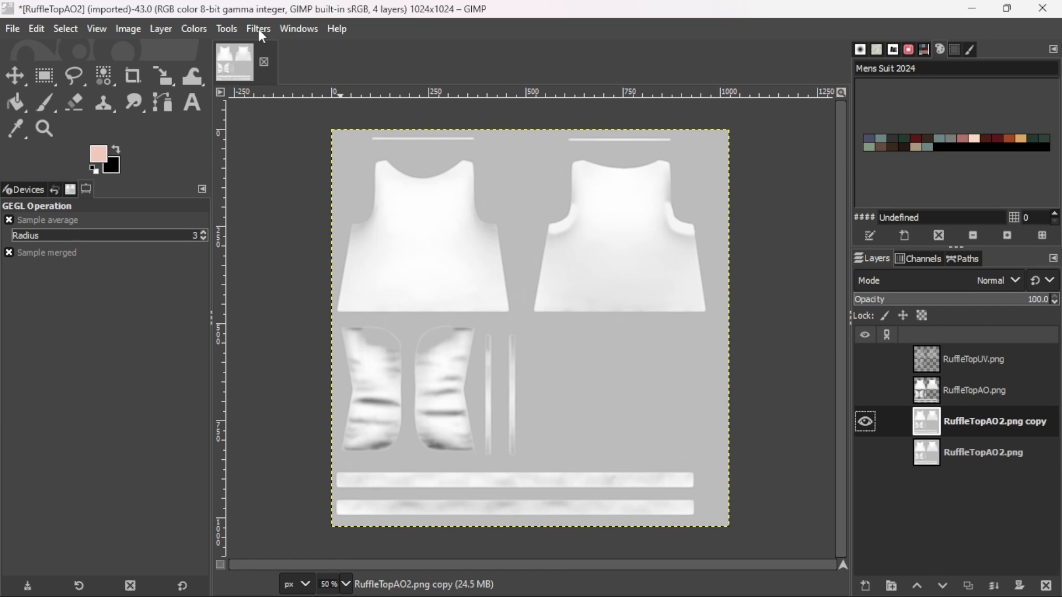
click(258, 29)
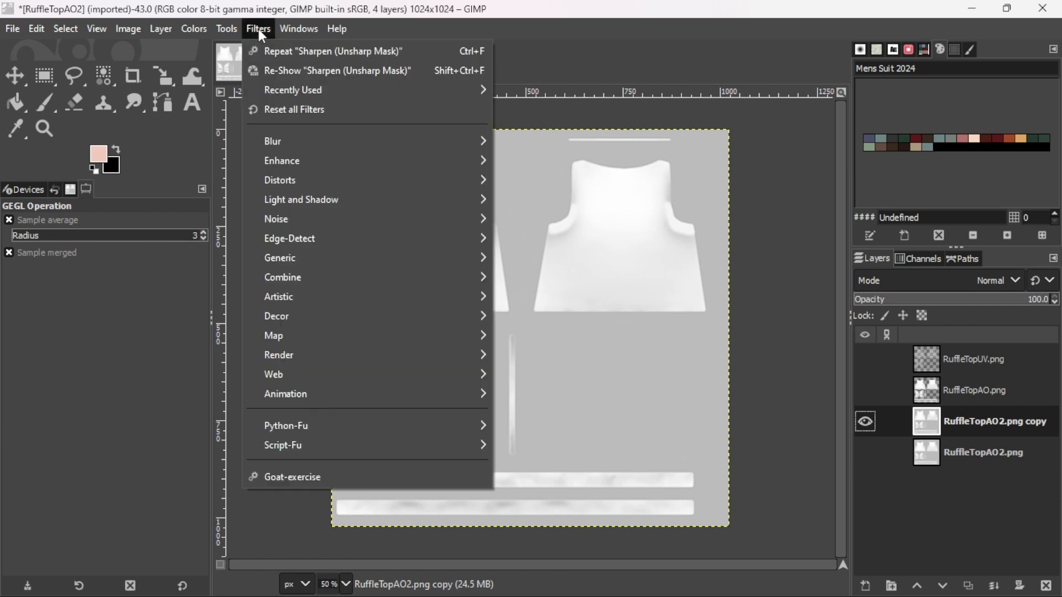
mouse_move(332, 51)
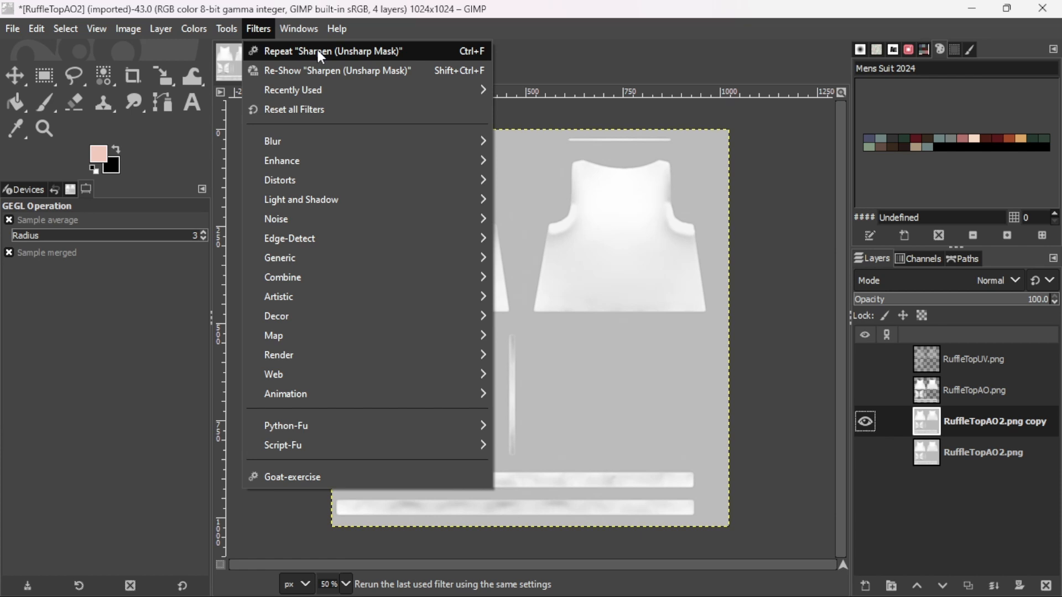
mouse_move(398, 56)
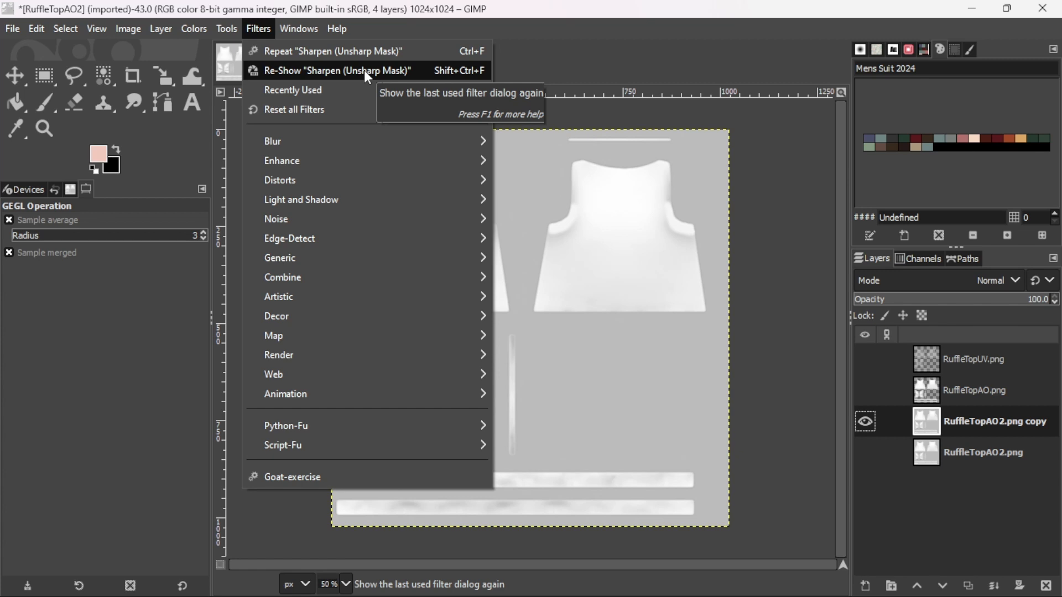
mouse_move(376, 76)
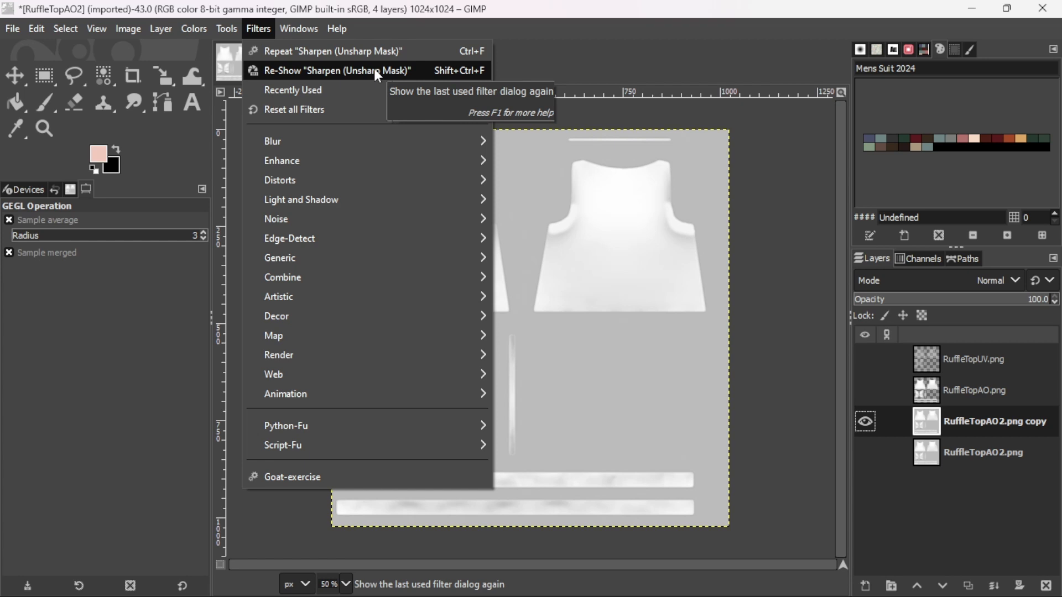
click(336, 71)
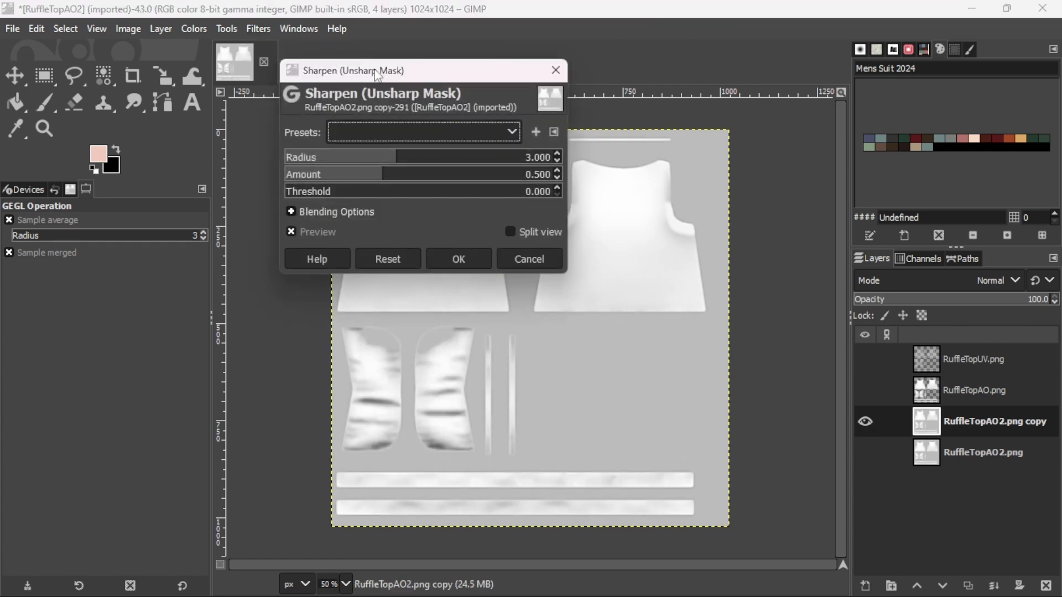
mouse_move(368, 156)
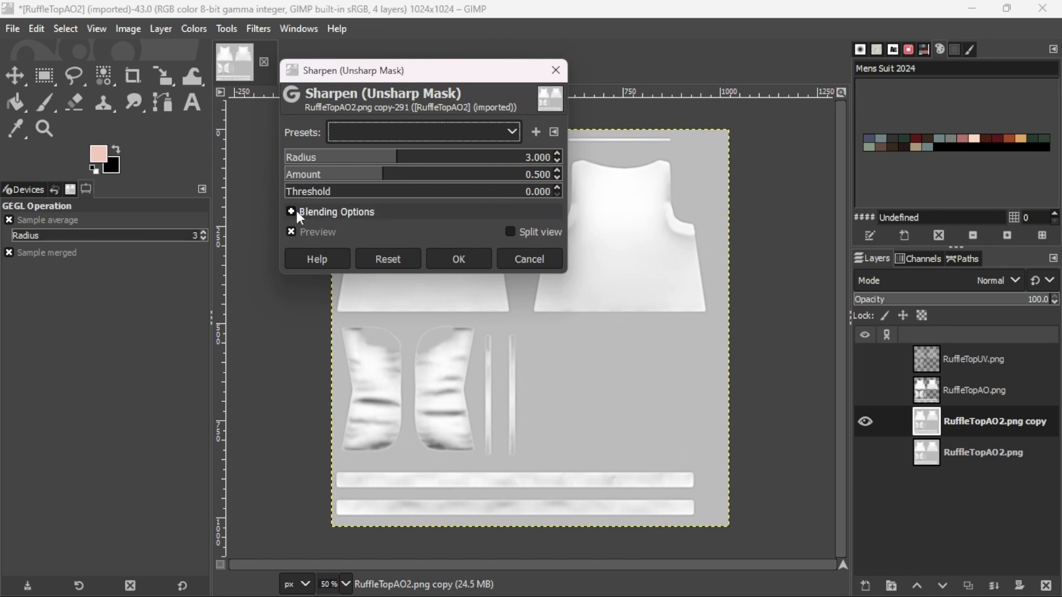
click(291, 212)
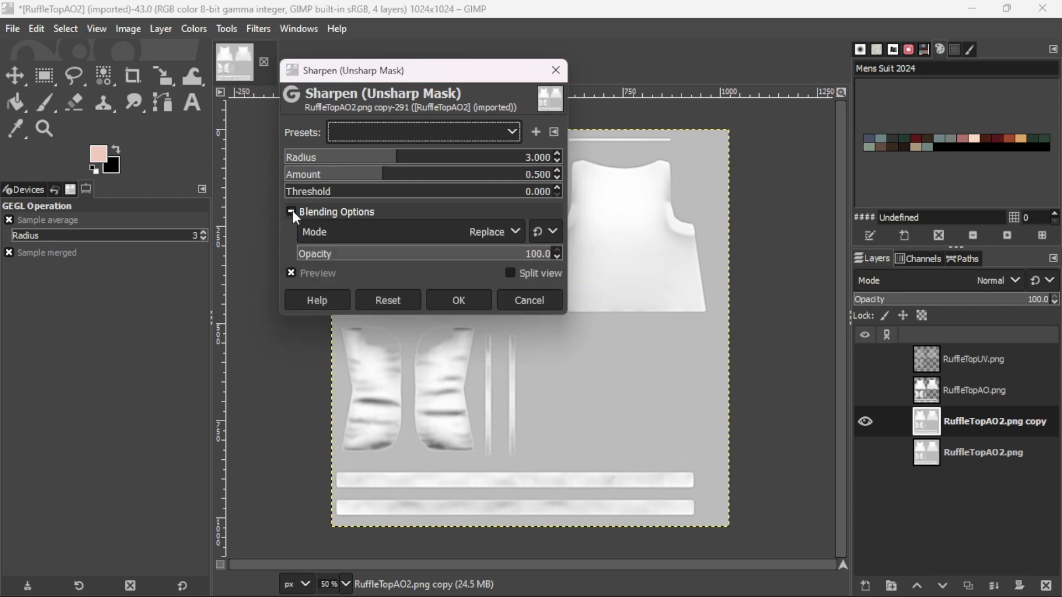
click(292, 211)
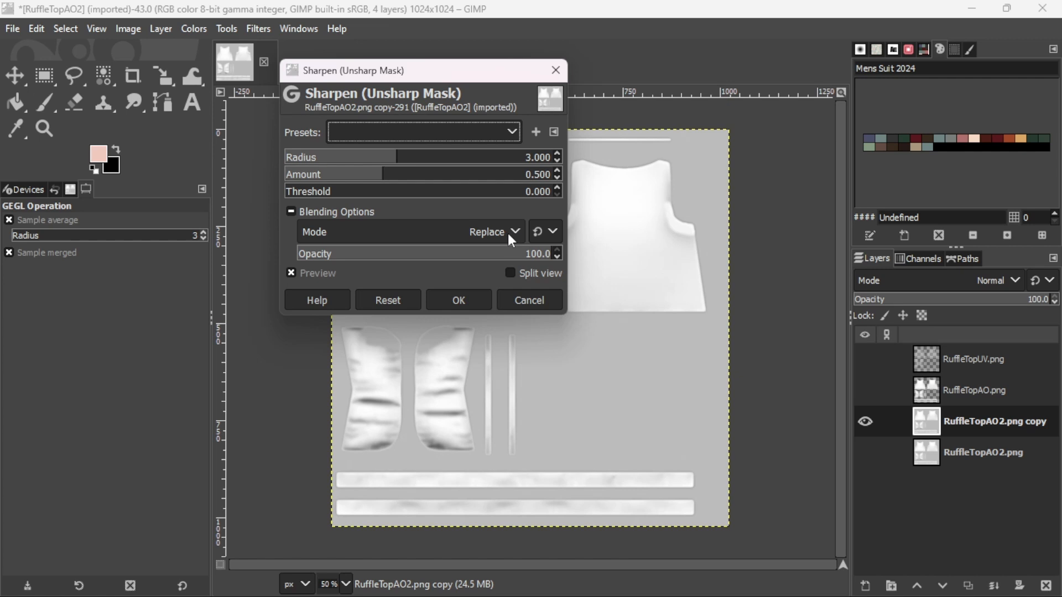
click(486, 231)
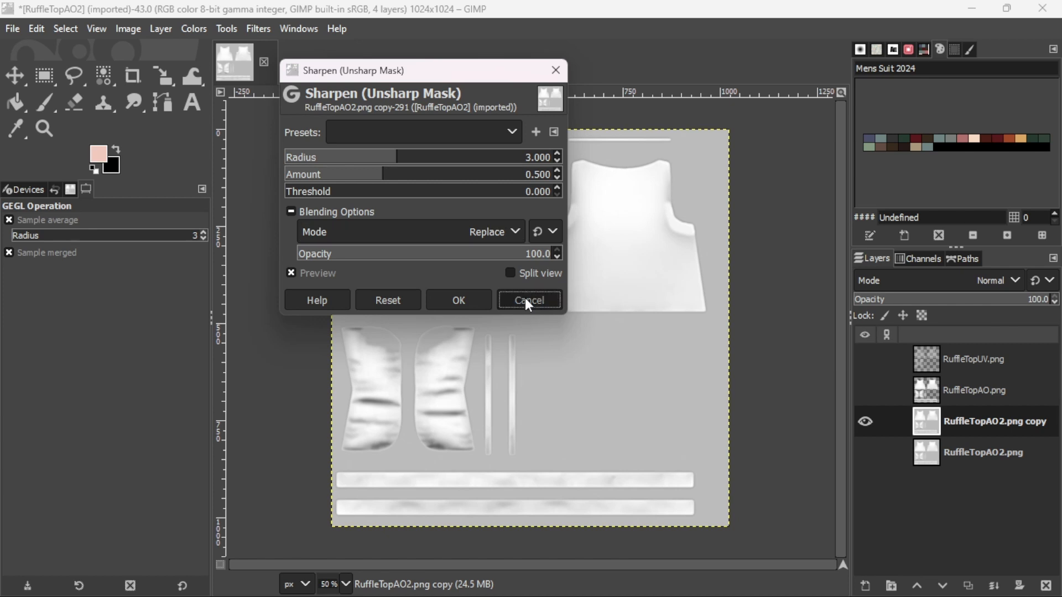
click(529, 300)
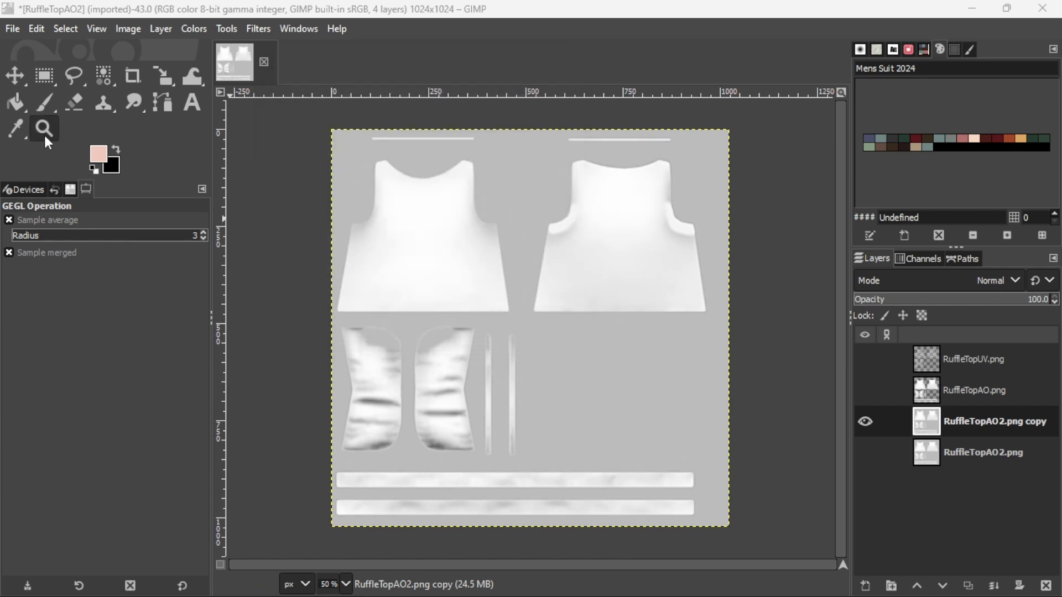
mouse_move(43, 129)
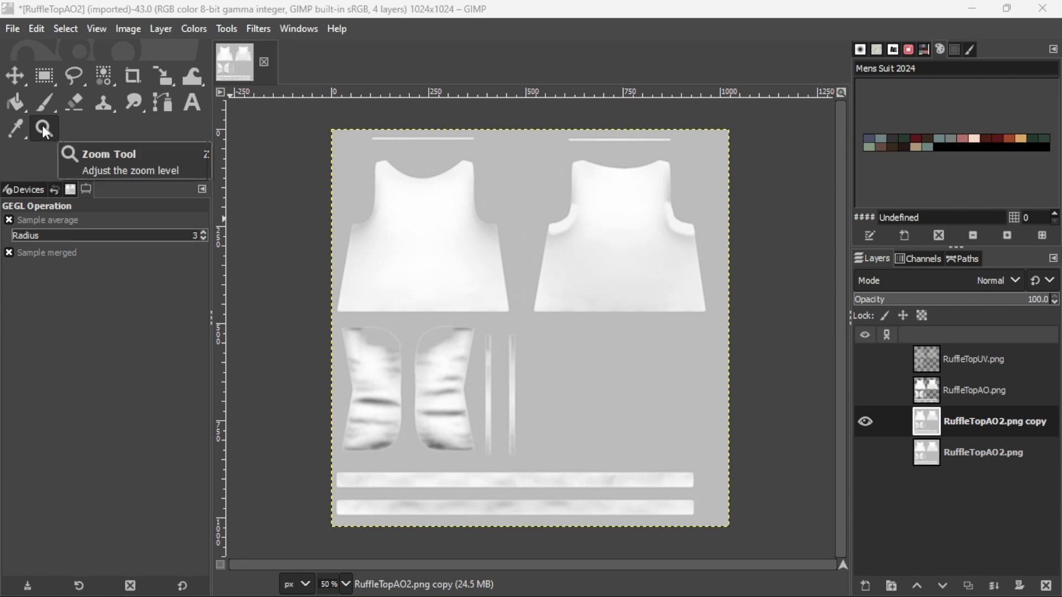
- Zoom in and toggle the sharpened copy against the original RuffleTopAO2, leaving only the copy visible
click(43, 129)
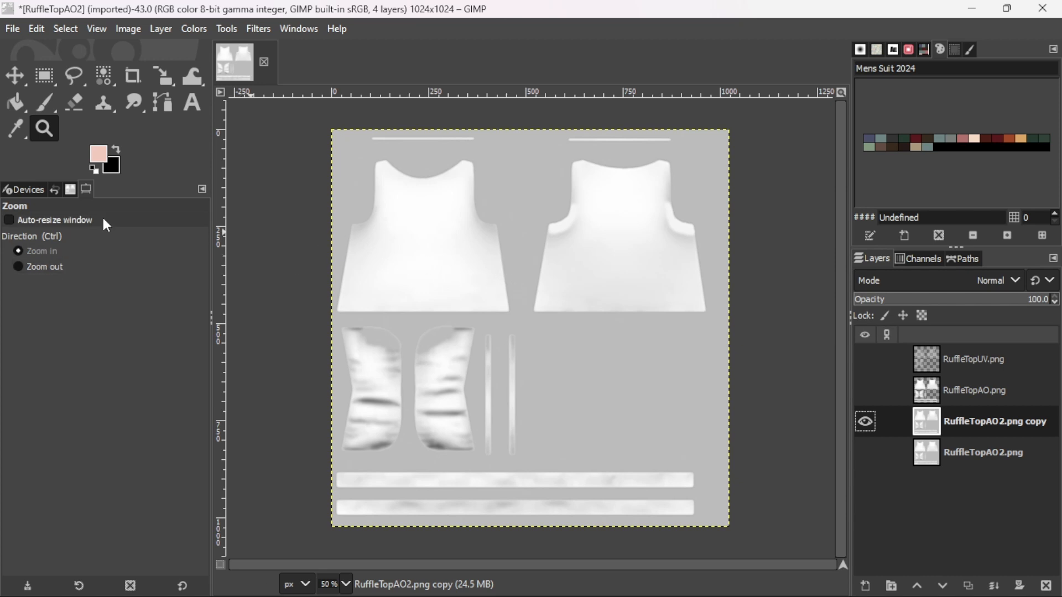
mouse_move(511, 261)
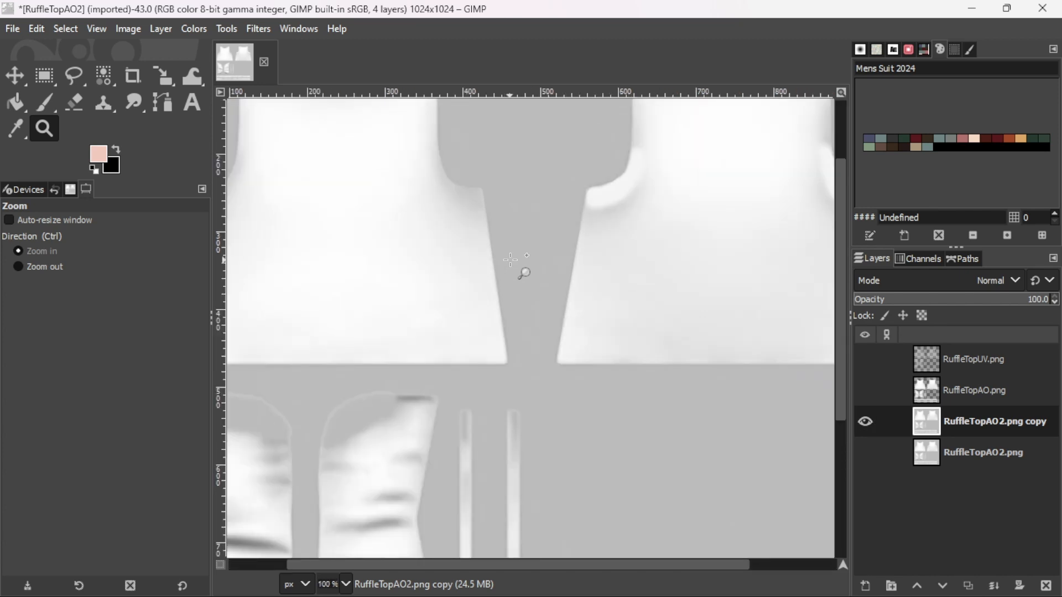
click(511, 259)
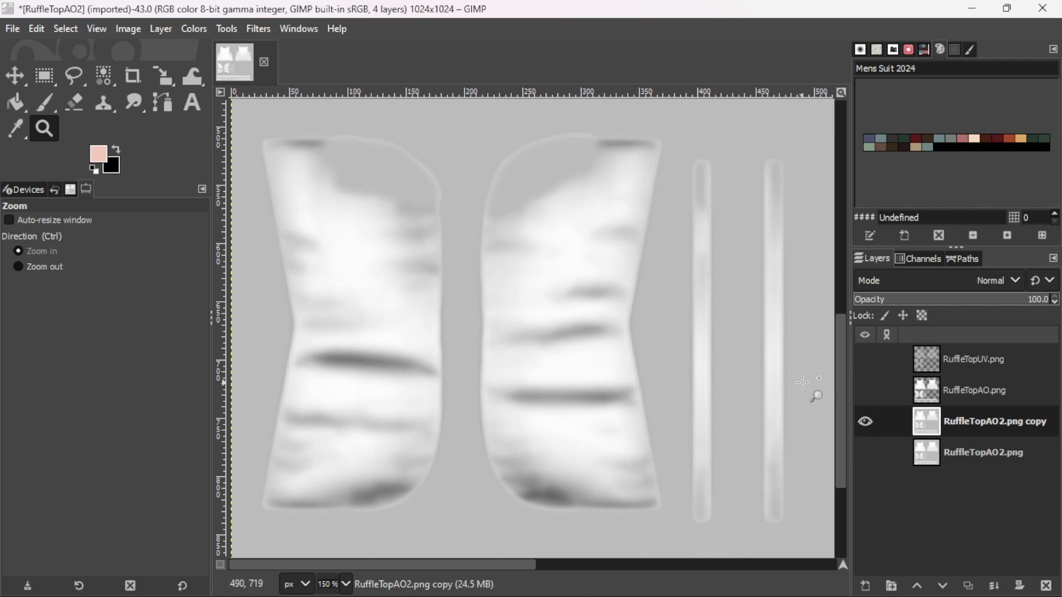
click(865, 421)
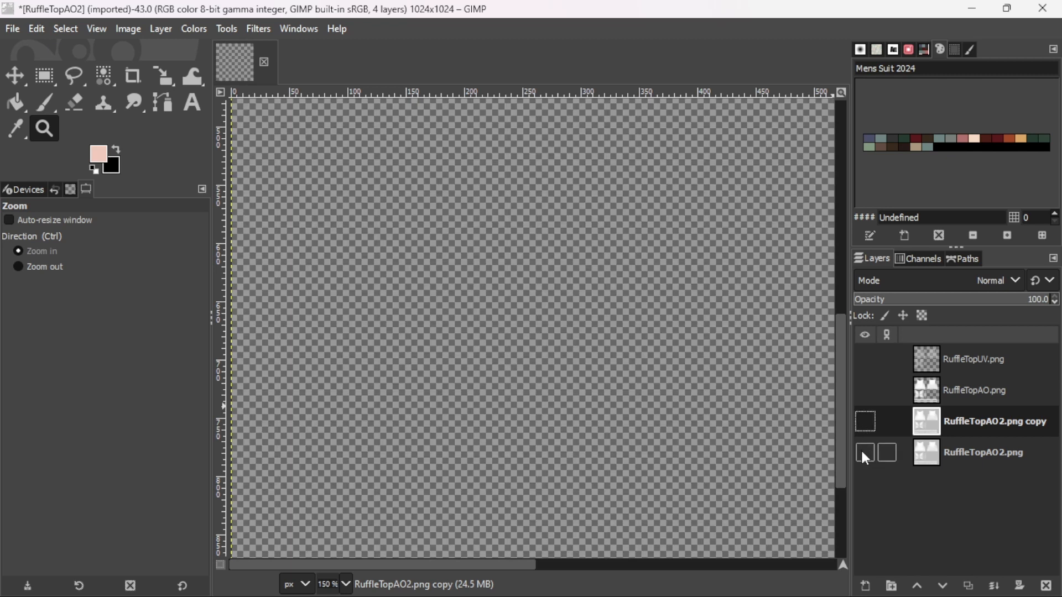
click(865, 453)
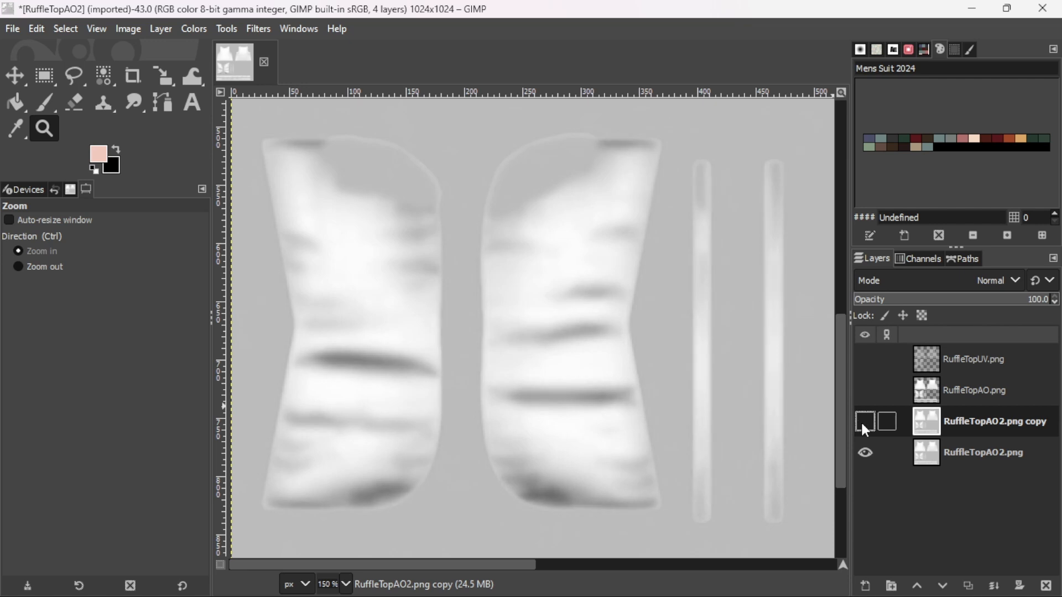
click(865, 421)
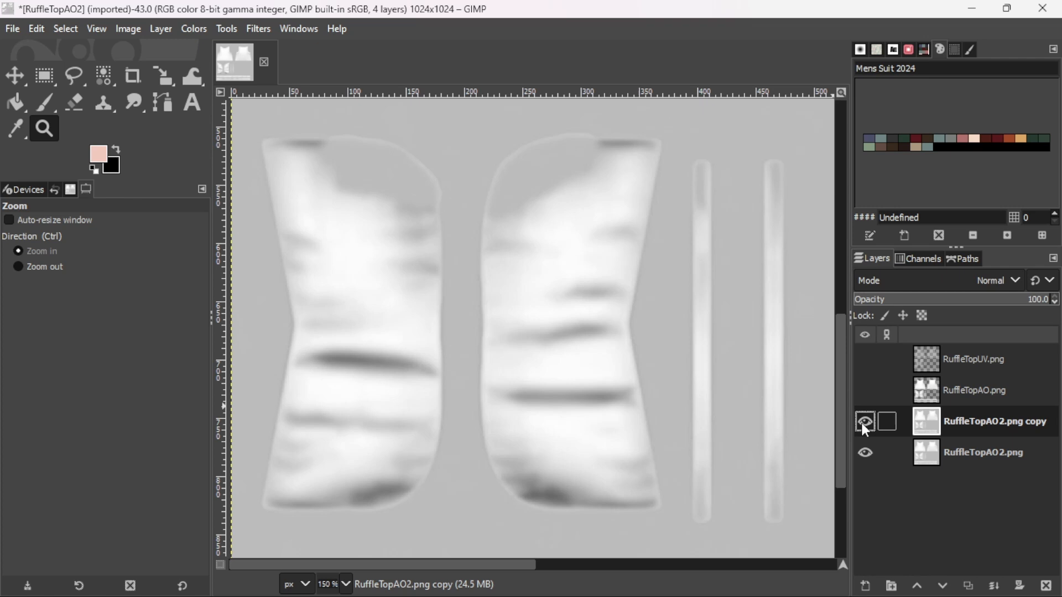
click(258, 29)
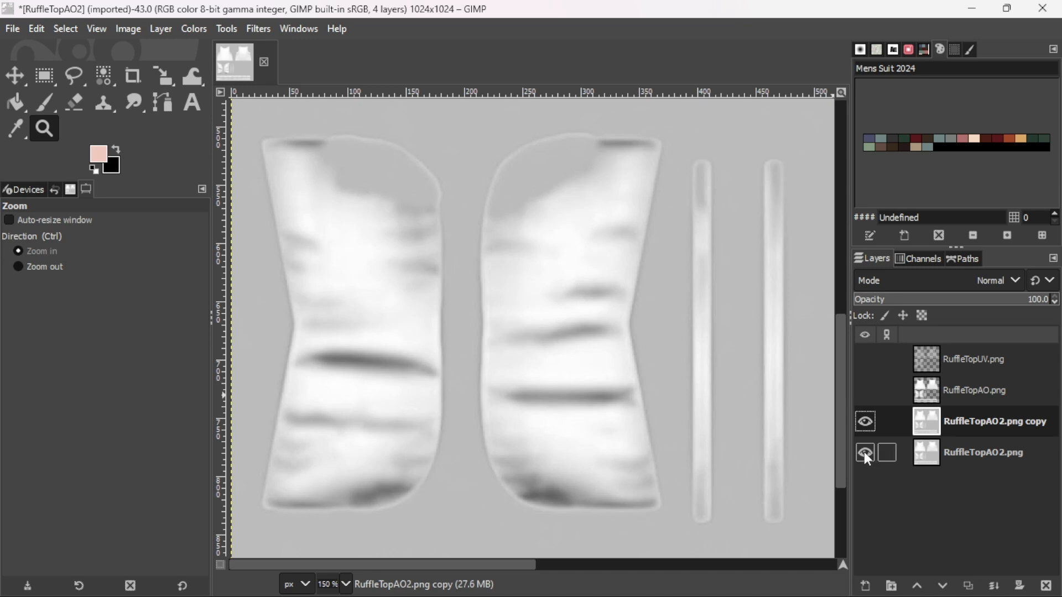
click(864, 452)
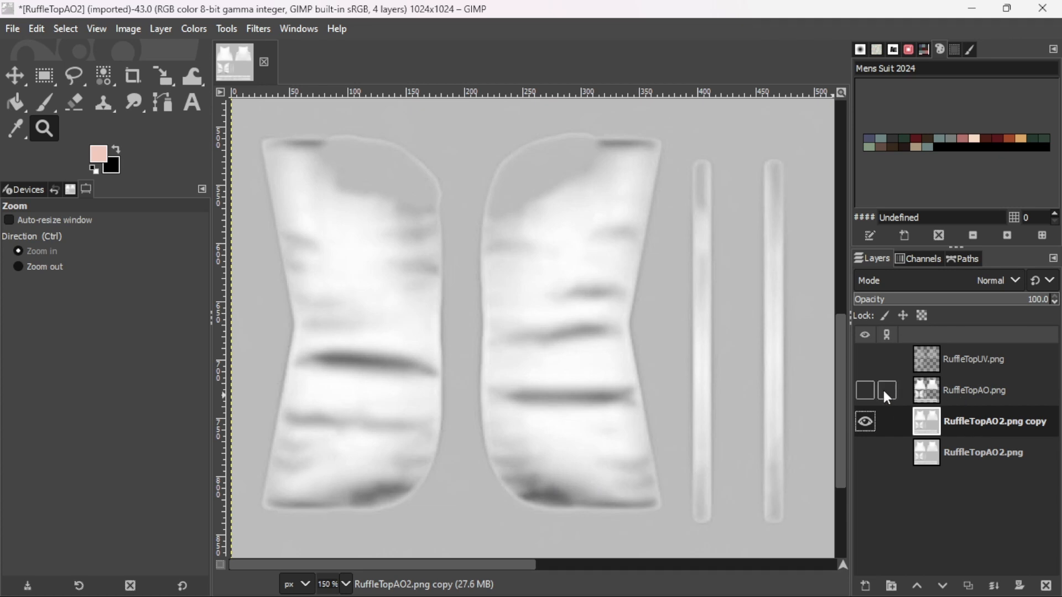
- Show the RuffleTopAO.png shading layer and test its opacity at about 76, 45, then back to 100
click(865, 390)
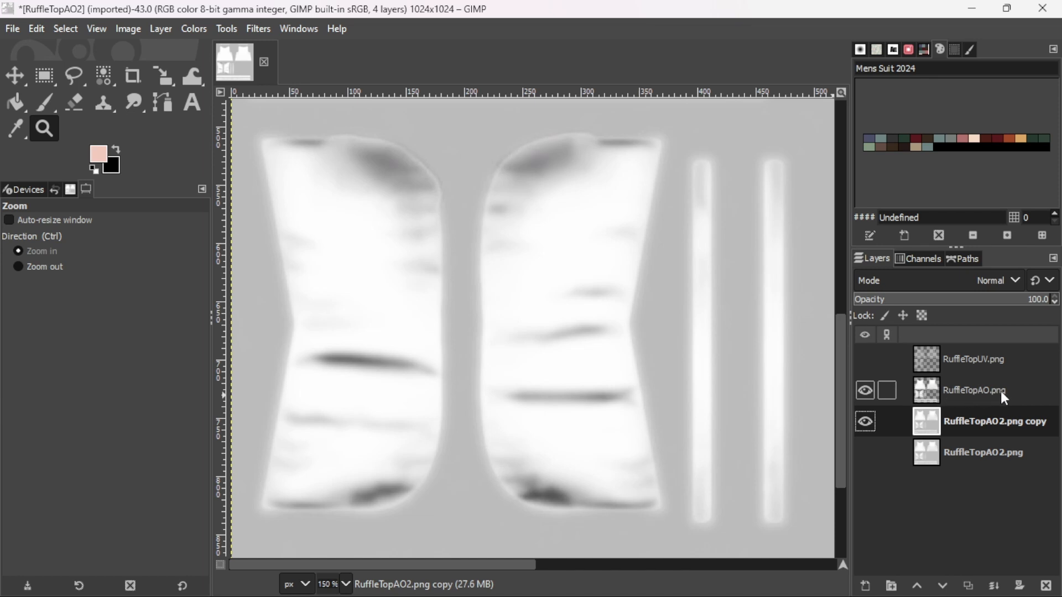
click(973, 390)
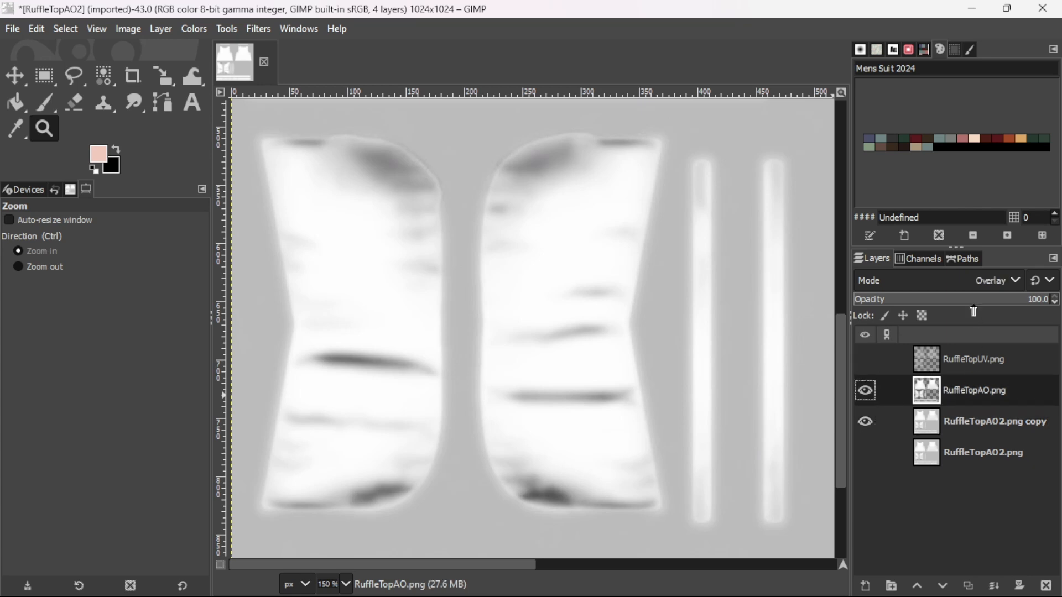
mouse_move(1003, 290)
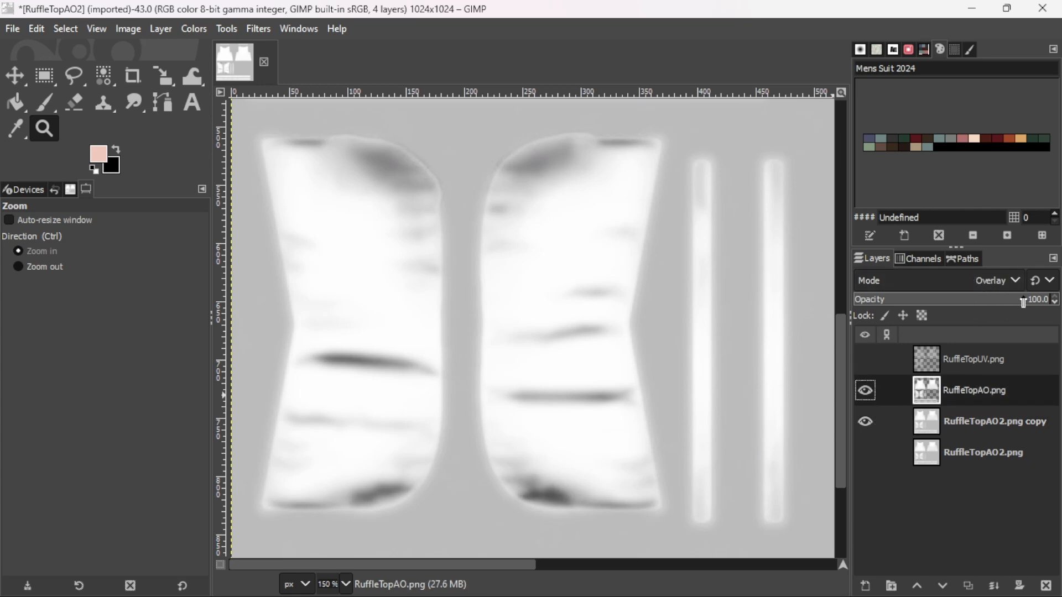
drag(1022, 299, 948, 298)
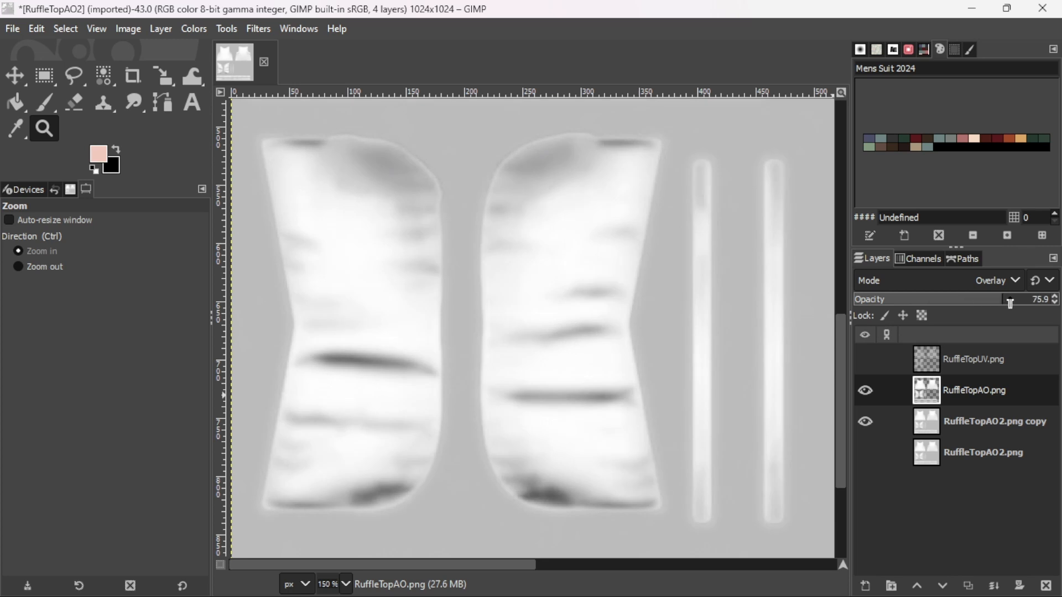
drag(1008, 298, 1054, 299)
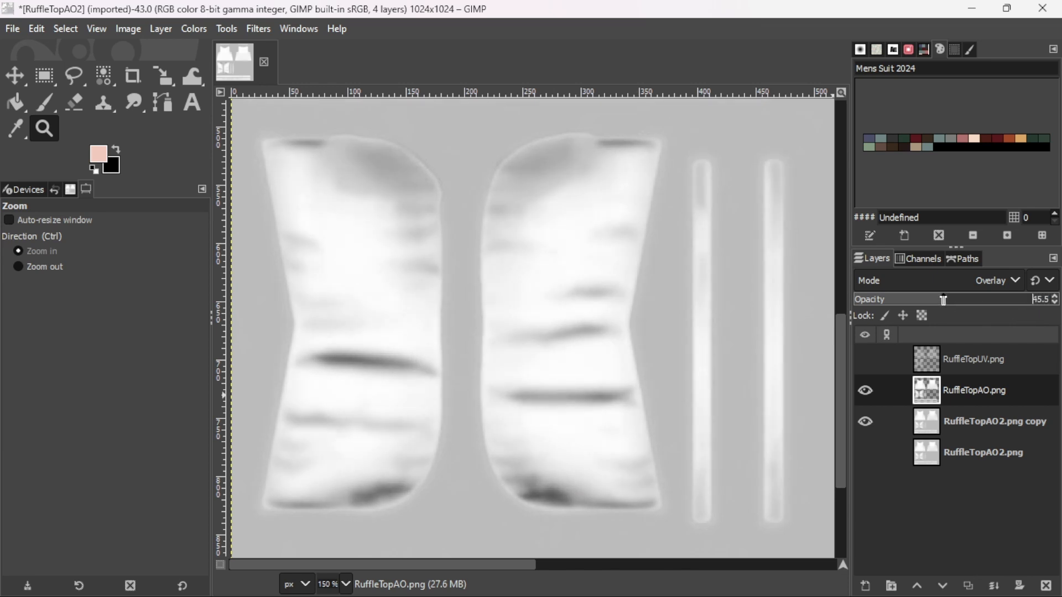
drag(914, 298, 1056, 298)
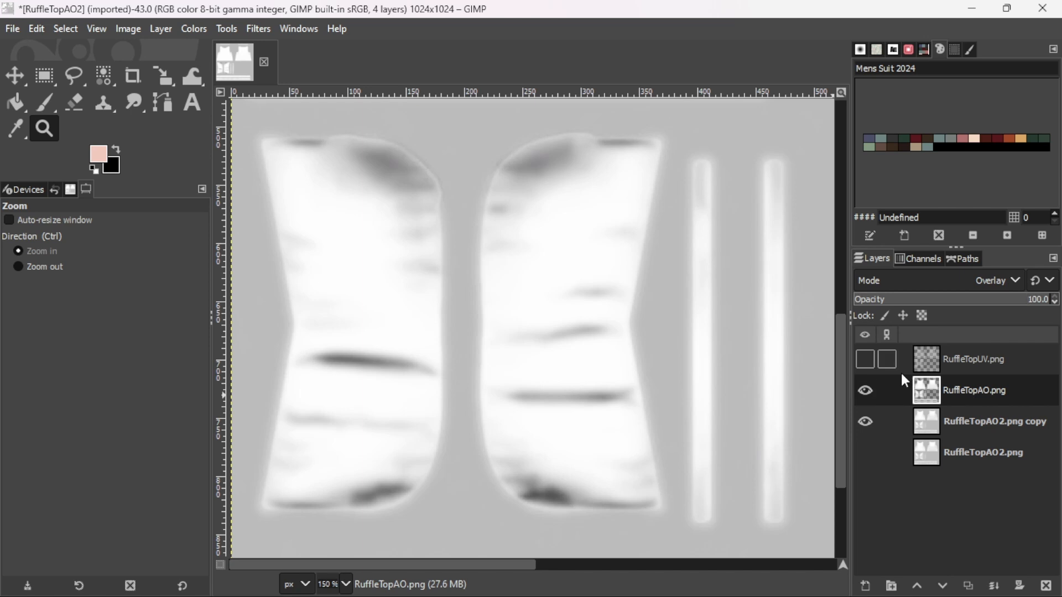
- Hide the RuffleTopAO.png layer again and select the RuffleTopAO2.png copy layer
click(864, 390)
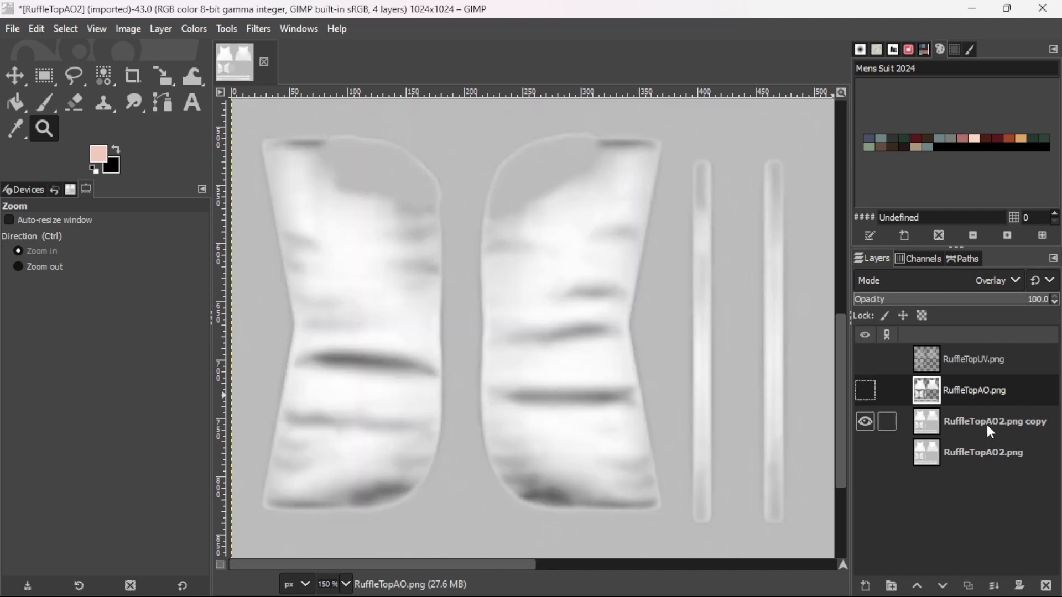
click(994, 422)
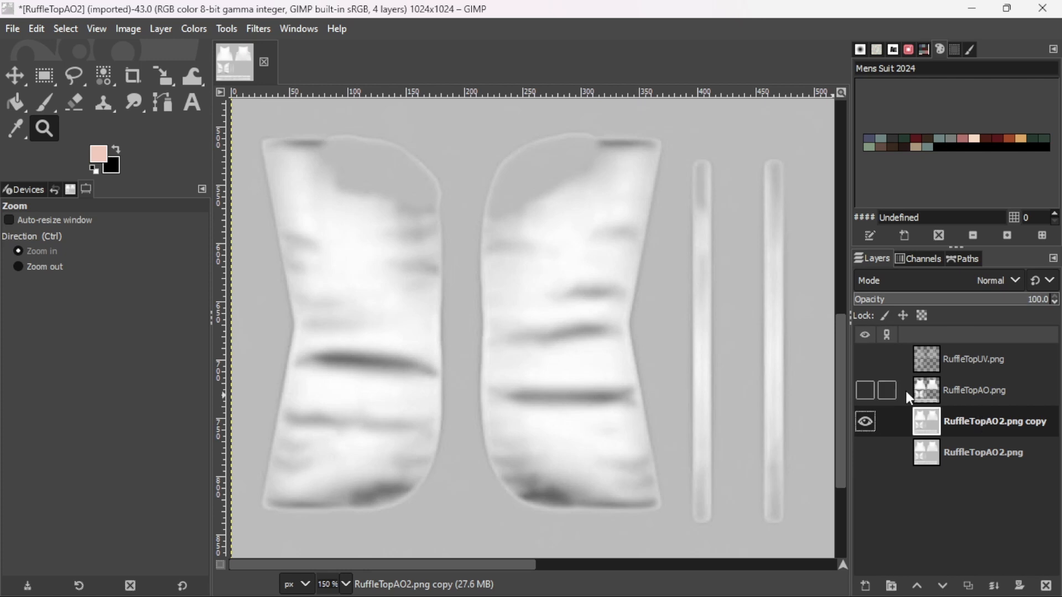
mouse_move(865, 586)
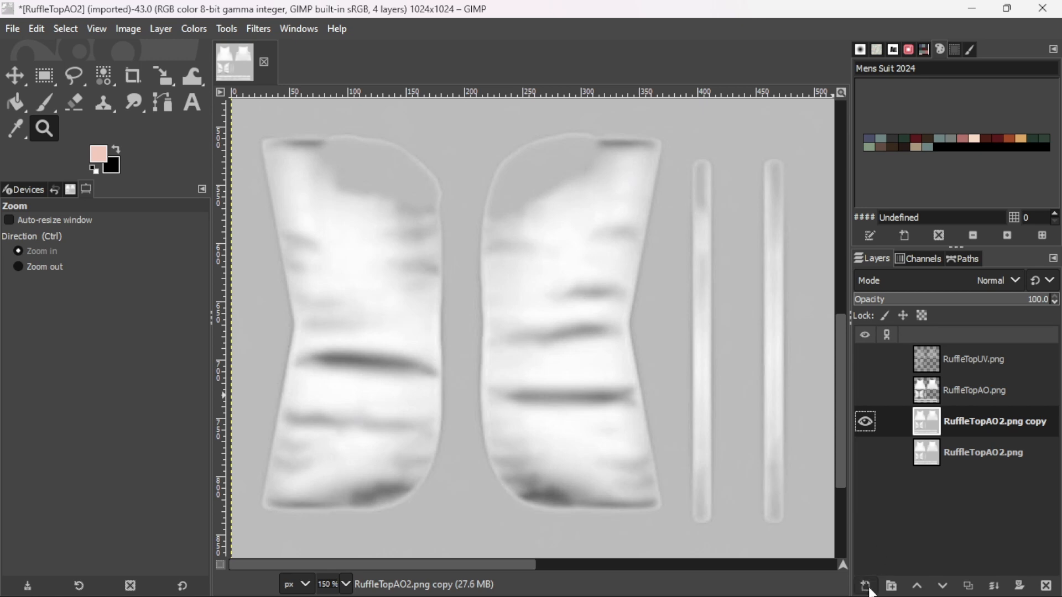
click(865, 586)
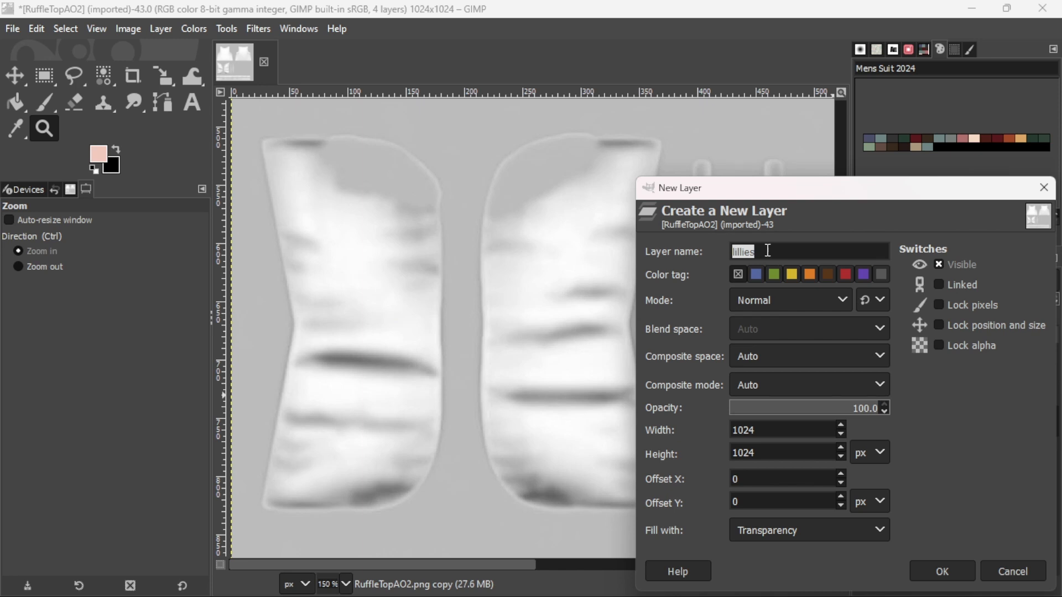
mouse_move(927, 386)
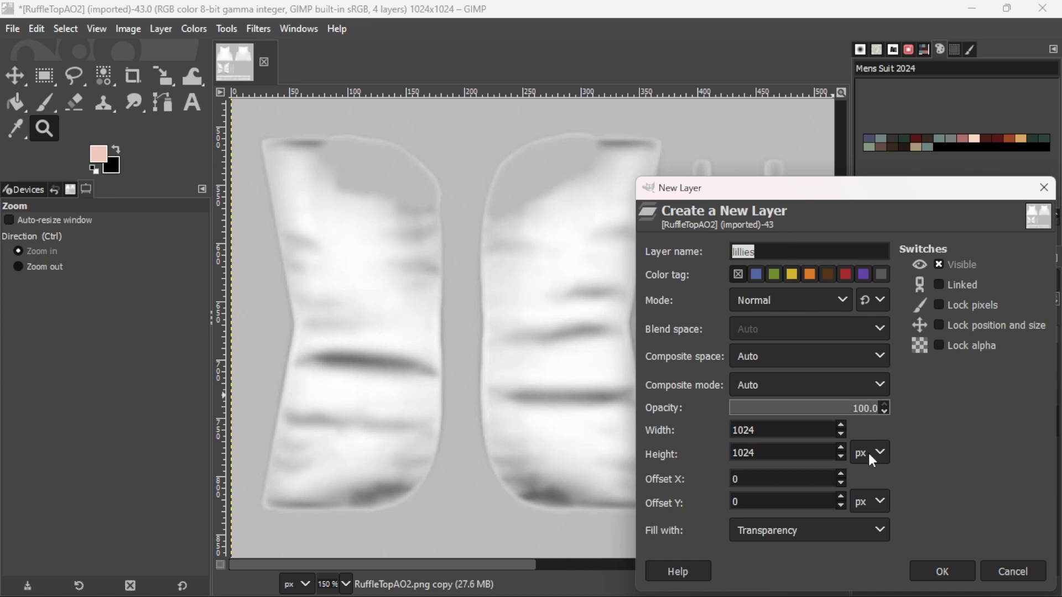
mouse_move(1012, 570)
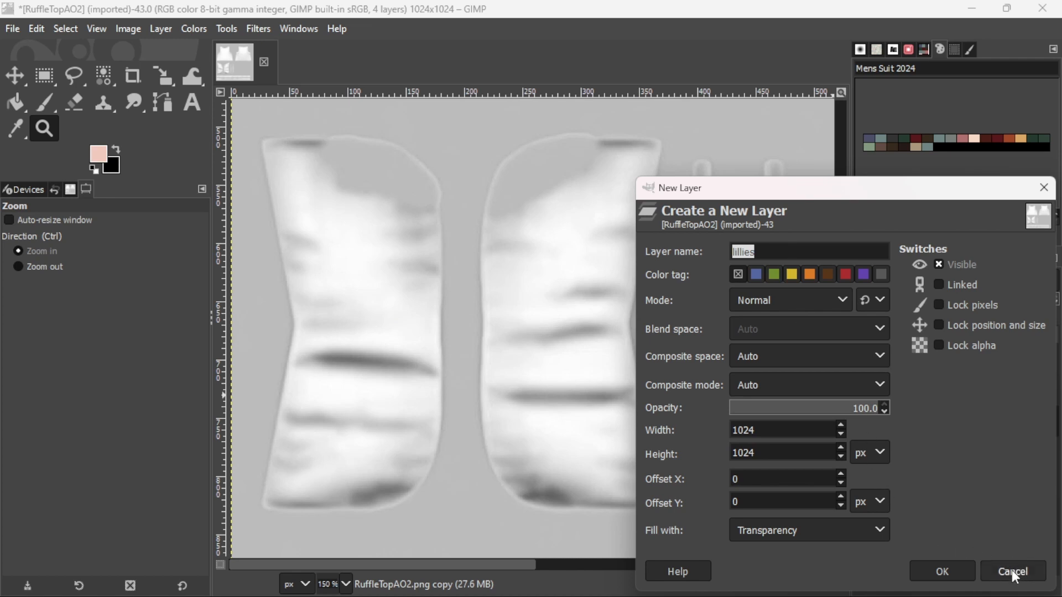
click(1011, 571)
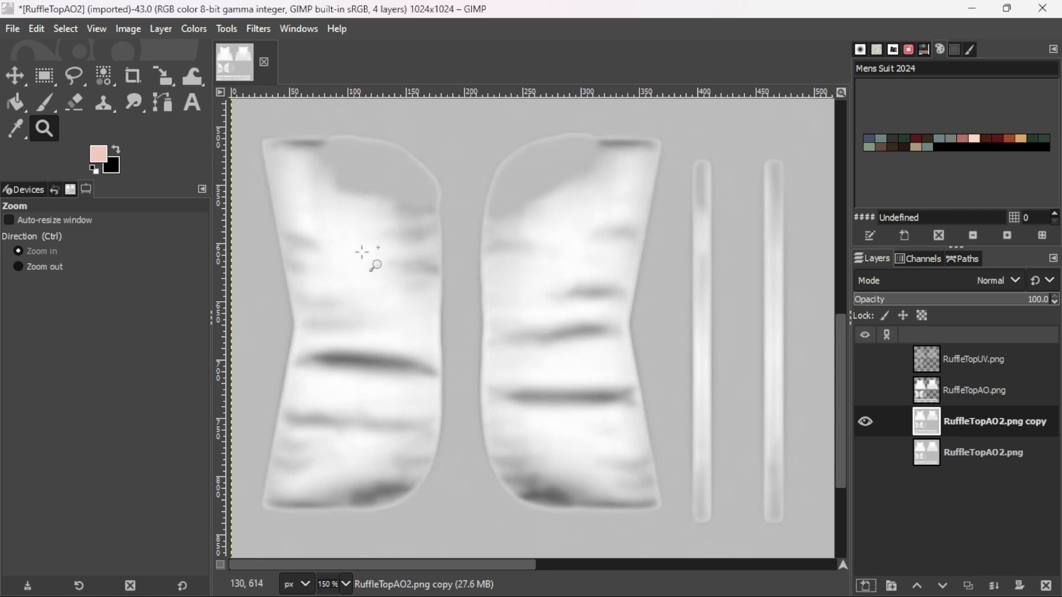
- Open Princess RuffleTop.png from Downloads as a new layer via Open as Layers
click(103, 75)
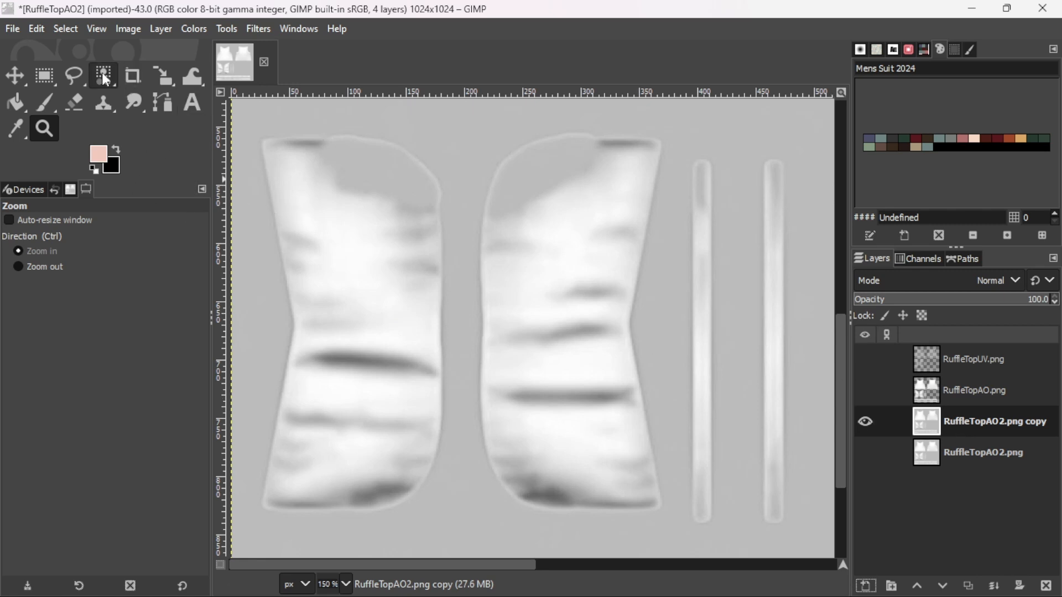
click(11, 29)
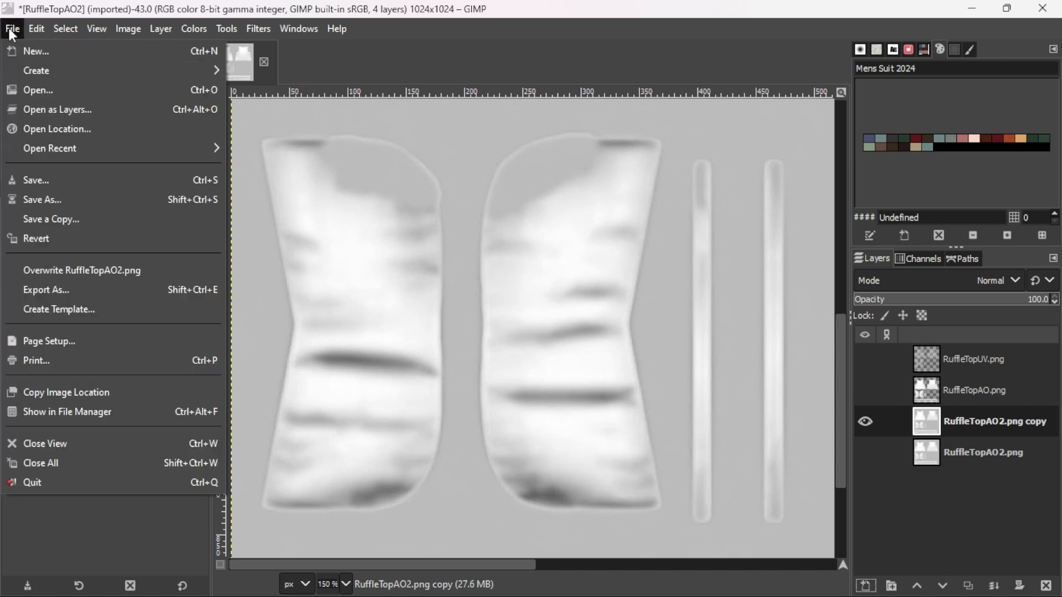
mouse_move(36, 89)
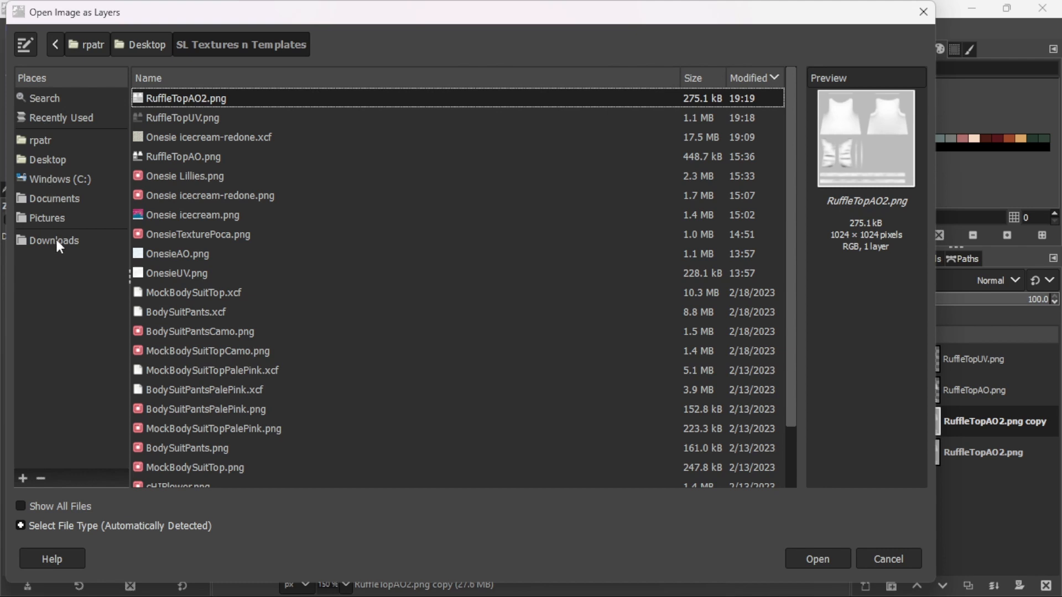
click(53, 240)
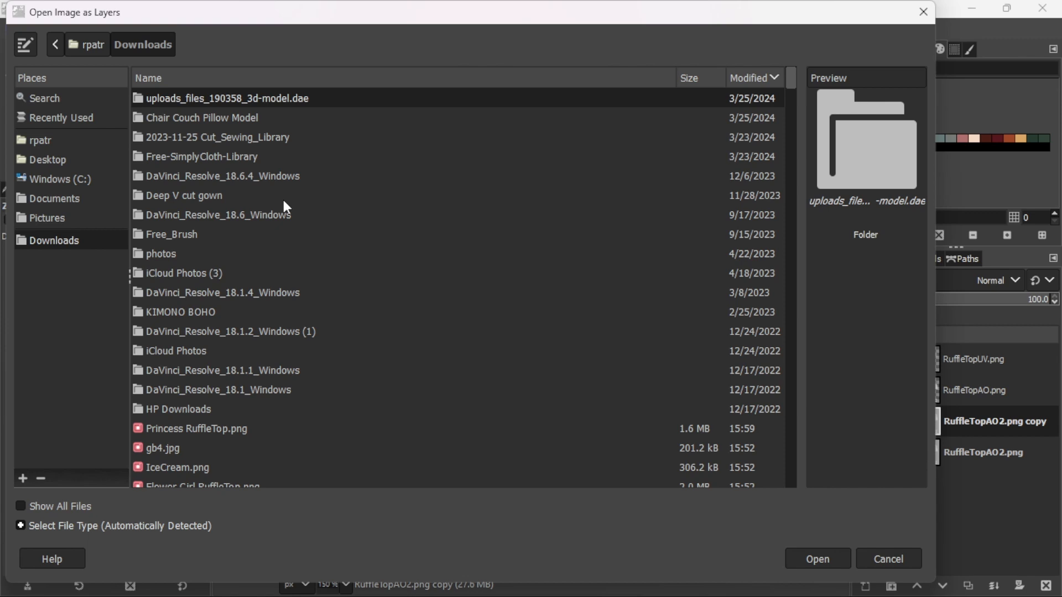
scroll(down, 3)
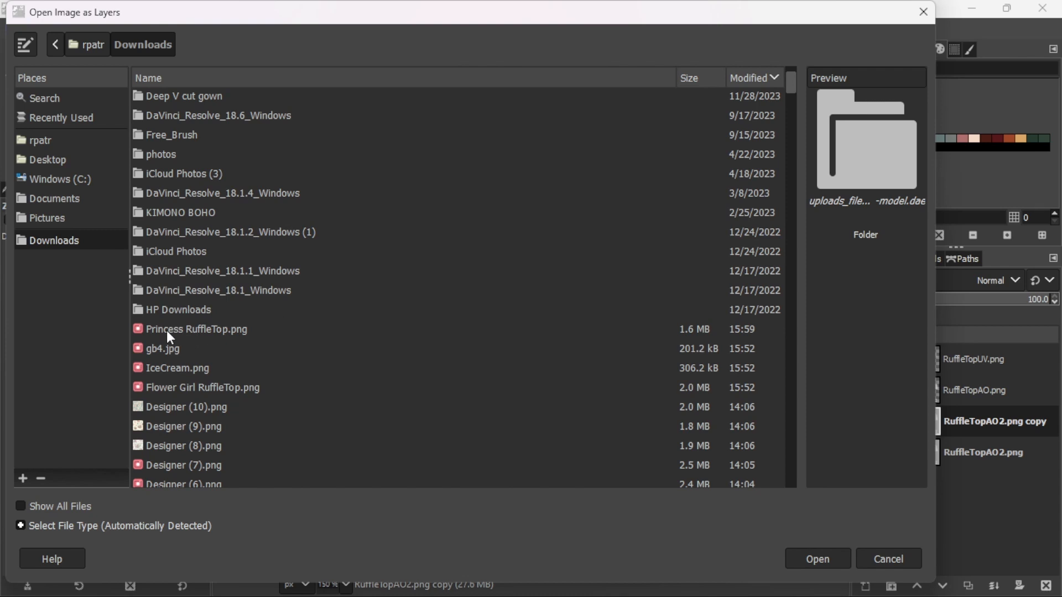
click(195, 330)
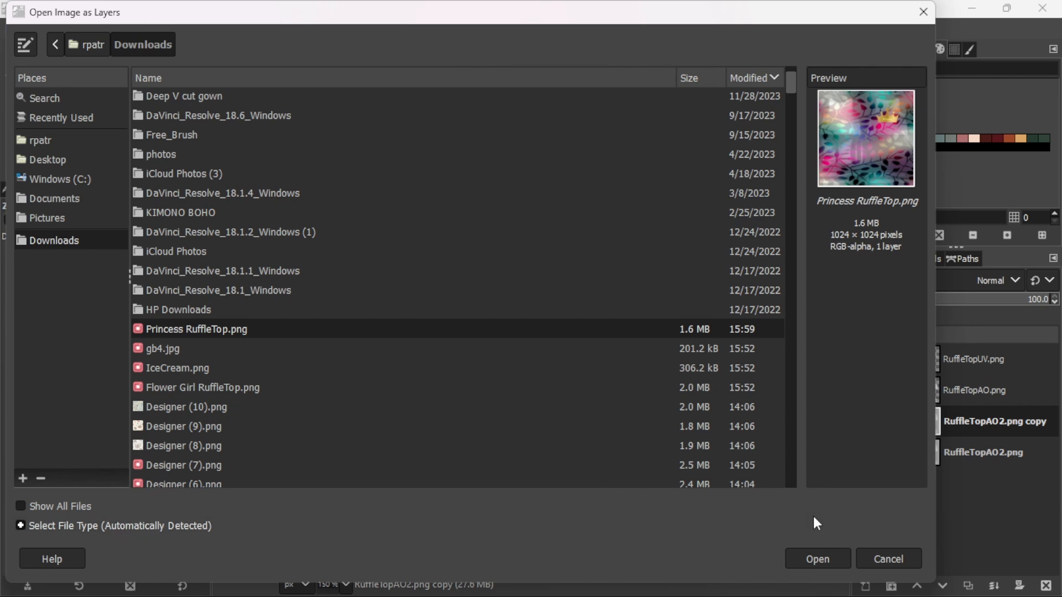
click(816, 559)
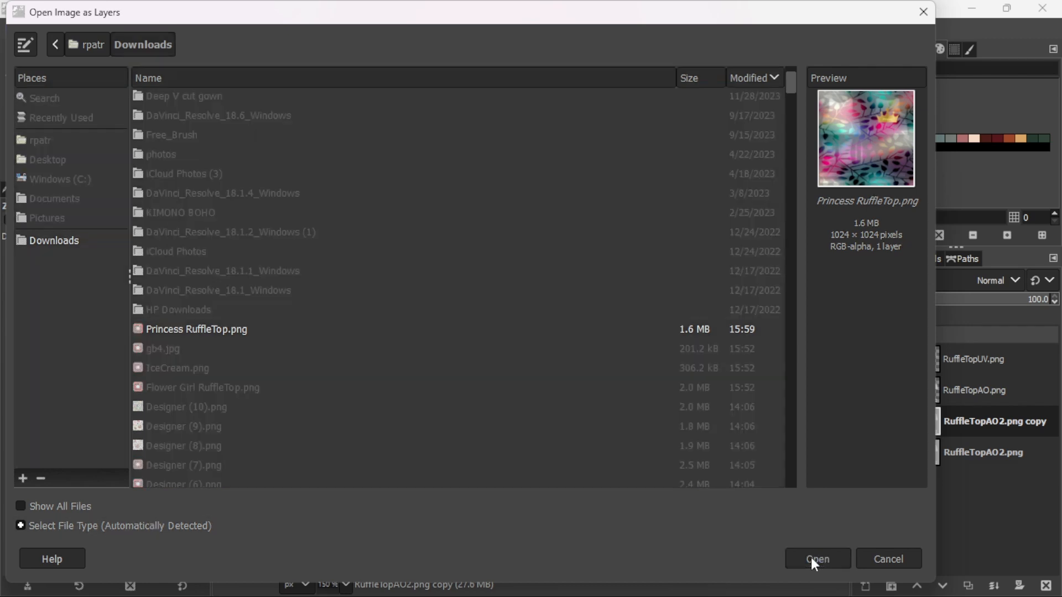
click(817, 559)
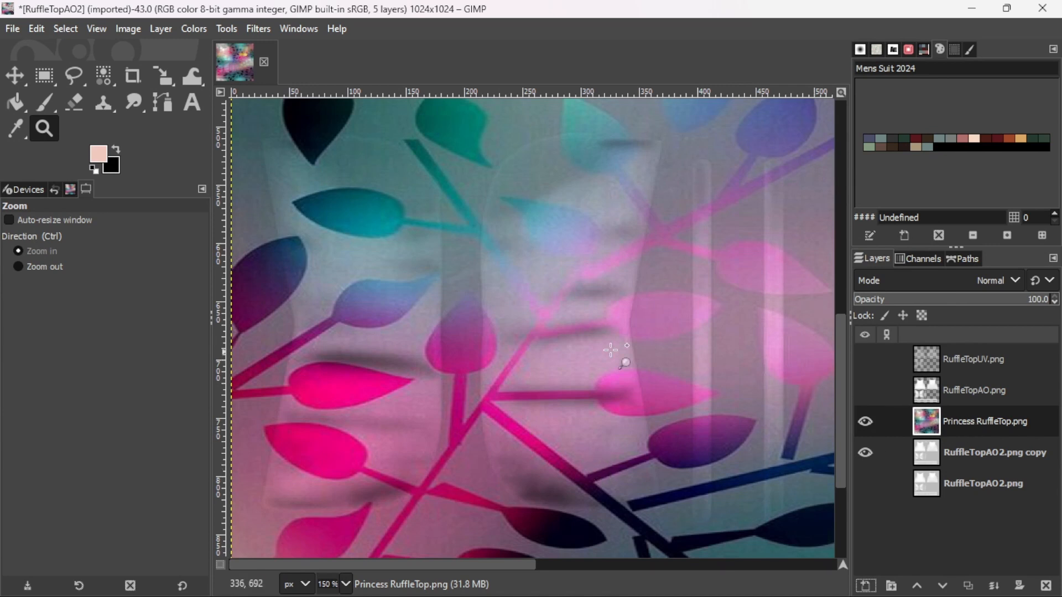
mouse_move(590, 350)
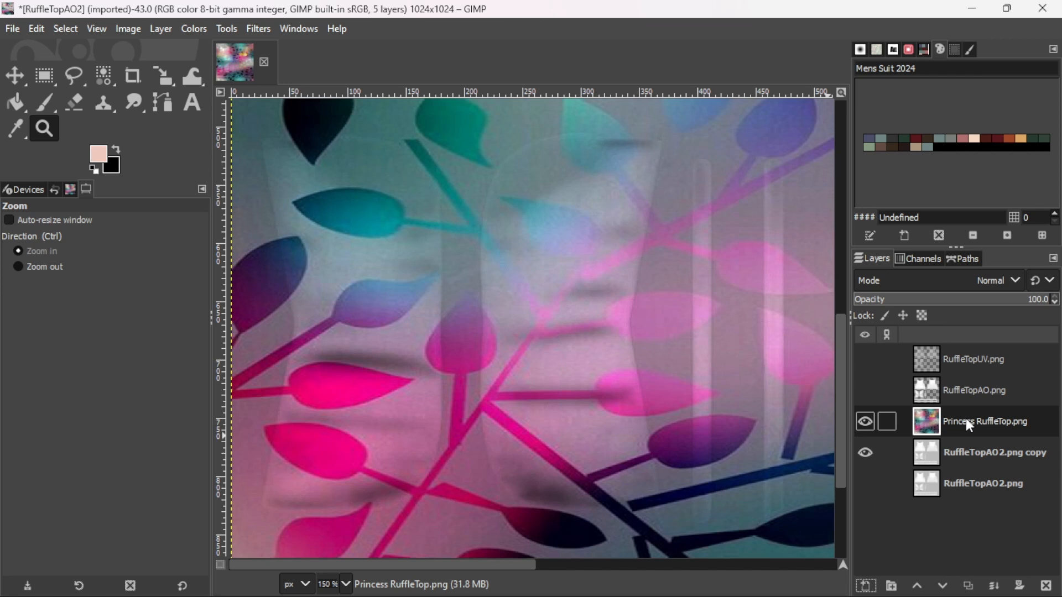
- Set the Princess RuffleTop.png leaf pattern layer to Multiply mode at 100% opacity
click(865, 421)
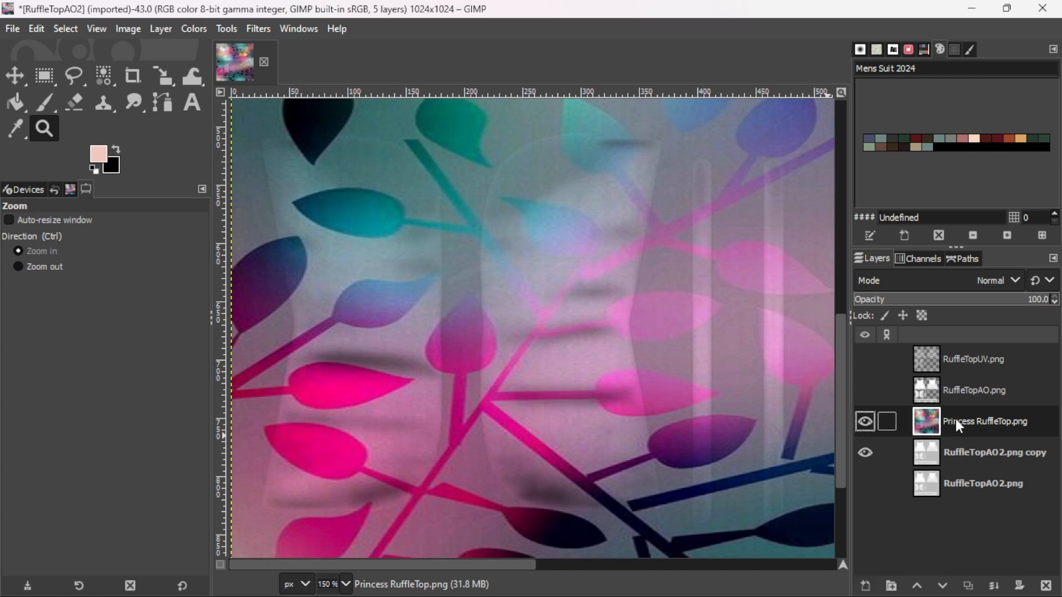
click(863, 421)
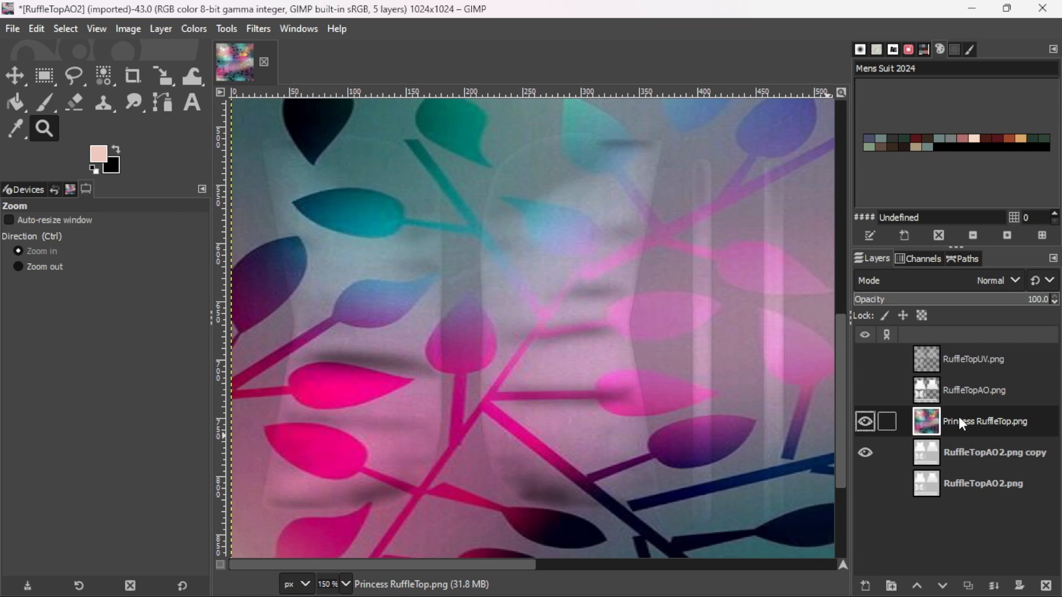
mouse_move(1004, 424)
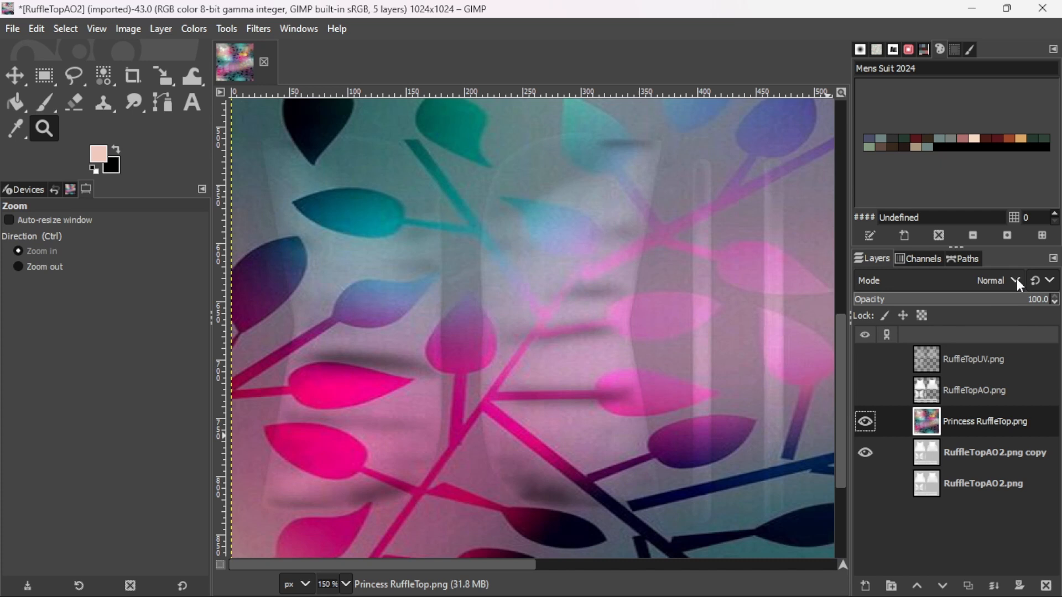
mouse_move(933, 288)
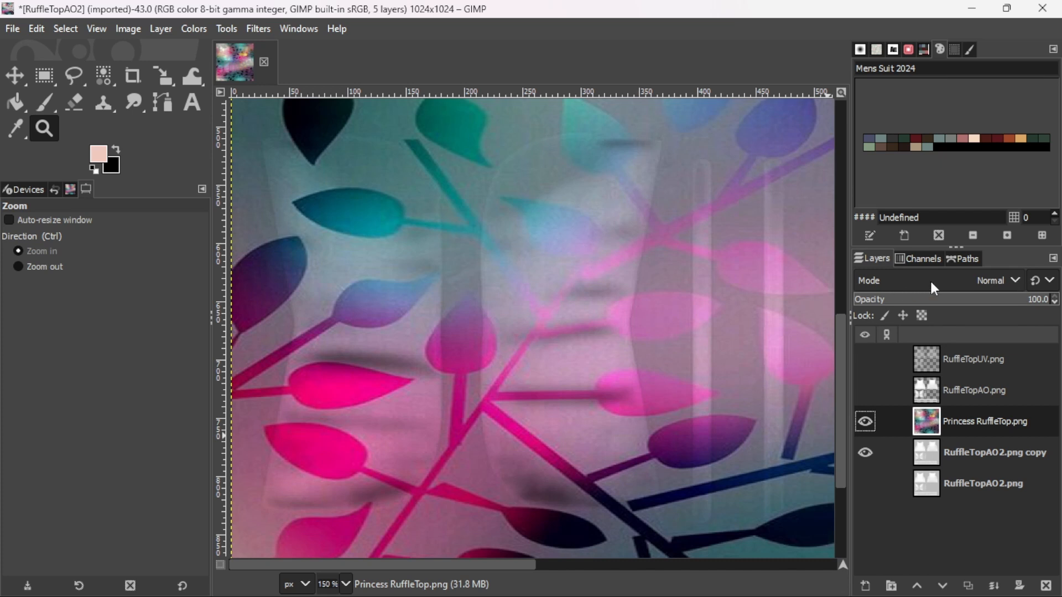
click(997, 280)
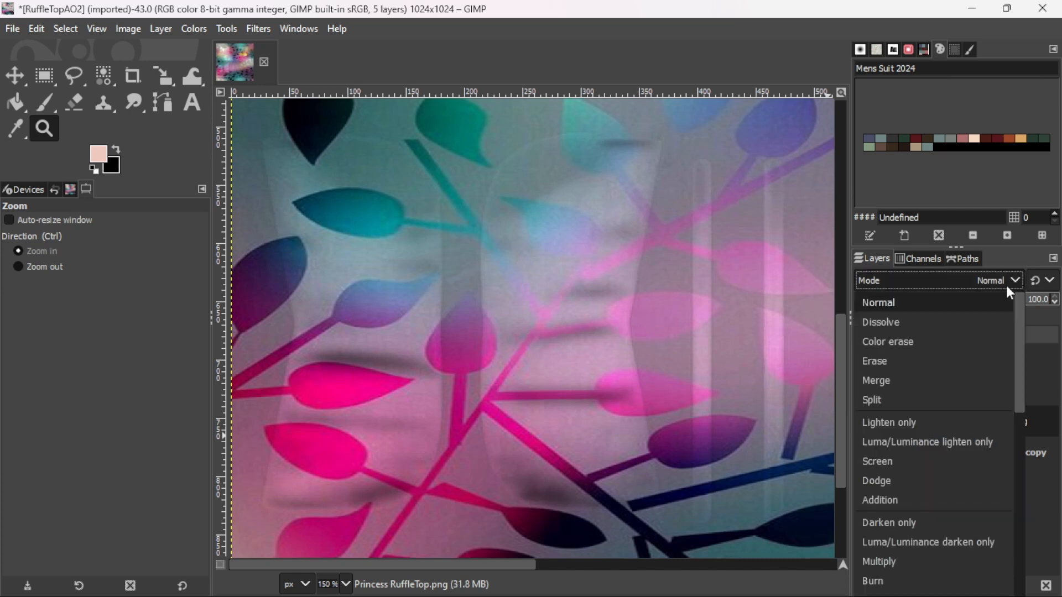
click(877, 562)
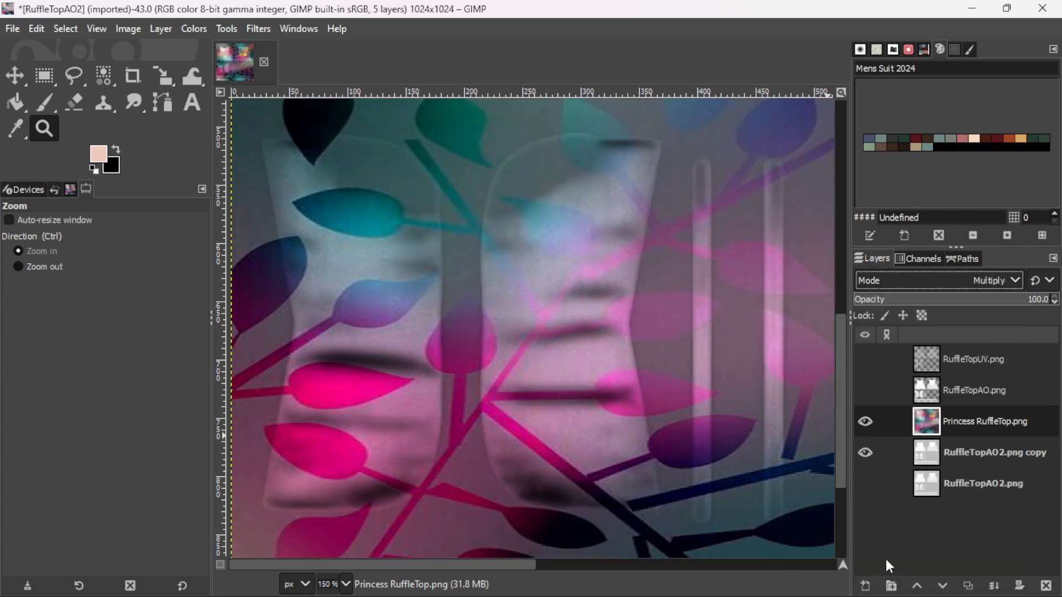
click(886, 420)
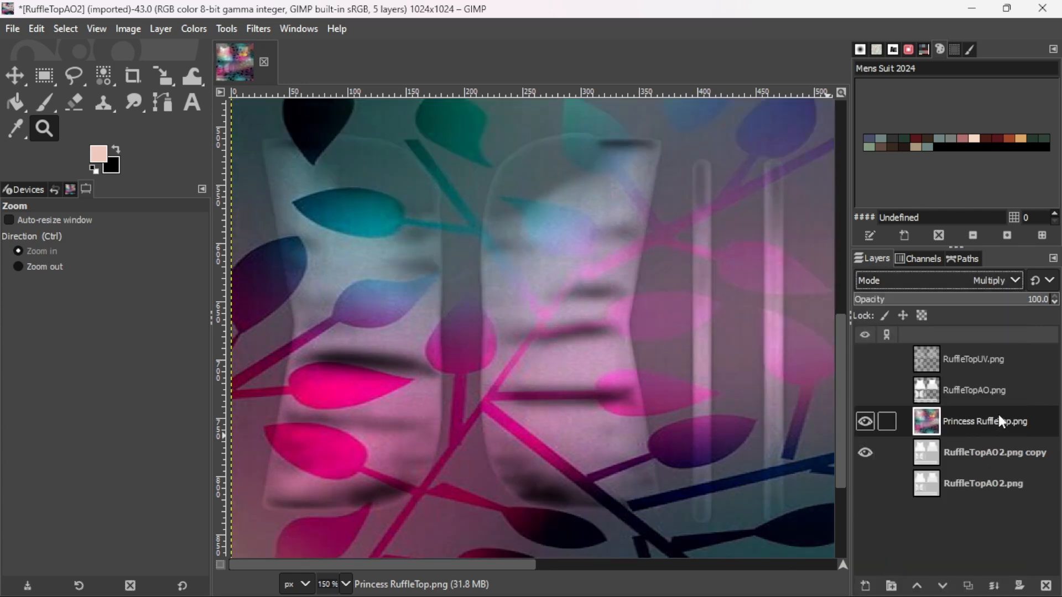
- Show RuffleTopAO.png in Overlay at about 23.7% opacity, toggling it to compare, then select the pattern layer
click(973, 390)
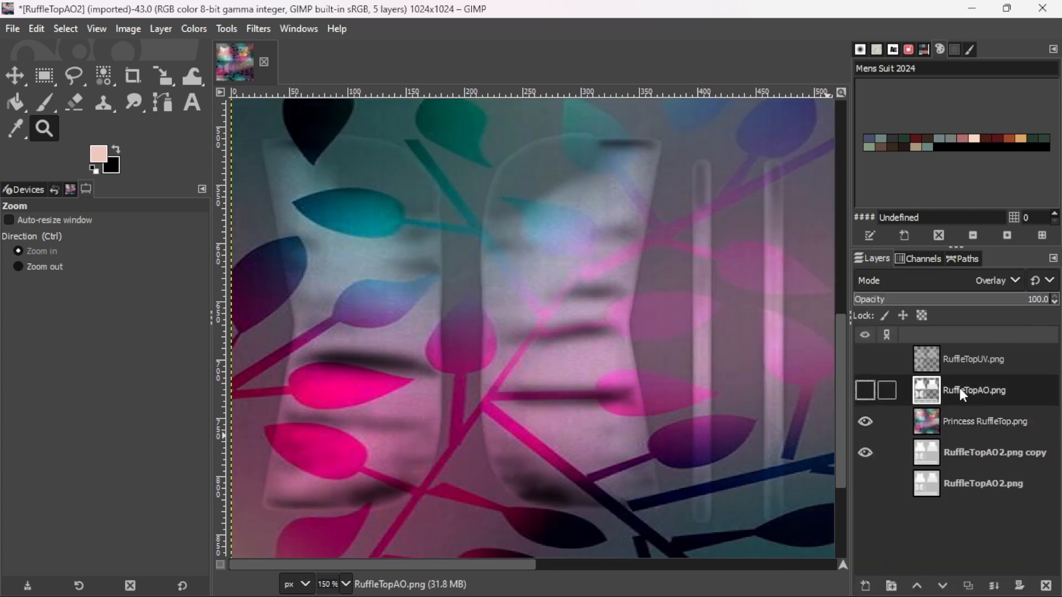
click(865, 390)
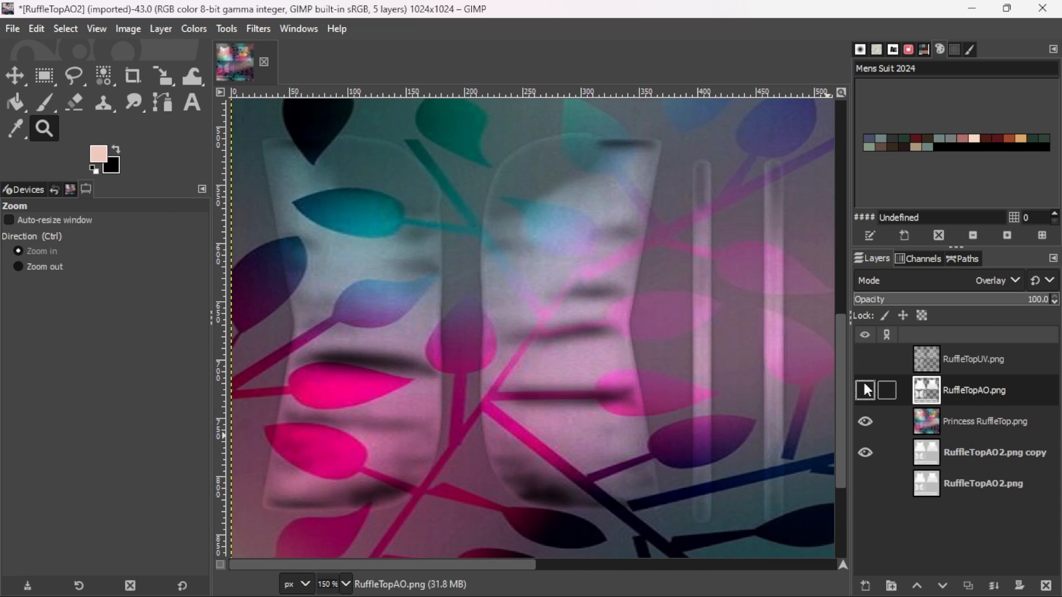
click(865, 390)
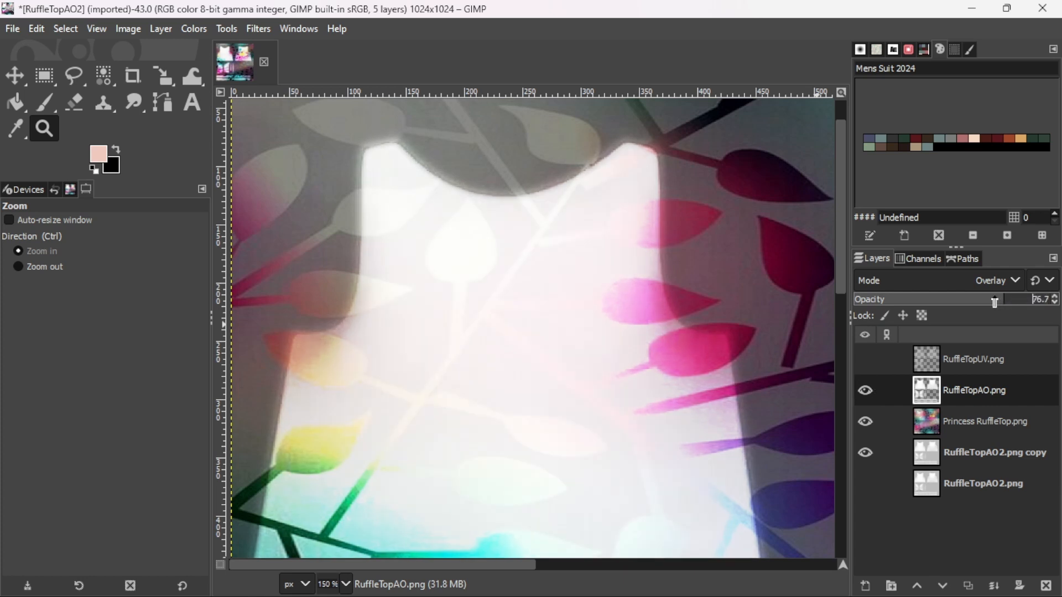
drag(995, 299, 911, 299)
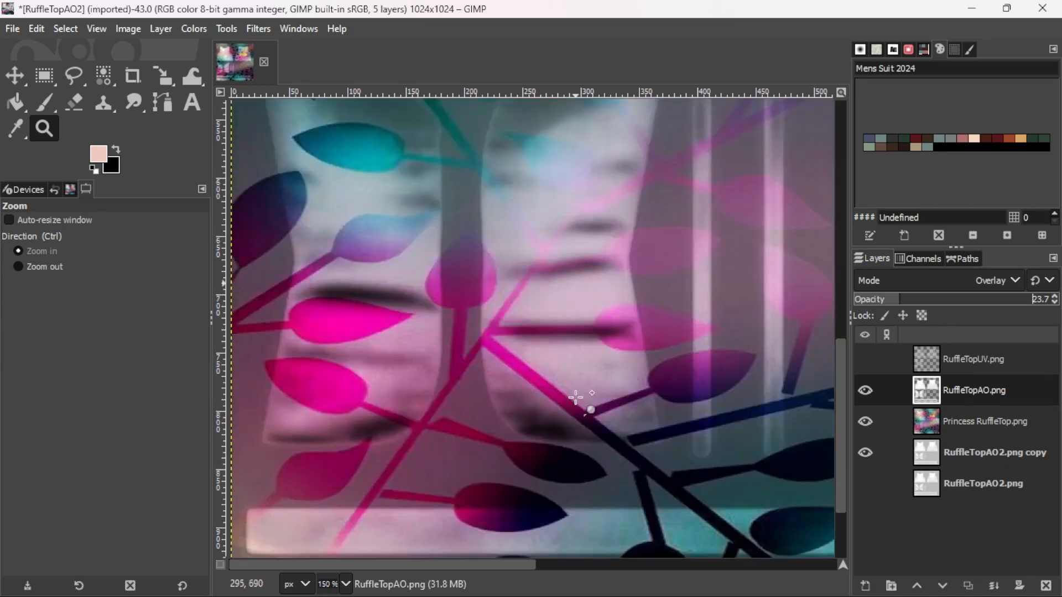
click(865, 390)
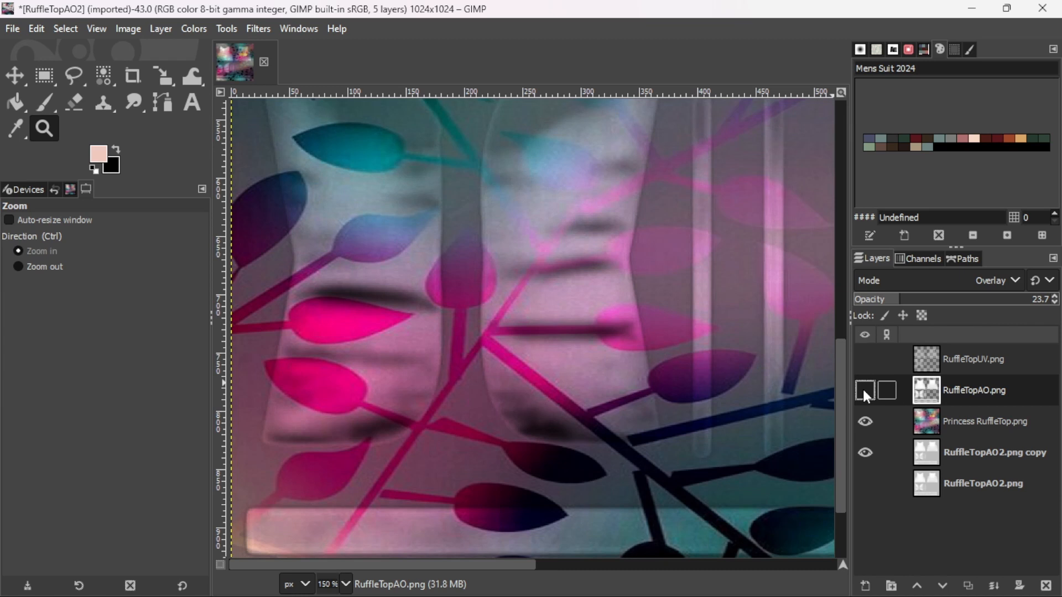
click(865, 391)
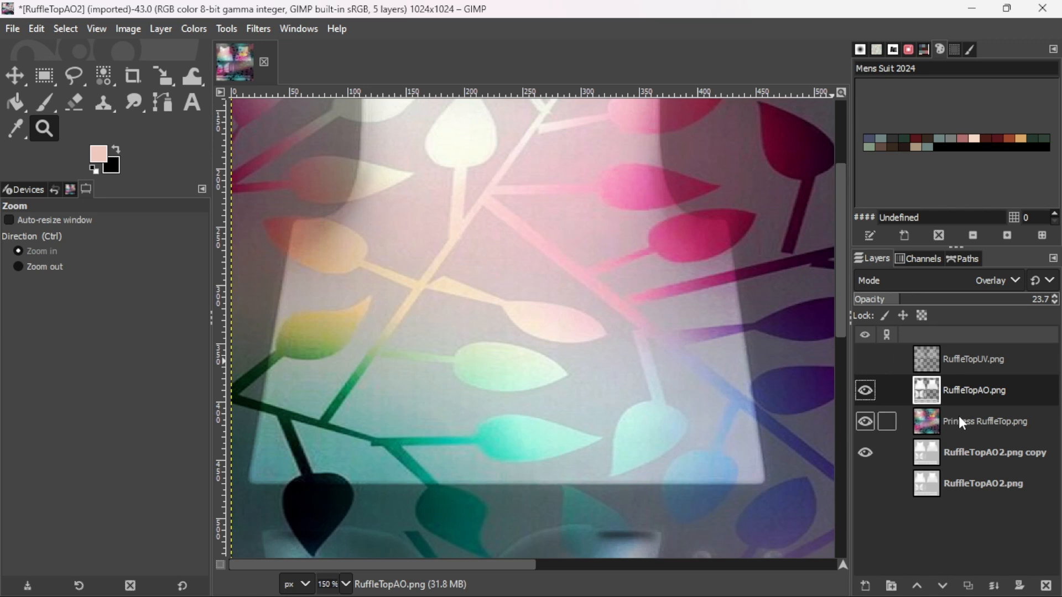
click(985, 422)
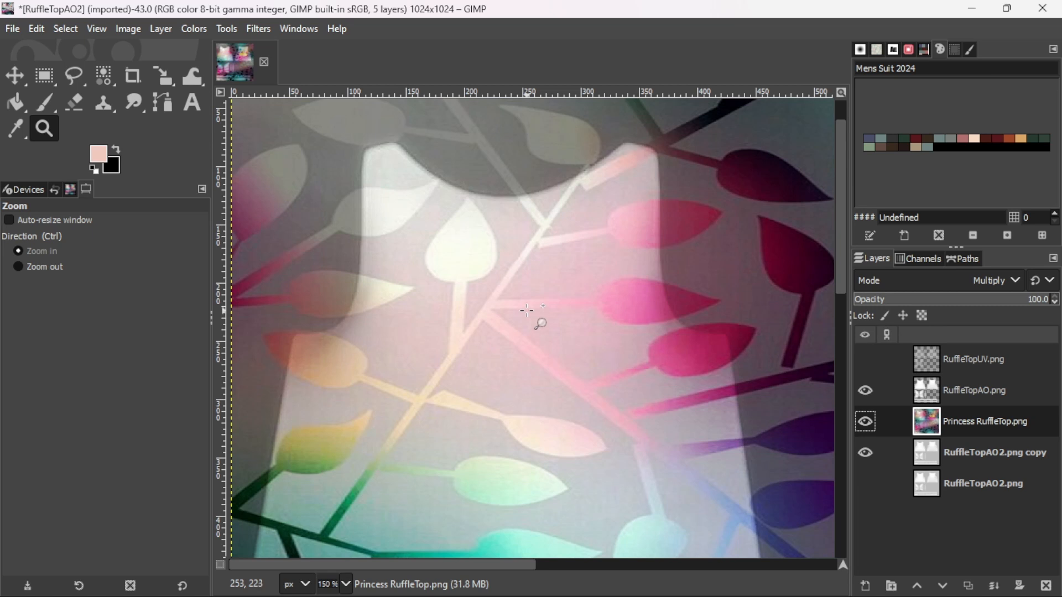
mouse_move(554, 277)
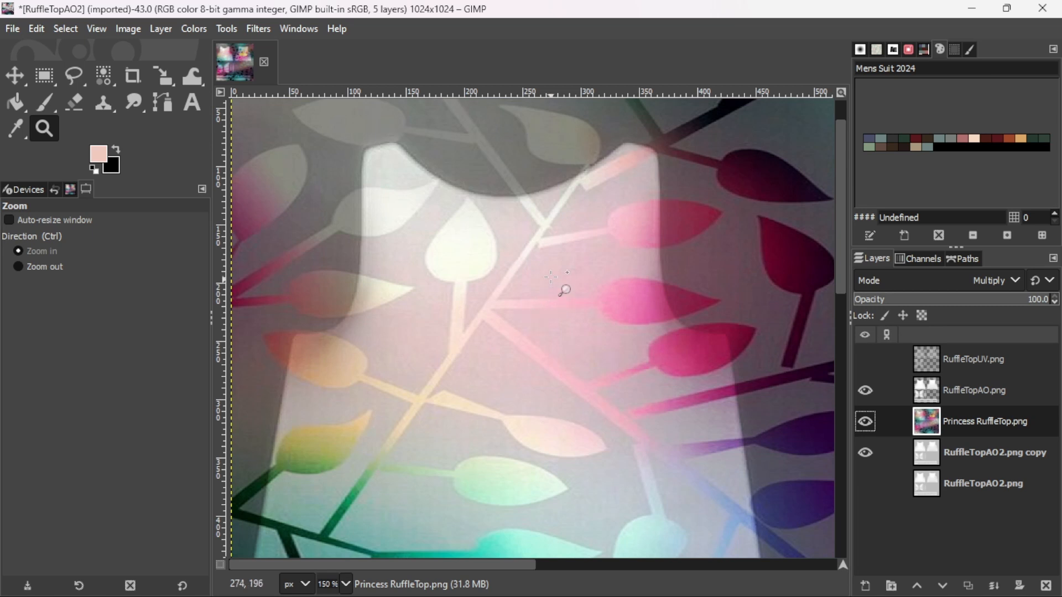
mouse_move(261, 36)
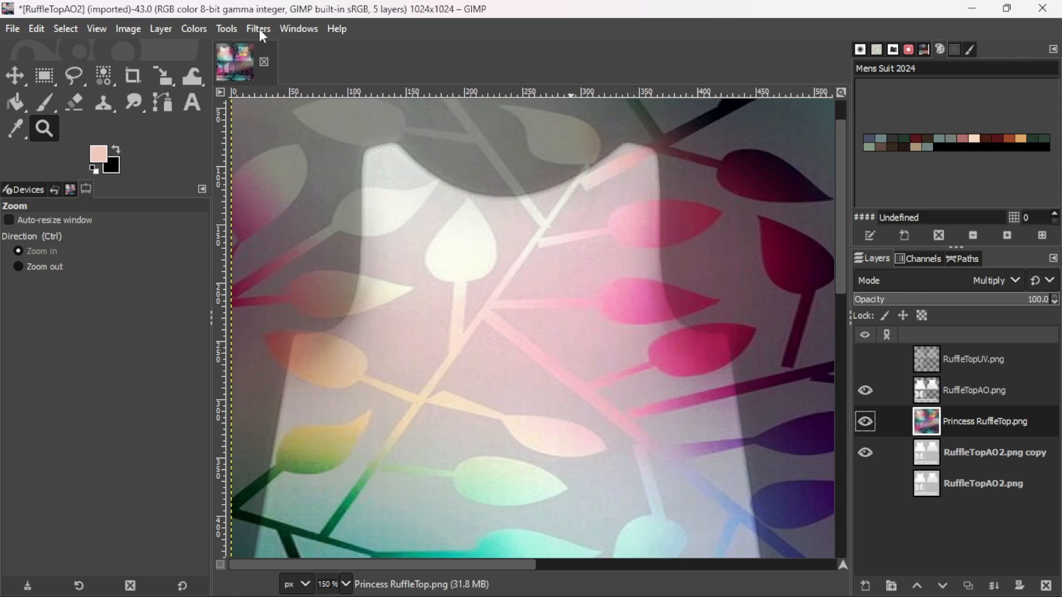
- Apply a Bump Map filter to the leaf pattern using the RuffleTopAO2.png copy as Aux Input
click(258, 29)
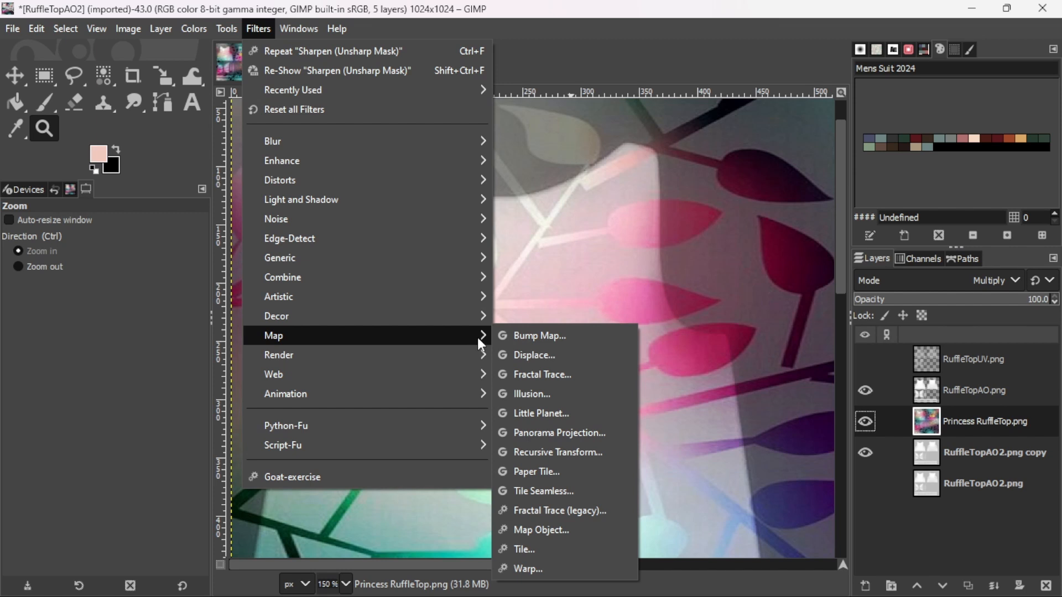
click(540, 336)
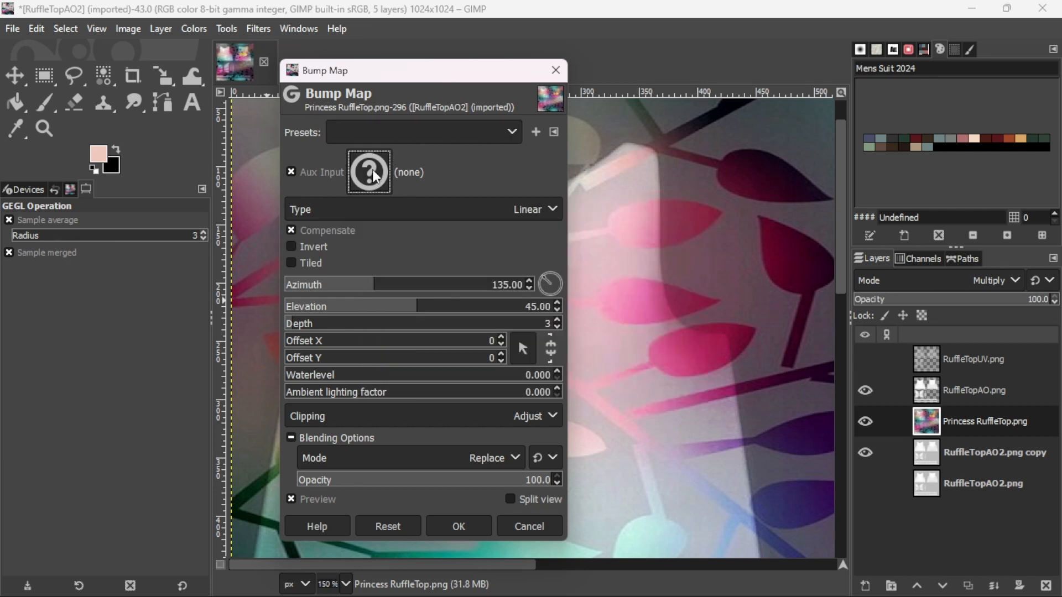
click(368, 171)
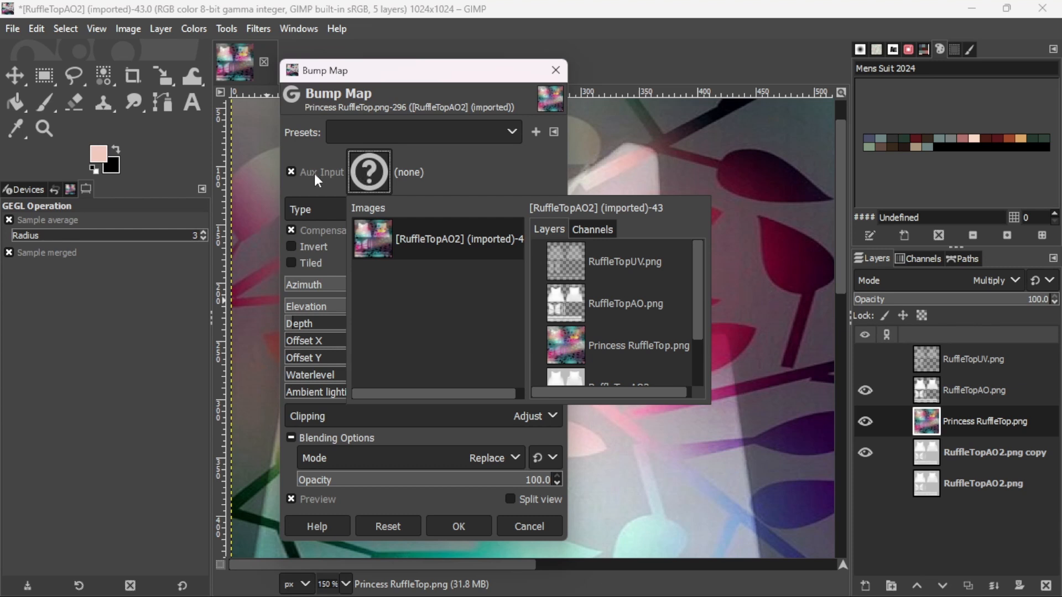
mouse_move(623, 338)
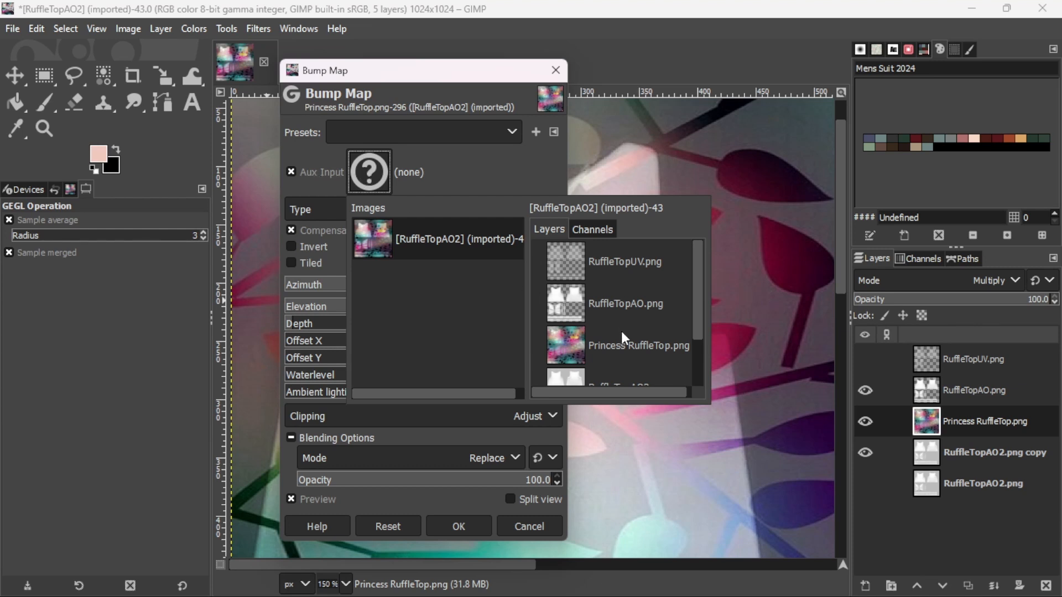
scroll(down, 3)
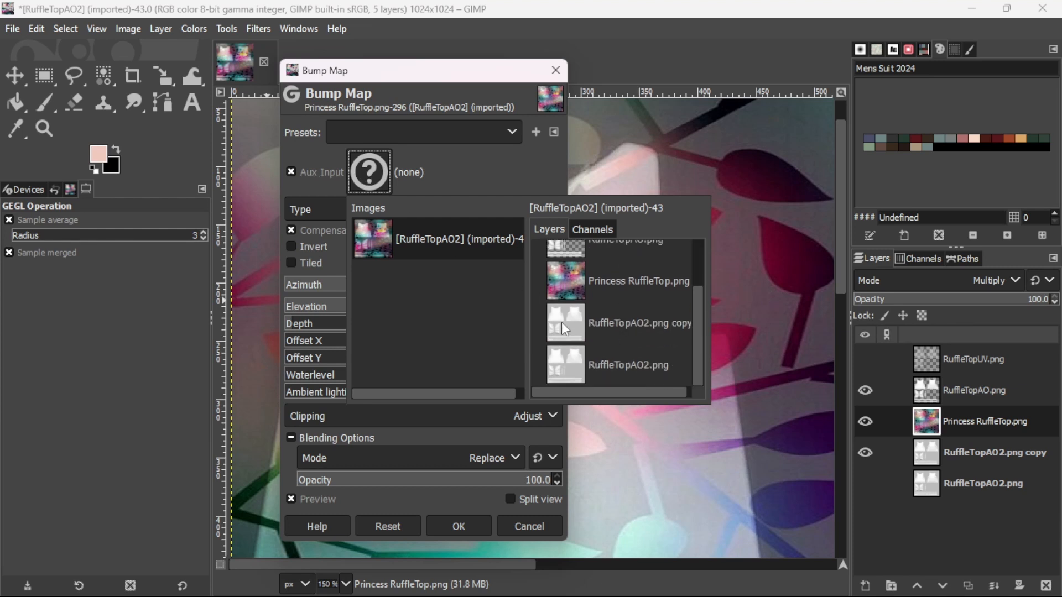
mouse_move(609, 332)
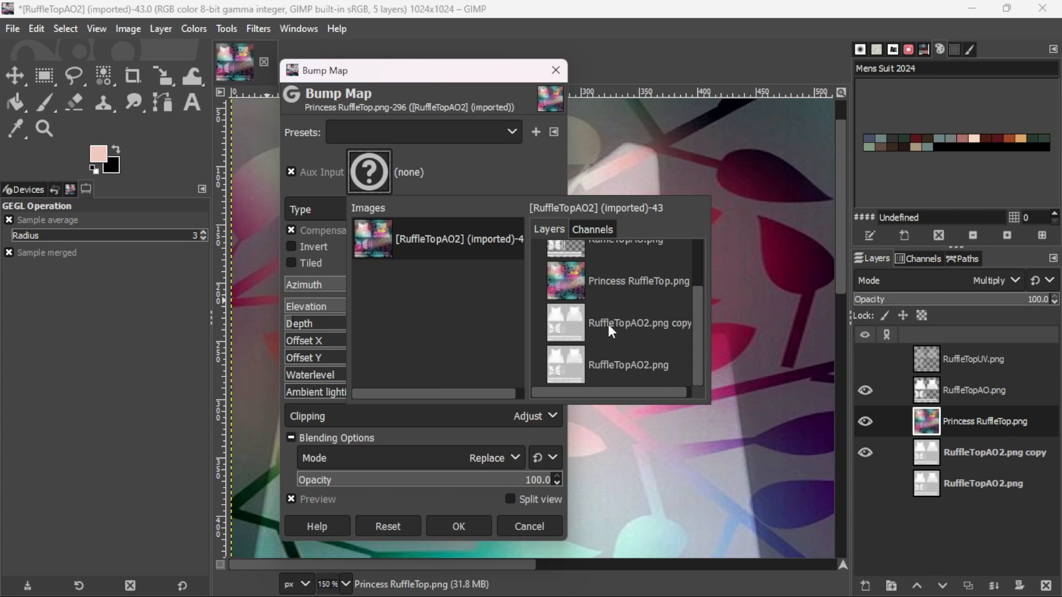
mouse_move(683, 333)
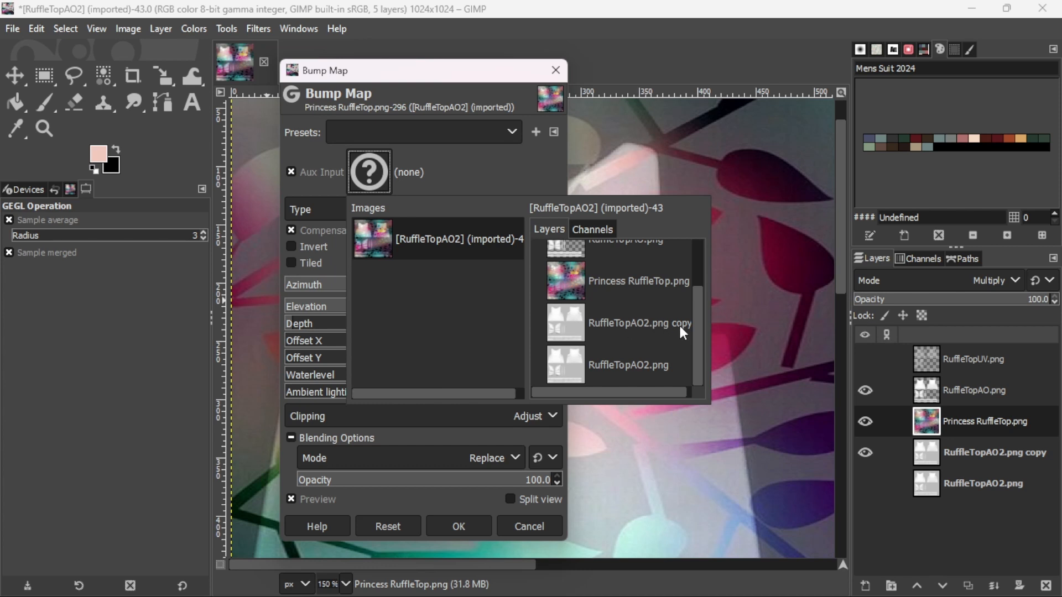
click(627, 322)
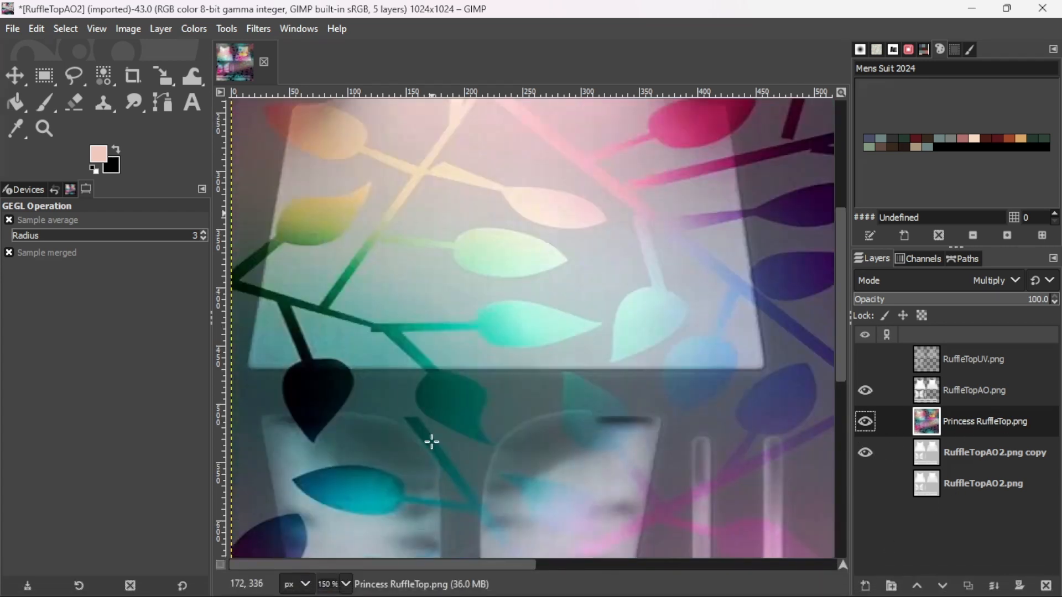
click(885, 421)
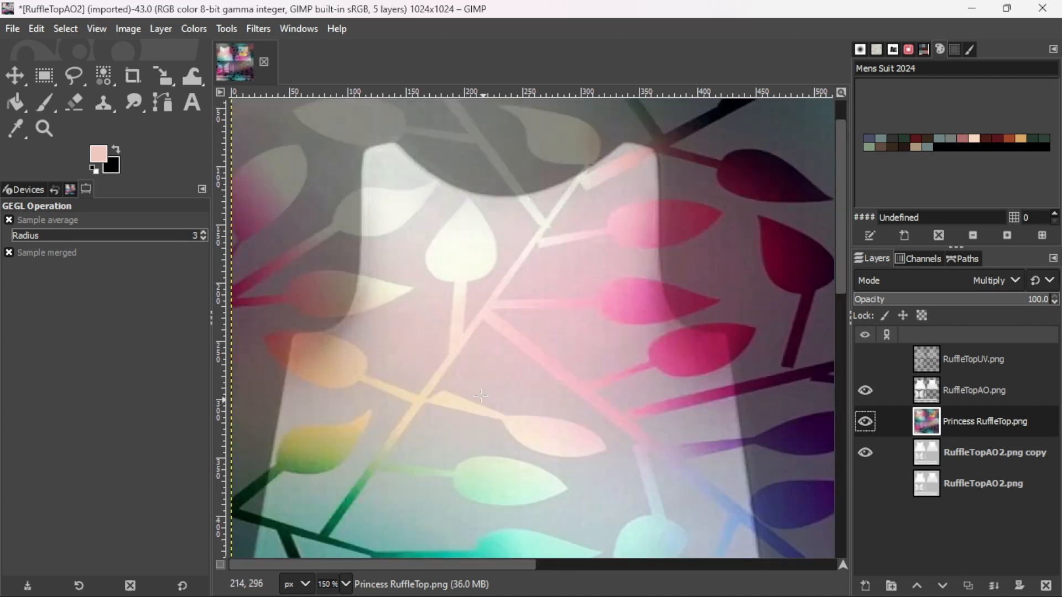
mouse_move(259, 38)
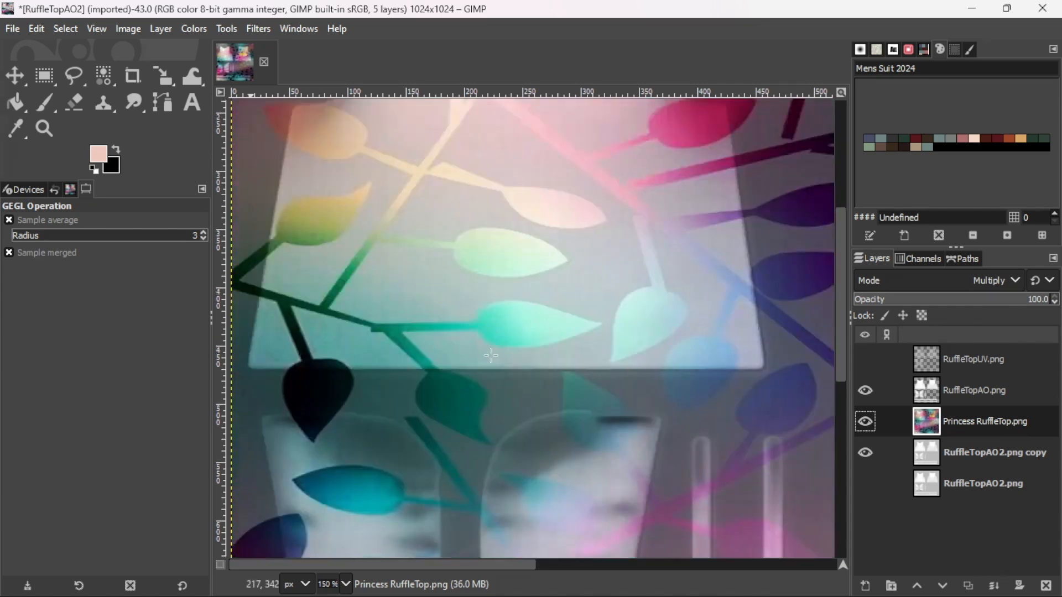
scroll(down, 3)
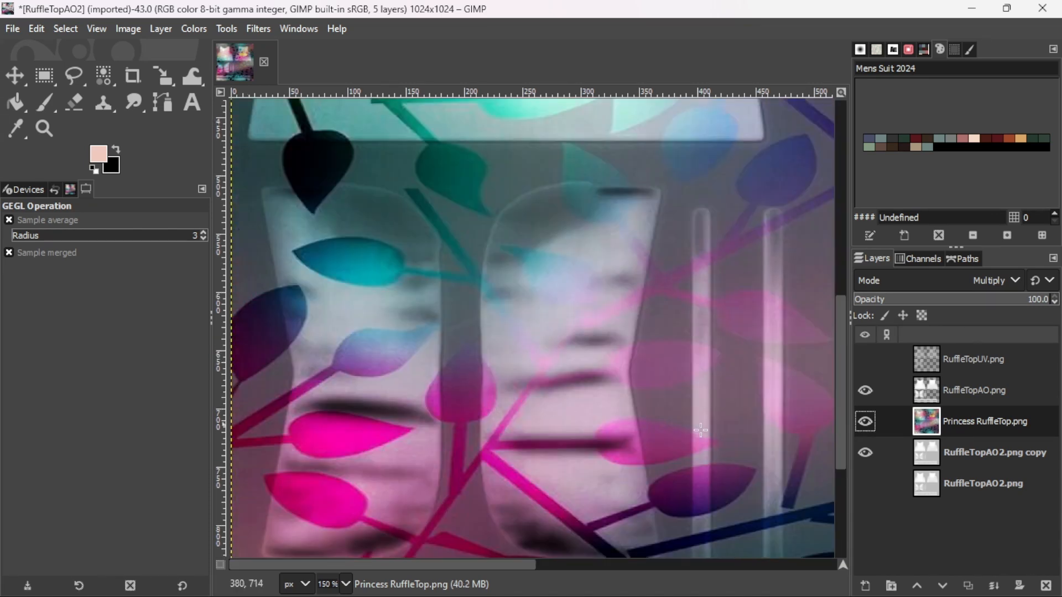
click(885, 421)
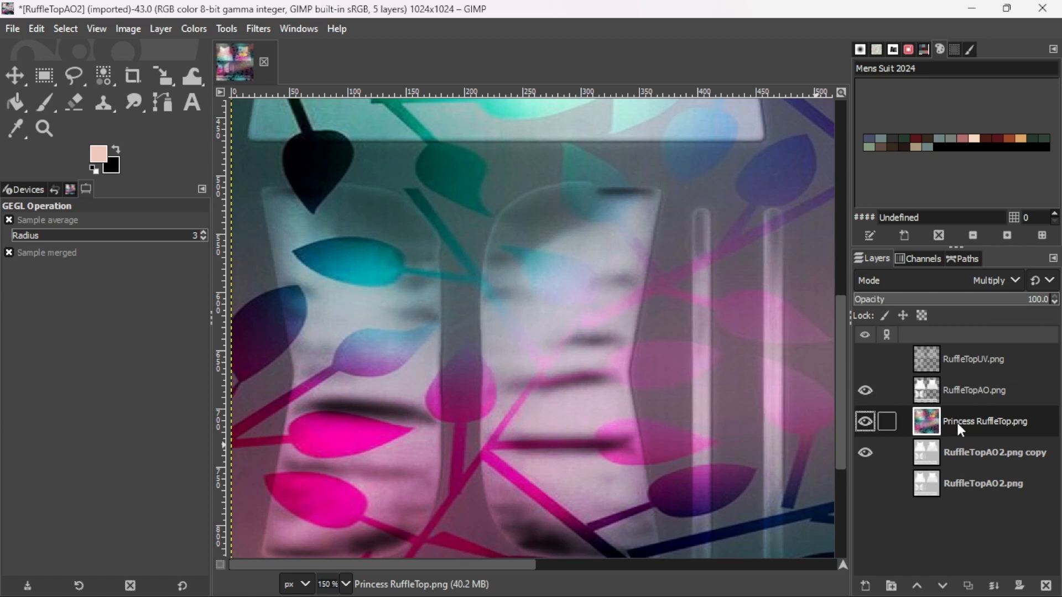
click(973, 390)
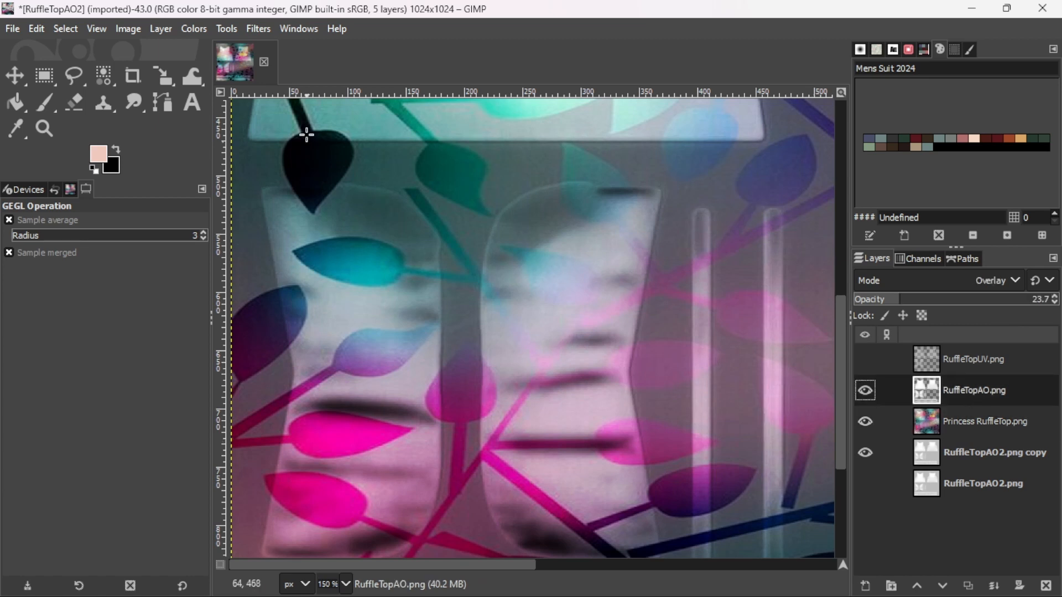
click(257, 29)
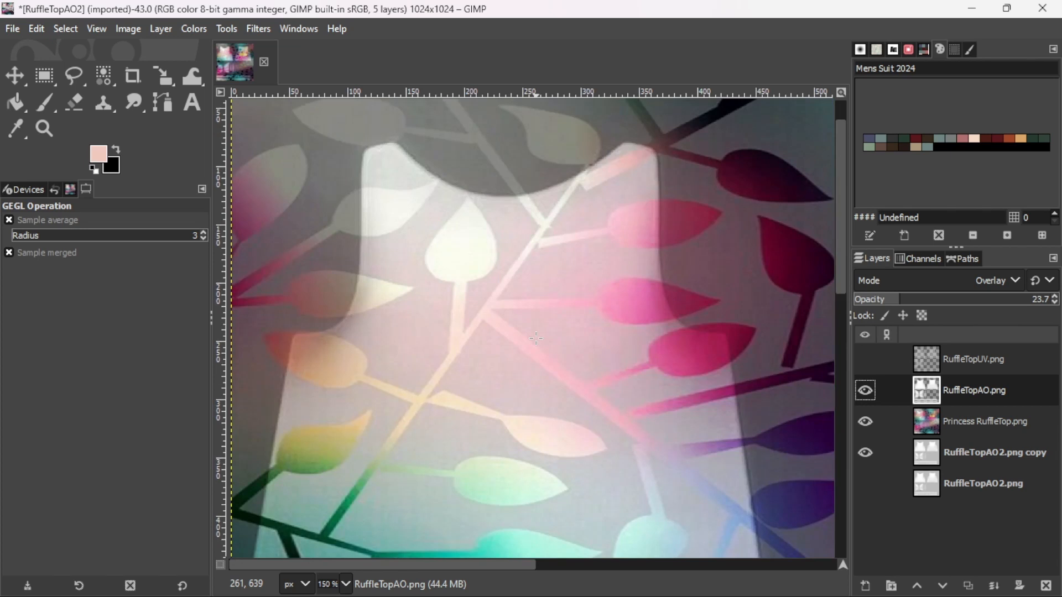
mouse_move(536, 339)
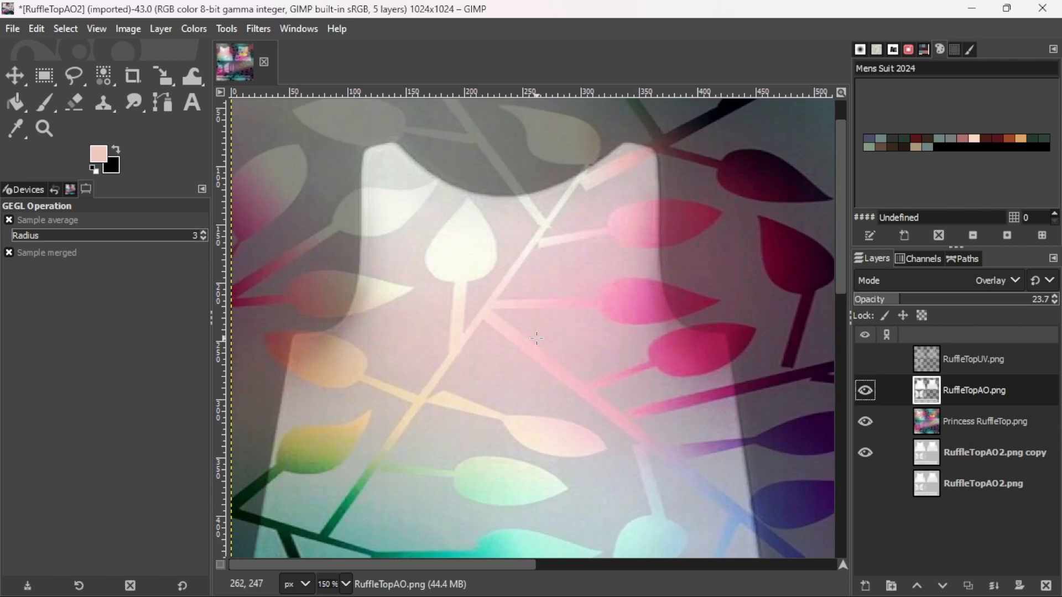
scroll(down, 3)
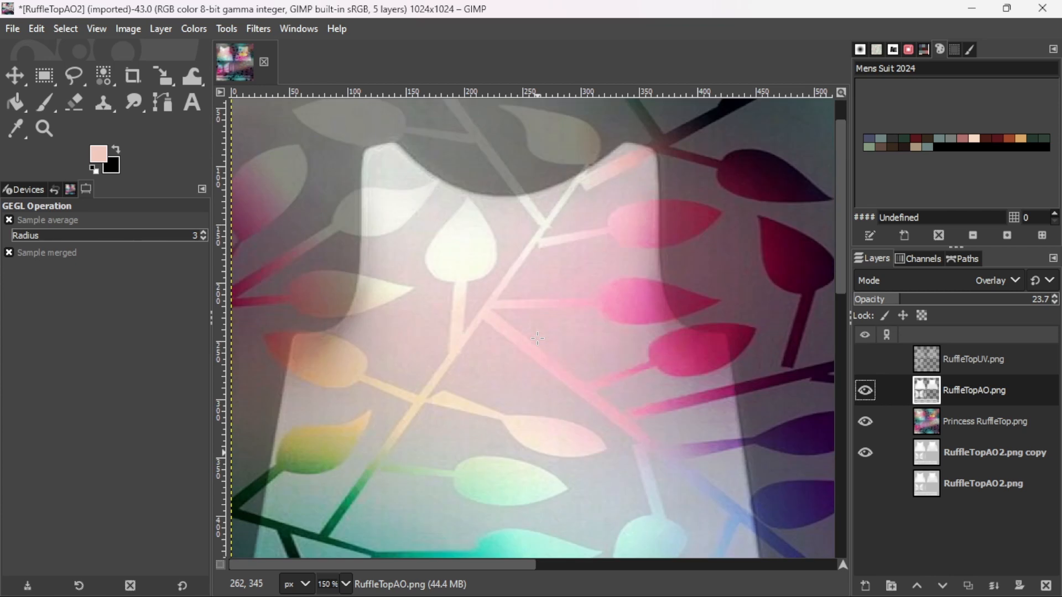
click(43, 128)
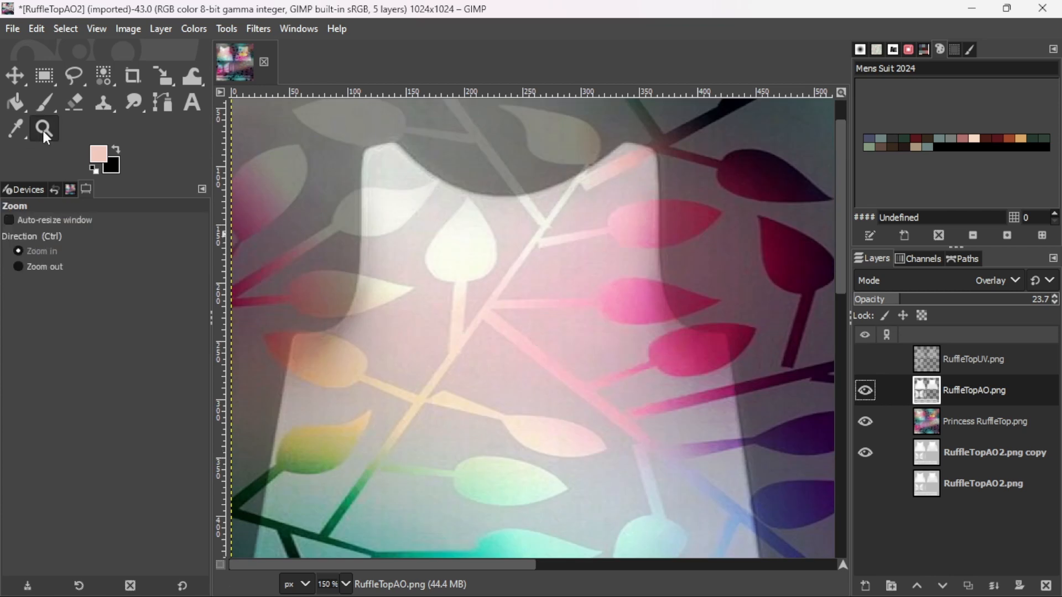
click(19, 267)
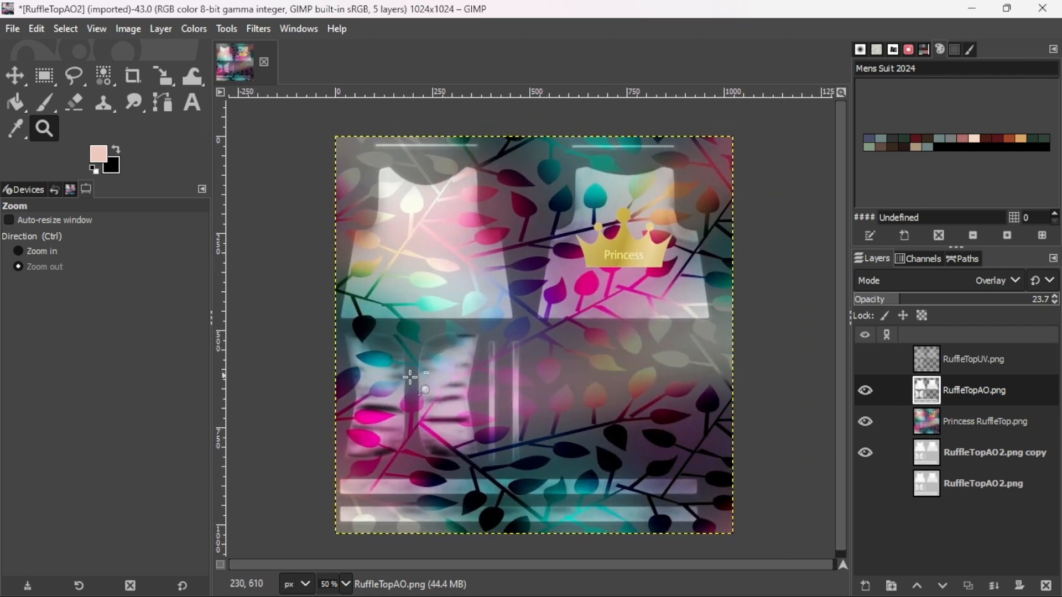
mouse_move(301, 382)
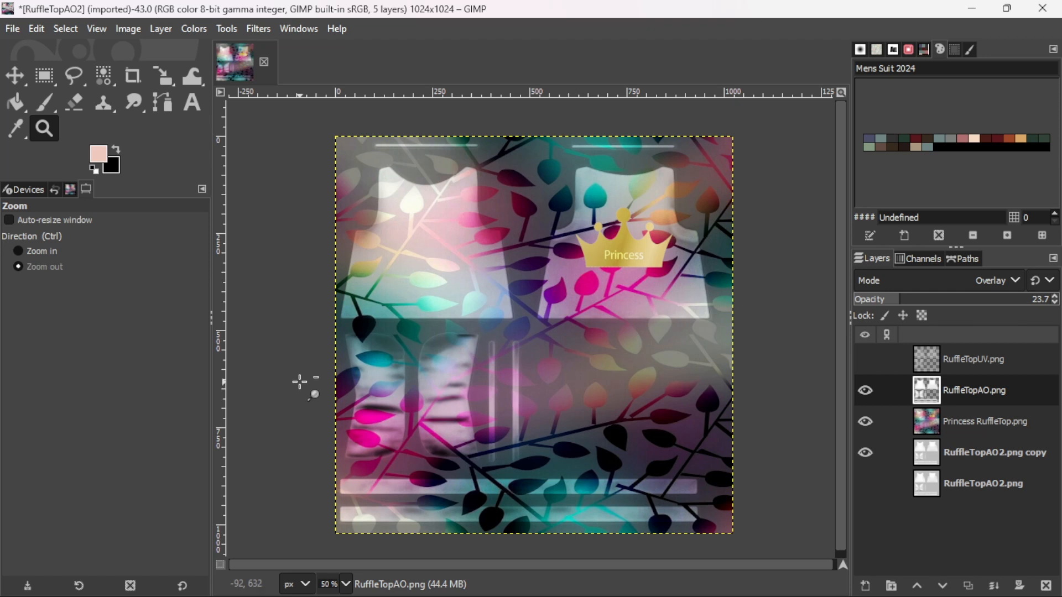
mouse_move(303, 380)
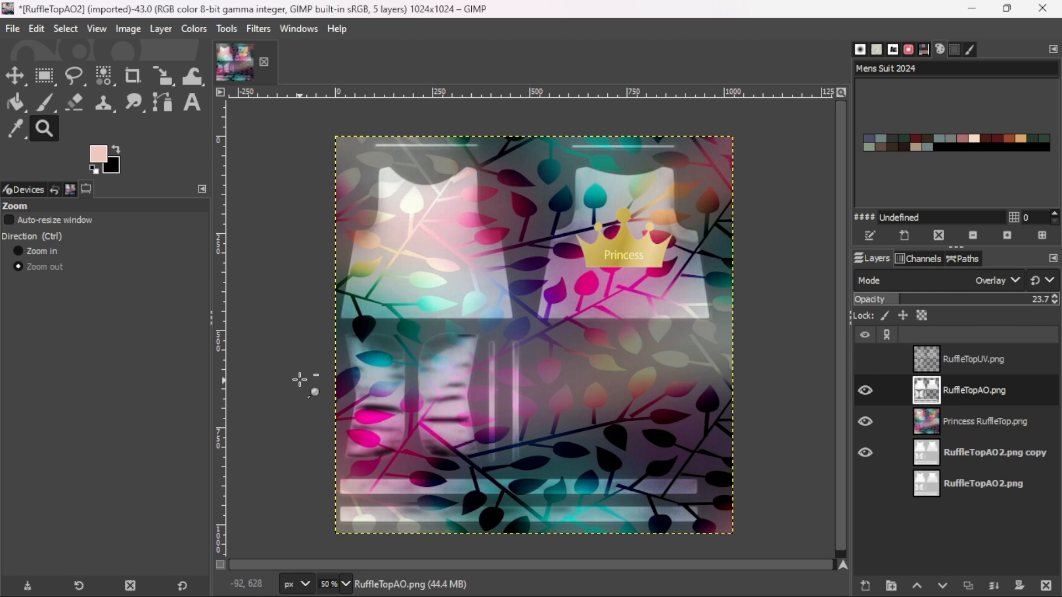
click(43, 76)
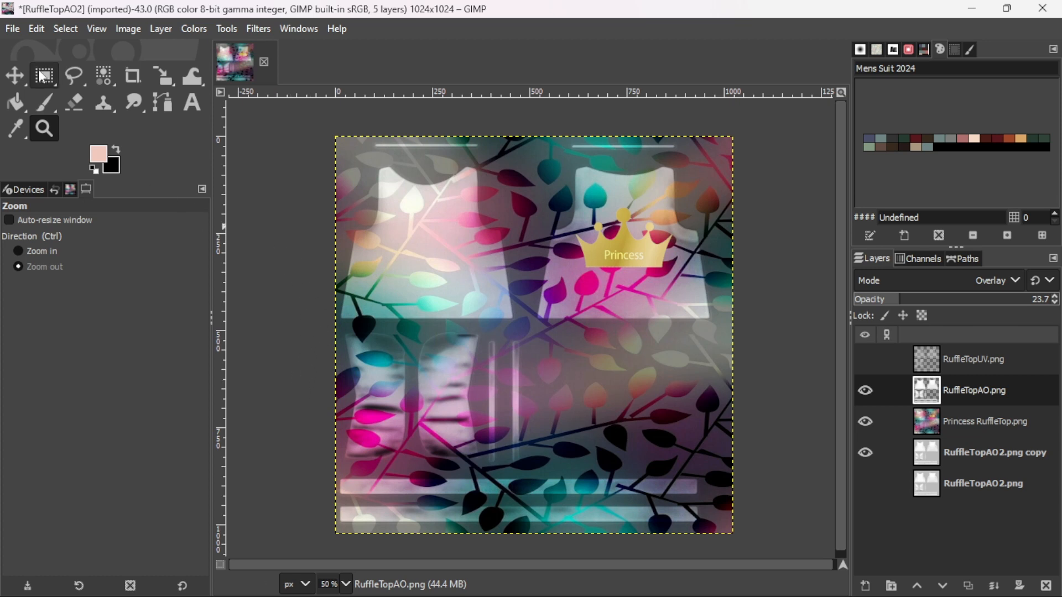
click(11, 28)
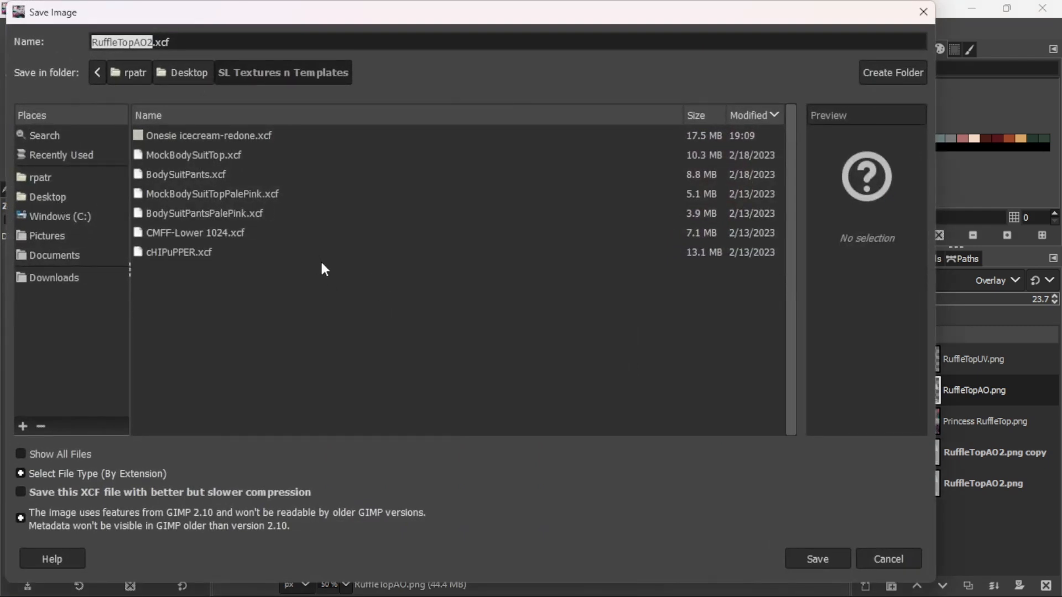
mouse_move(300, 254)
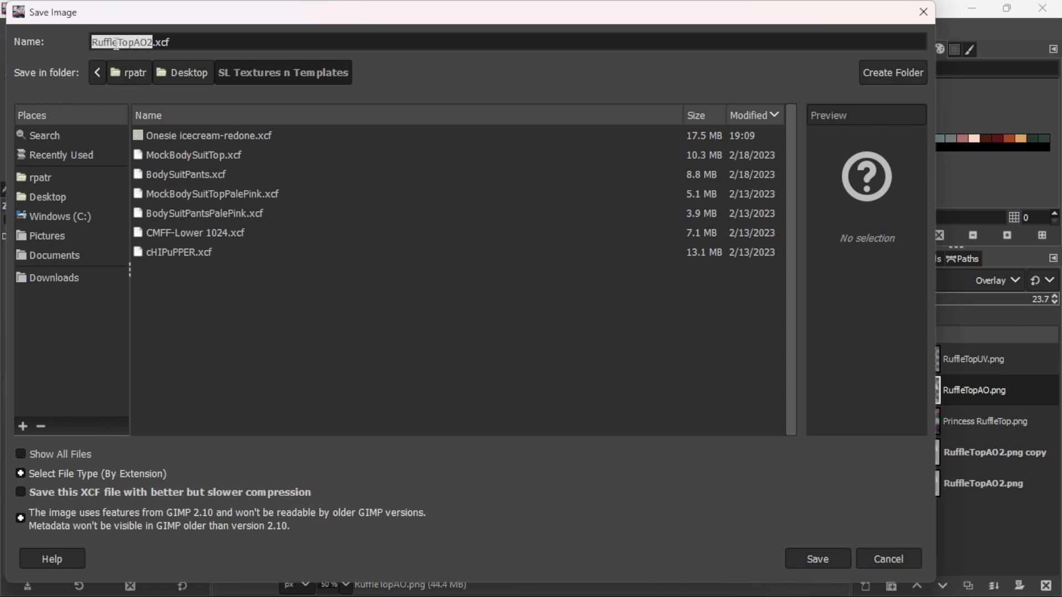
mouse_move(817, 559)
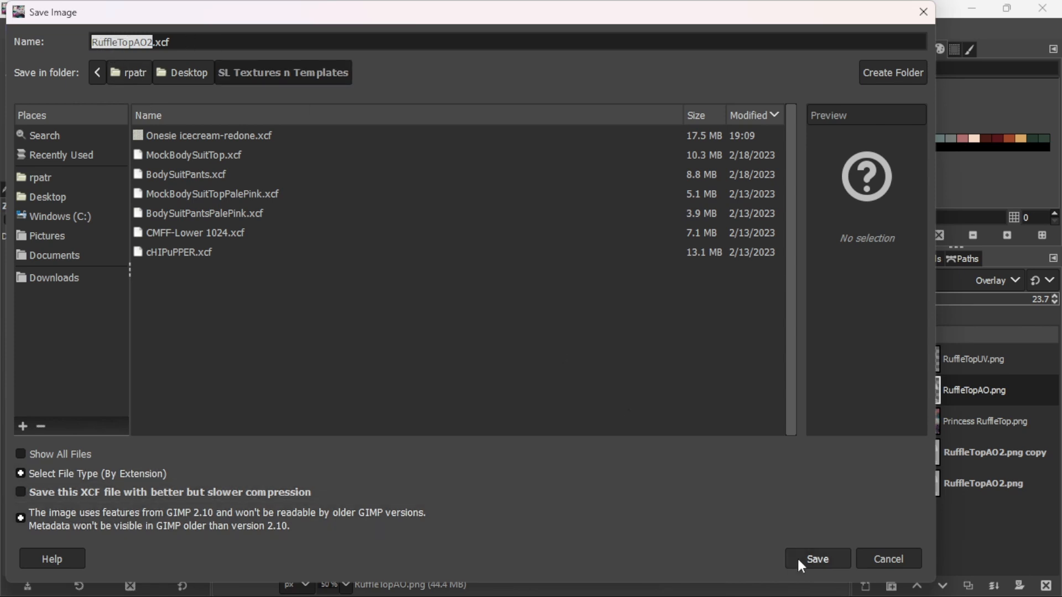
- Save the layered texture as RuffleTopAO2.xcf in SL Textures n Templates
click(816, 558)
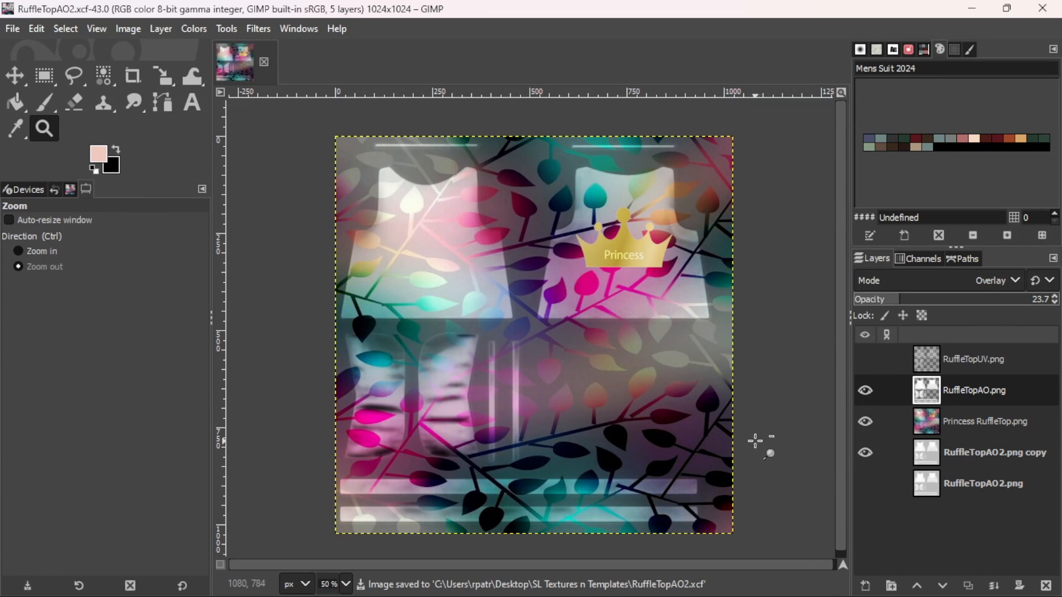
mouse_move(776, 435)
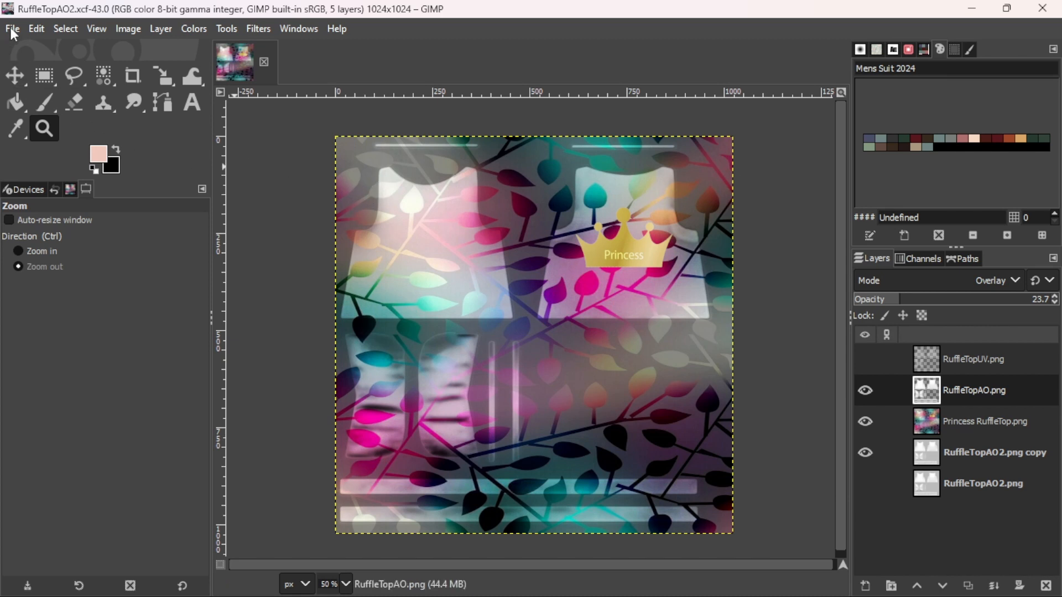
- Export the composite as RuffleTopTexture.png to SL Textures n Templates with default PNG settings
click(11, 29)
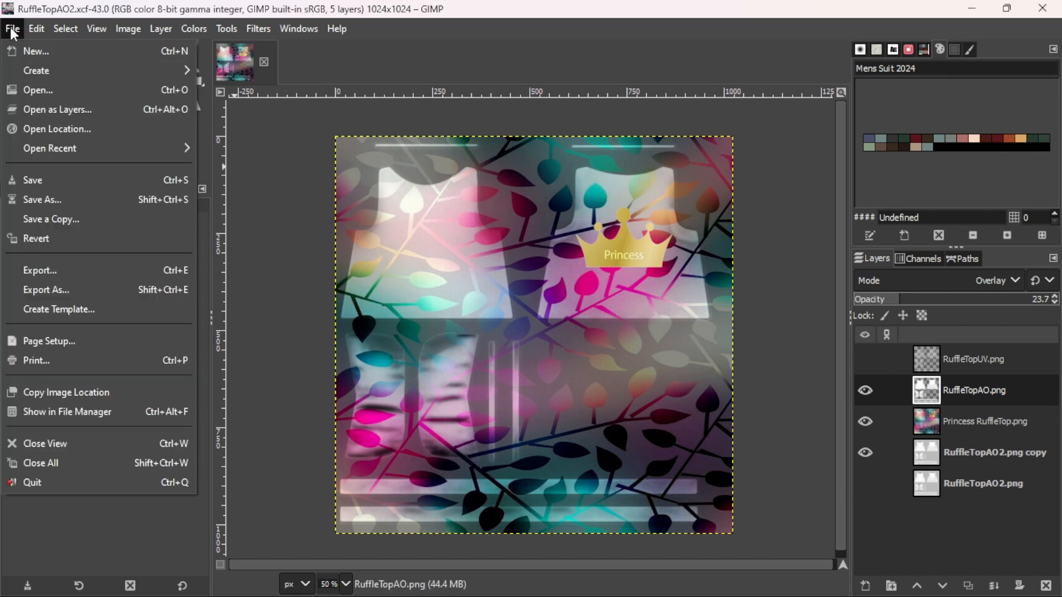
mouse_move(40, 269)
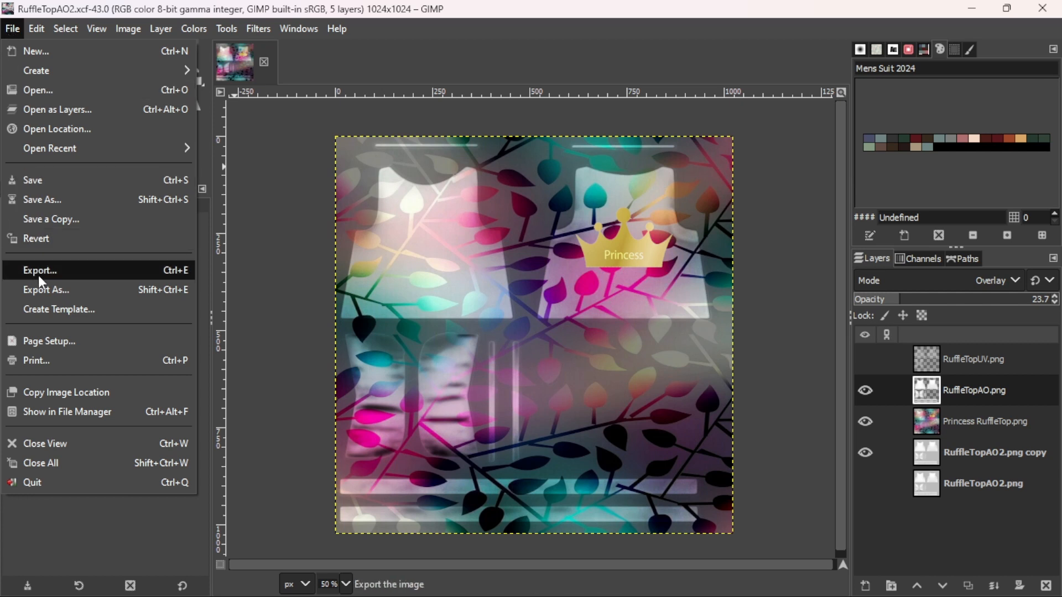
click(39, 270)
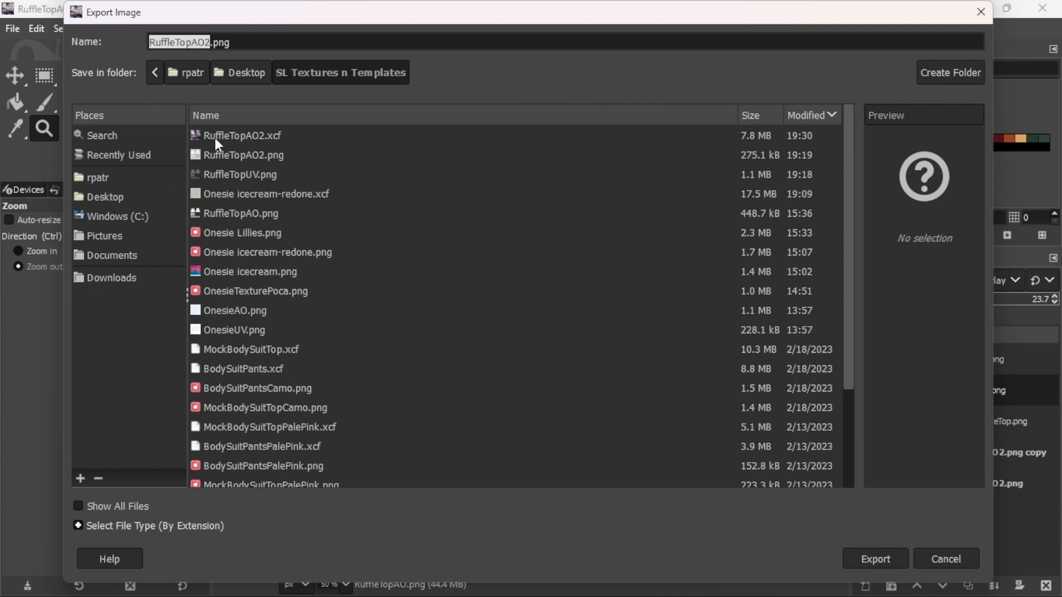
click(191, 42)
text(Texture)
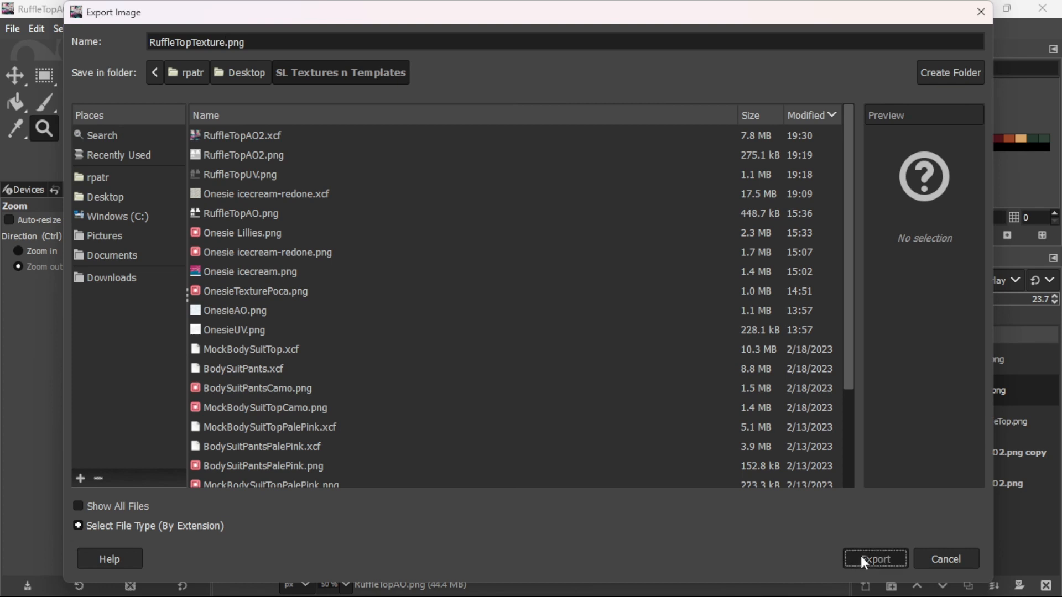
click(874, 558)
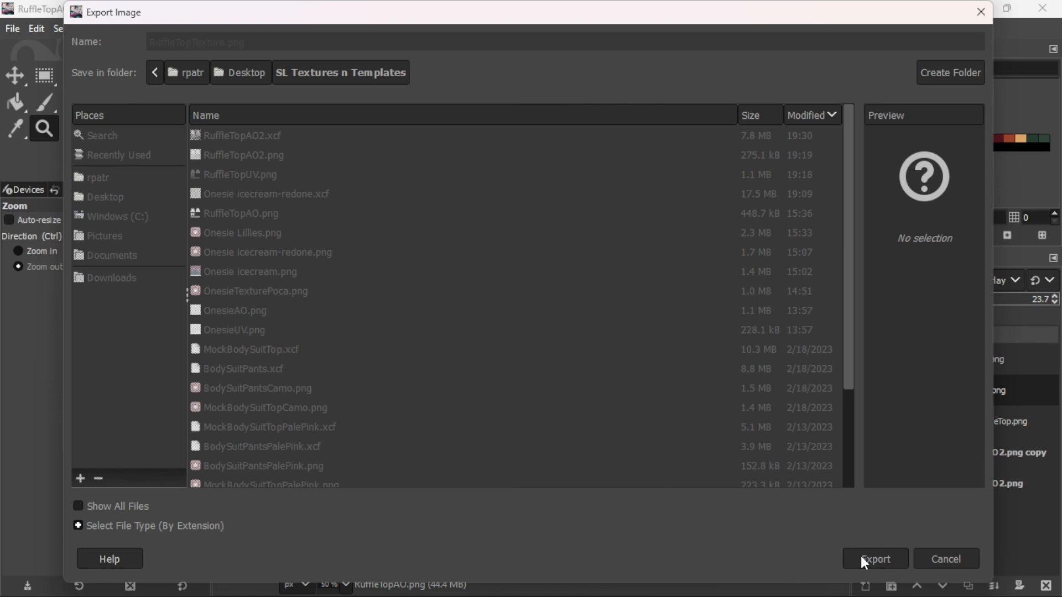
click(874, 558)
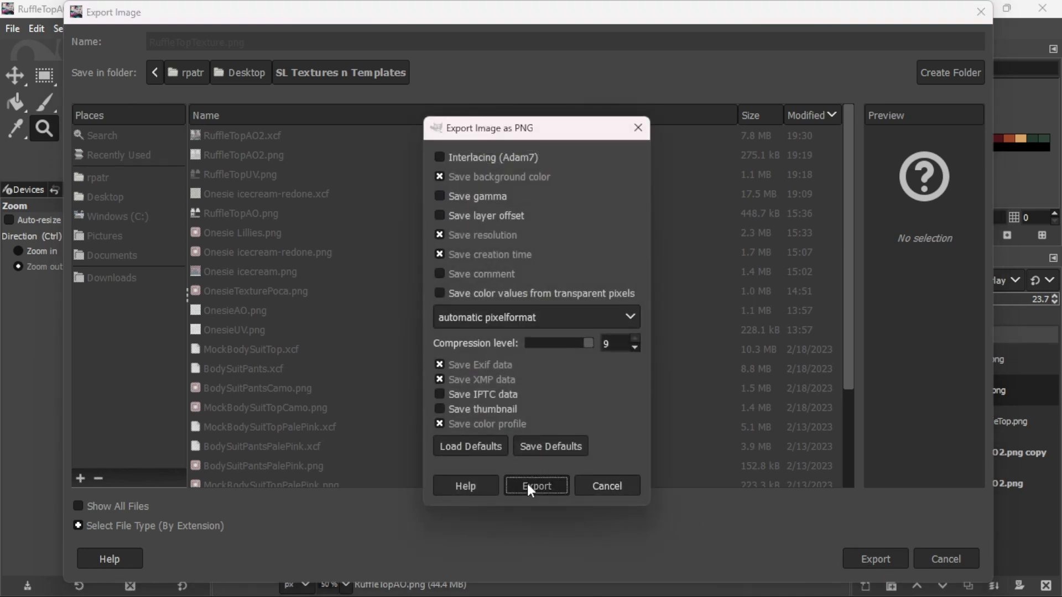
click(535, 485)
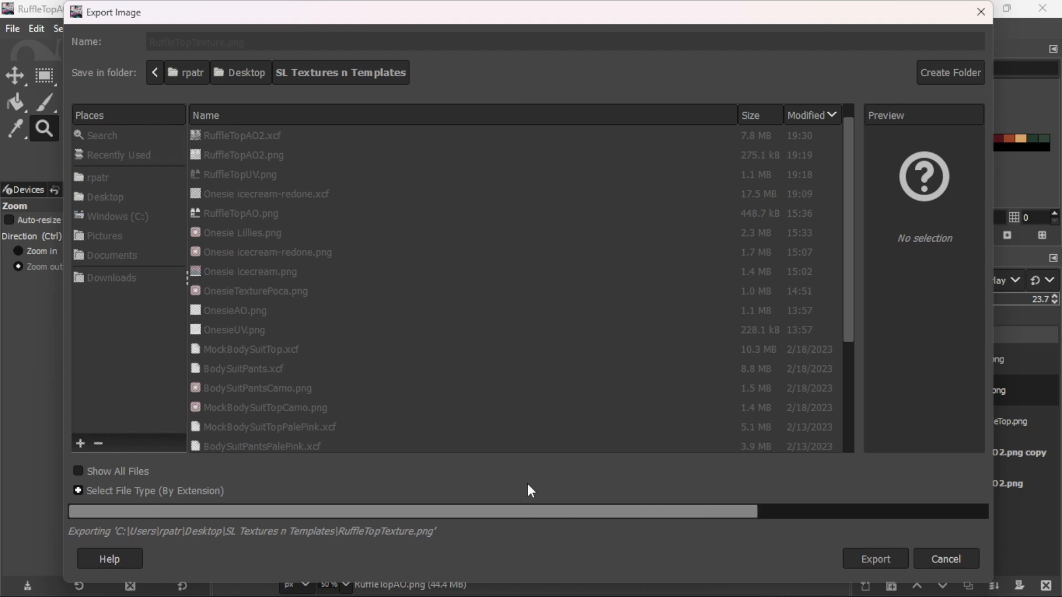
click(873, 558)
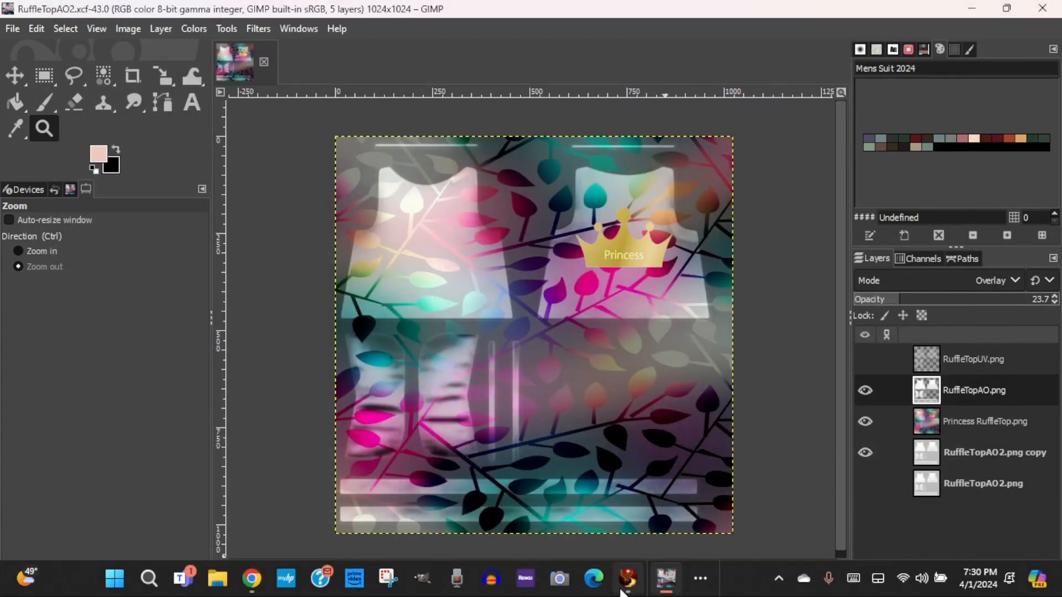
- In Firestorm, upload RuffleTopTexture.png as a new texture via Build > Upload > Image for L$10
click(626, 579)
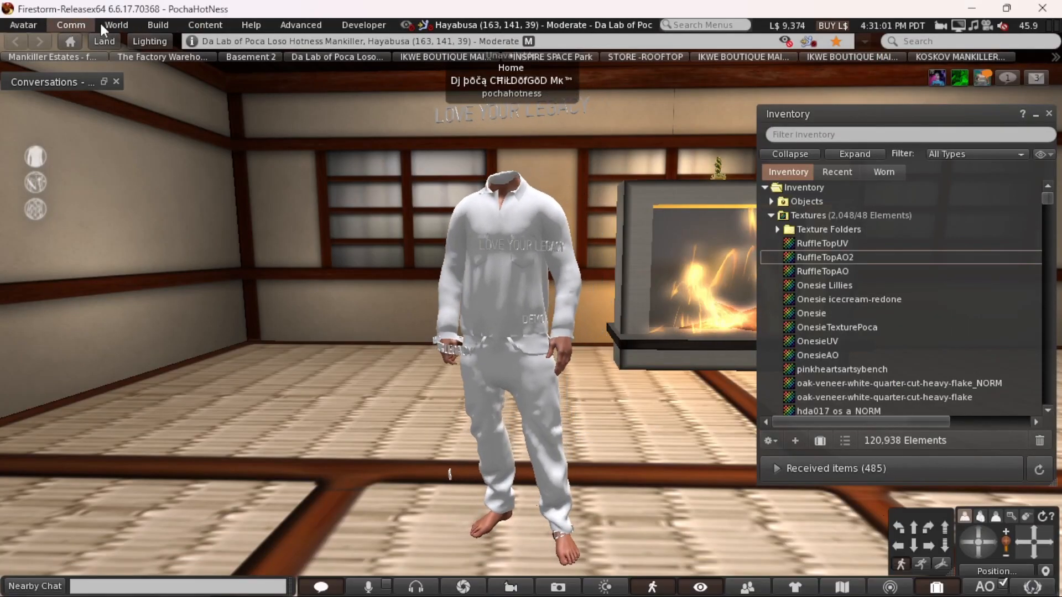
click(158, 25)
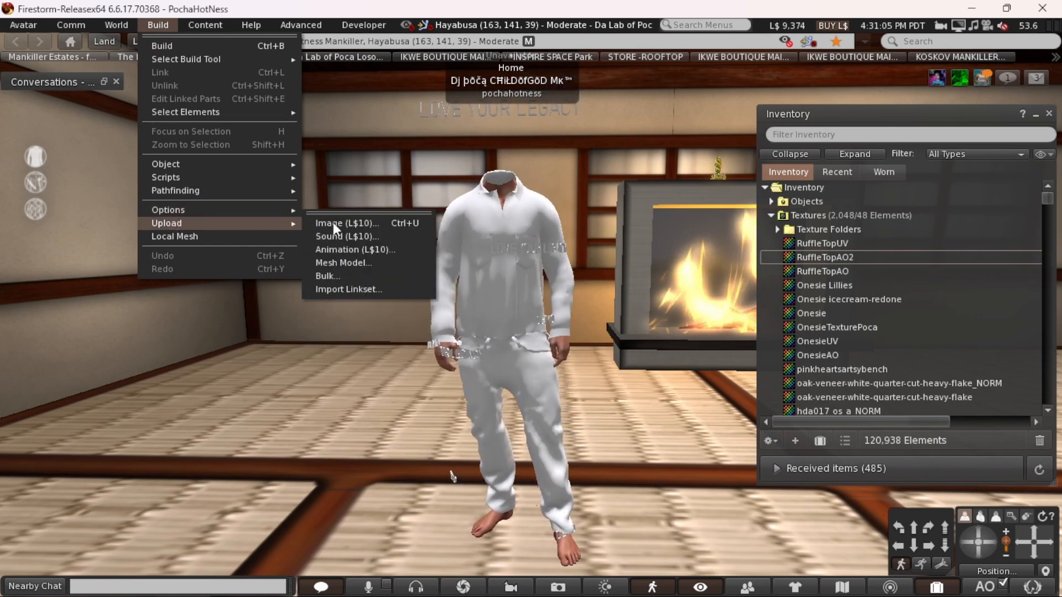
click(347, 222)
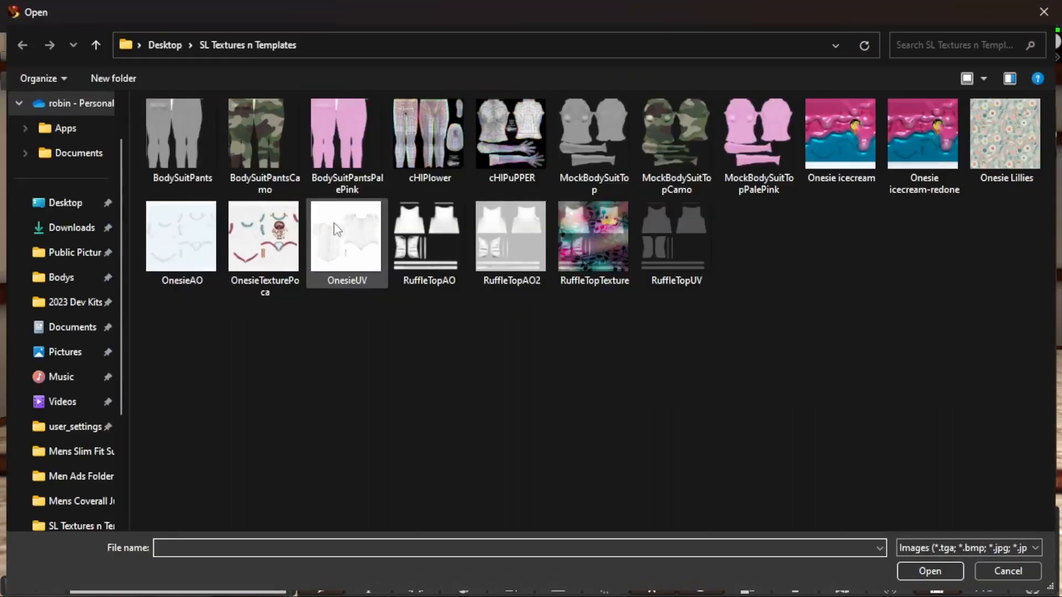
click(592, 236)
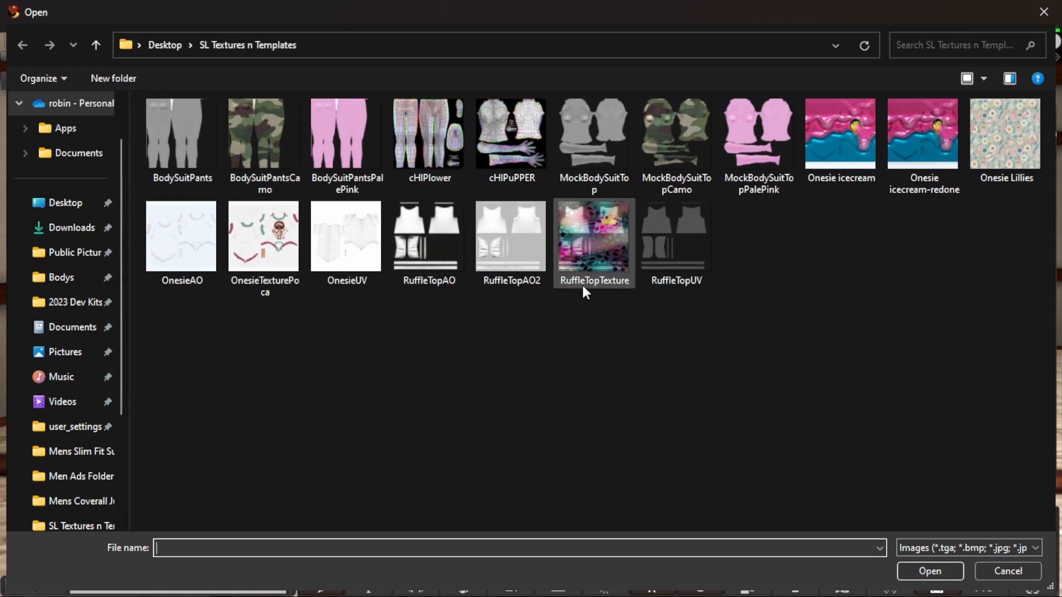
click(593, 237)
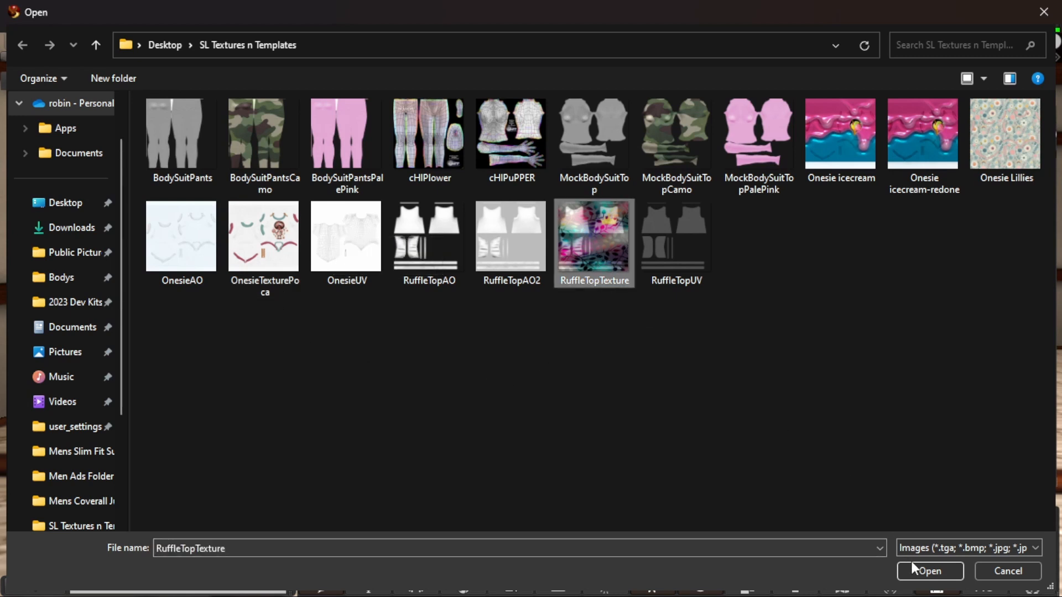
click(929, 570)
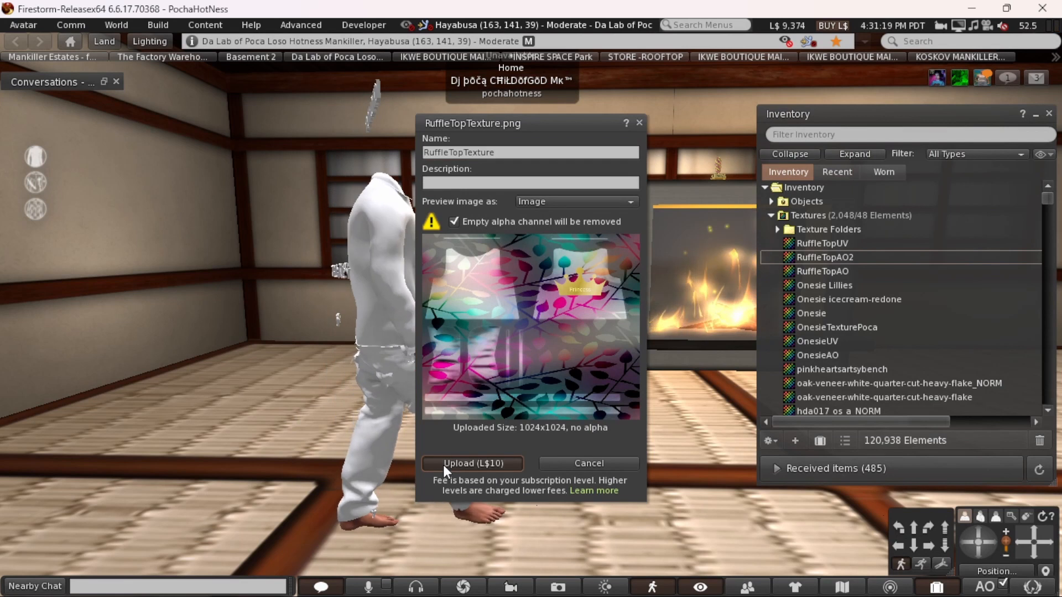
click(471, 463)
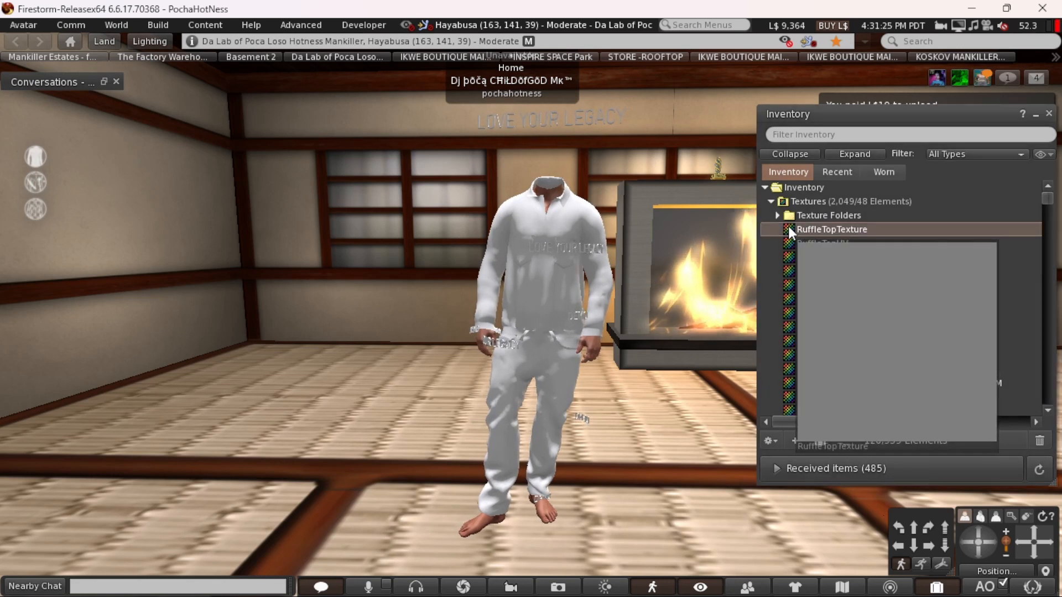
double_click(832, 230)
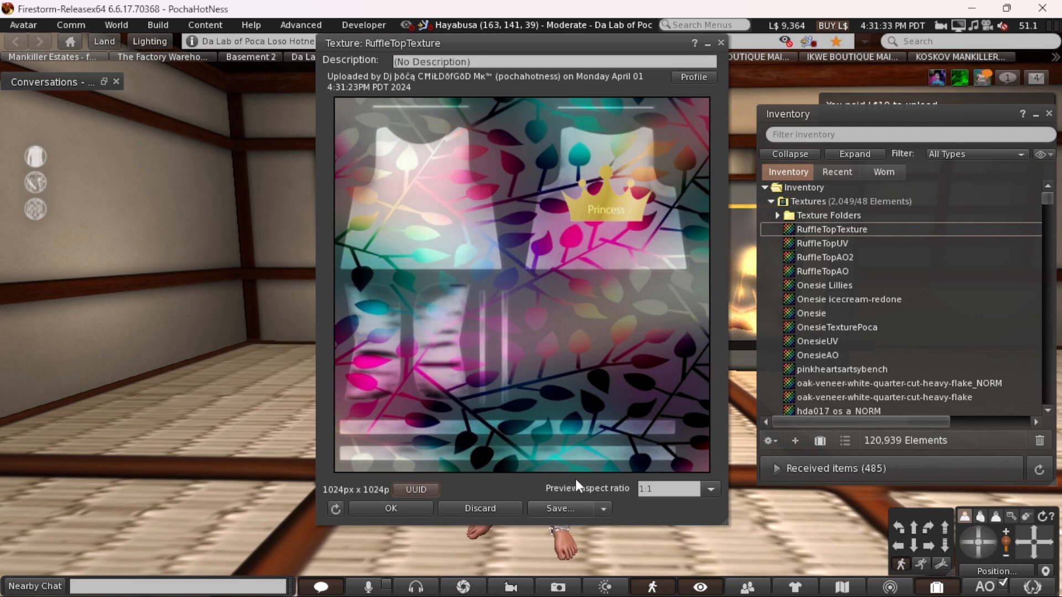
right_click(832, 229)
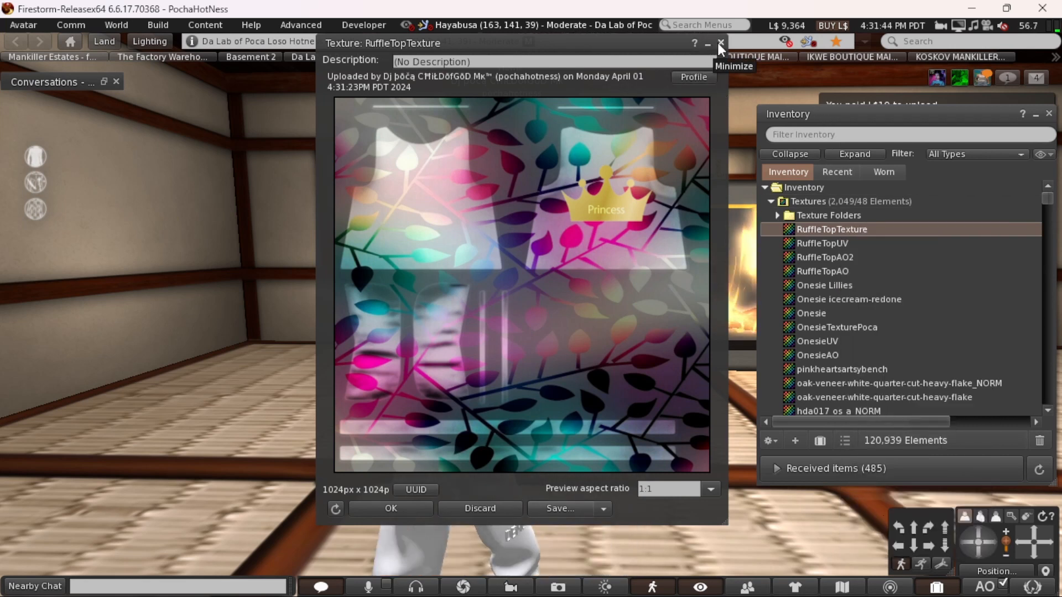
click(720, 43)
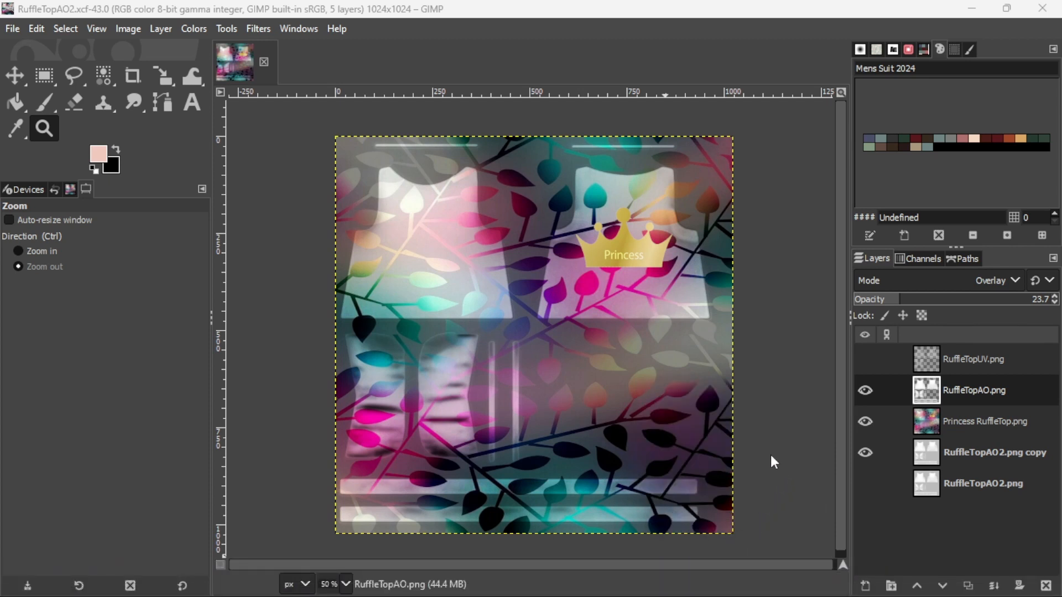
mouse_move(38, 487)
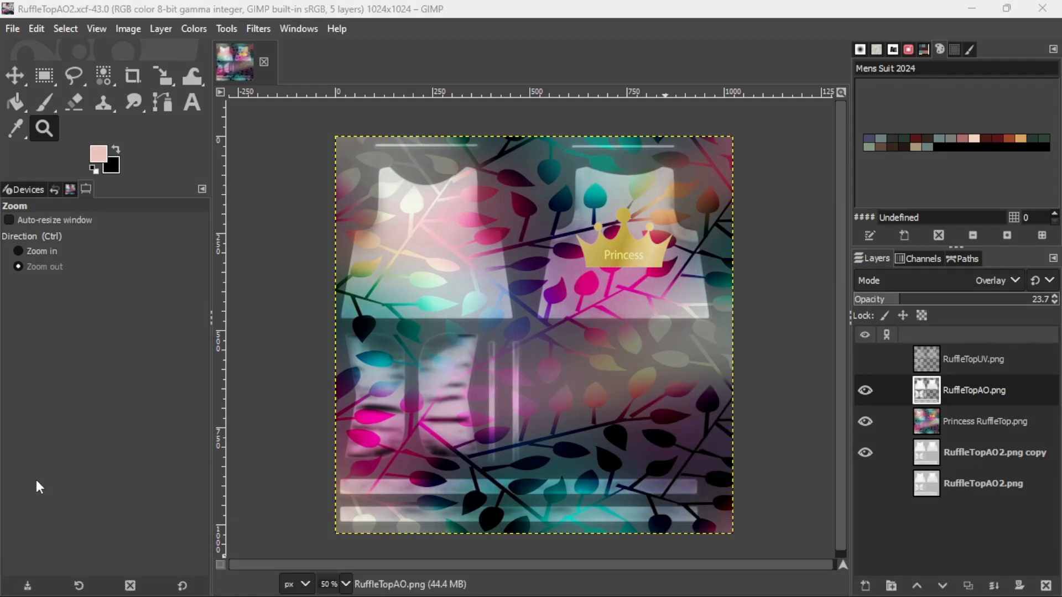